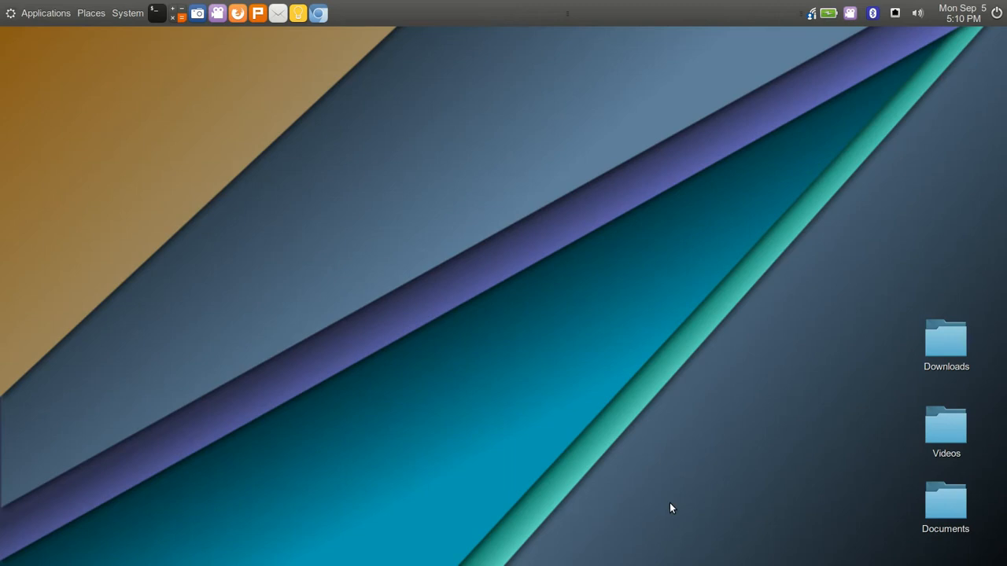
pyautogui.moveTo(327, 172)
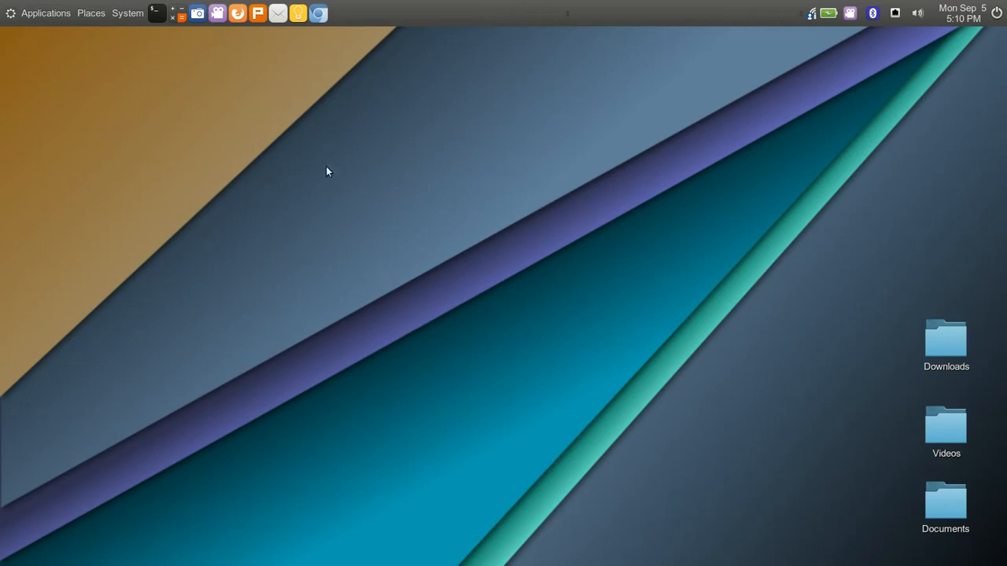
pyautogui.moveTo(240, 88)
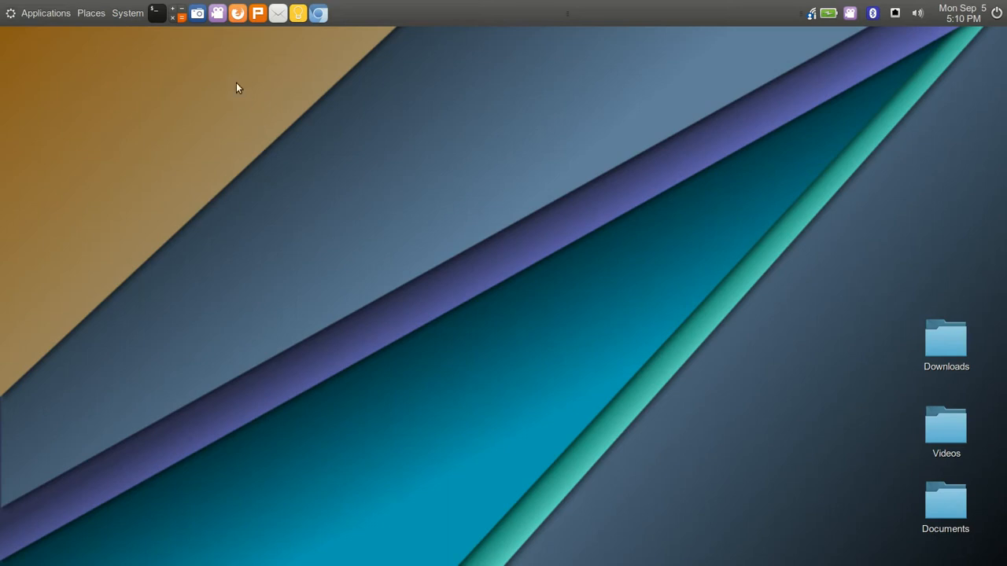
# Launch Firefox from the top panel launcher.
pyautogui.click(236, 13)
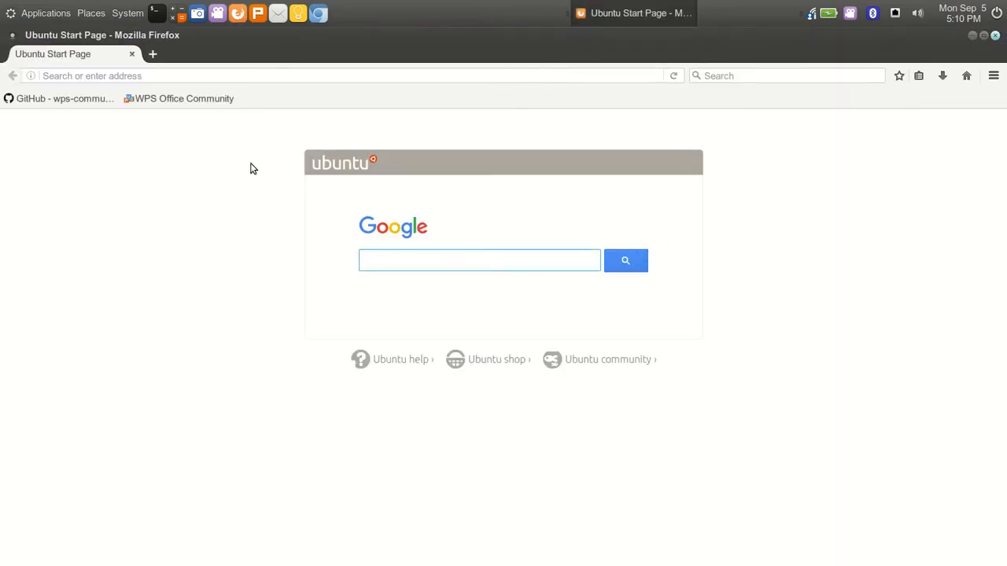
pyautogui.moveTo(181, 97)
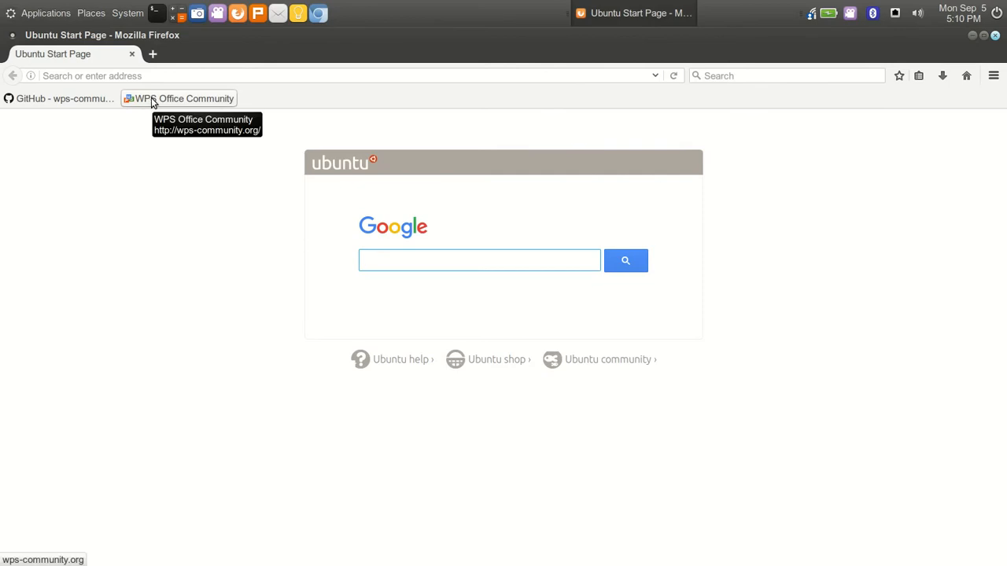
# Load wps-community.org from its bookmark in the bookmarks bar.
pyautogui.click(183, 98)
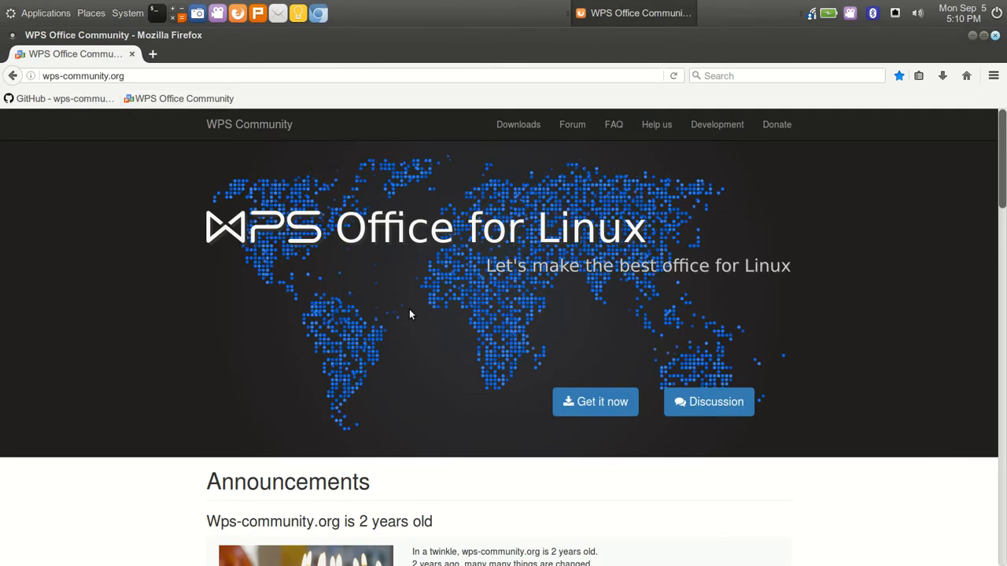
pyautogui.moveTo(428, 331)
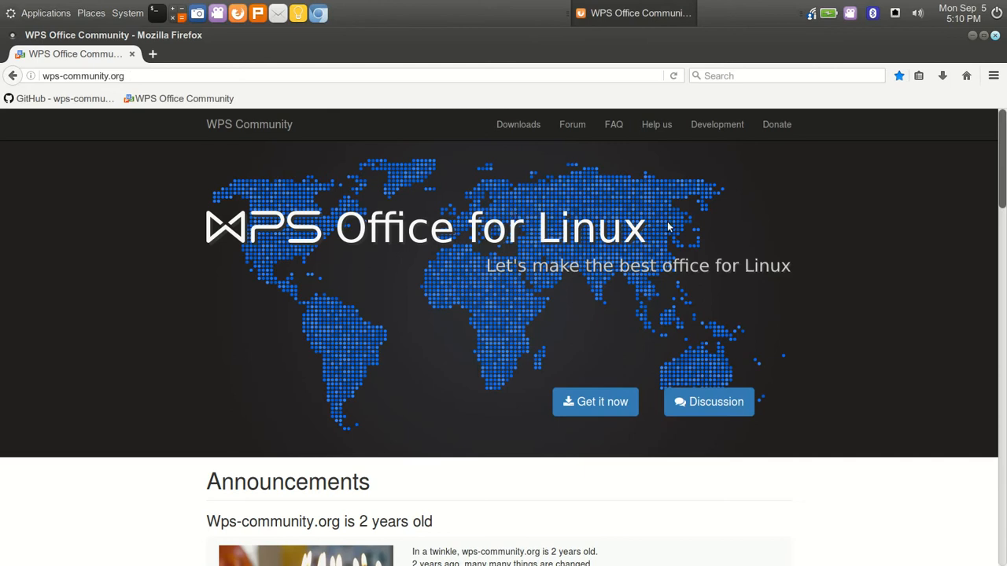
pyautogui.moveTo(761, 224)
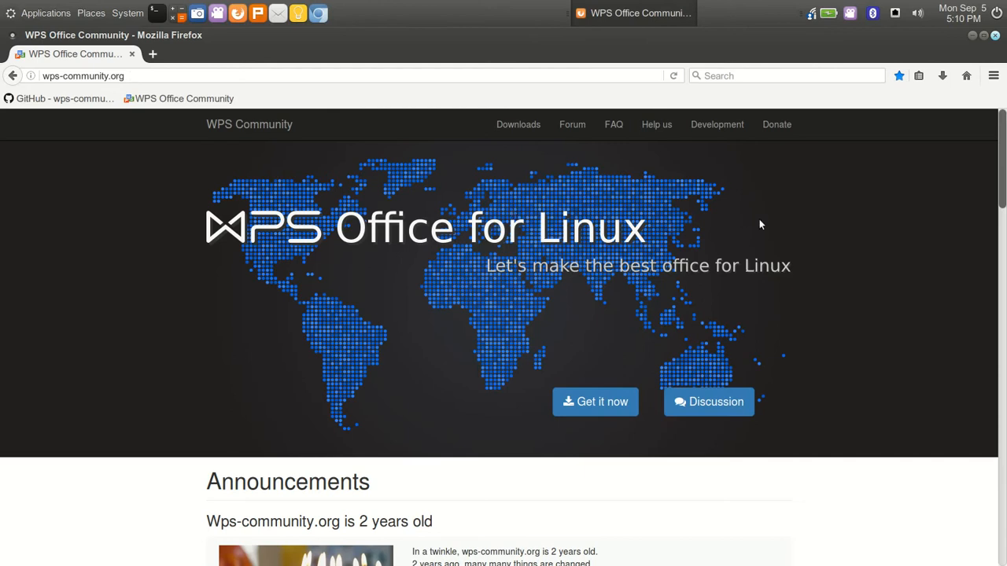
# Follow the Development page's project address link to the wps-community/wps_i18n GitHub repository.
pyautogui.click(718, 124)
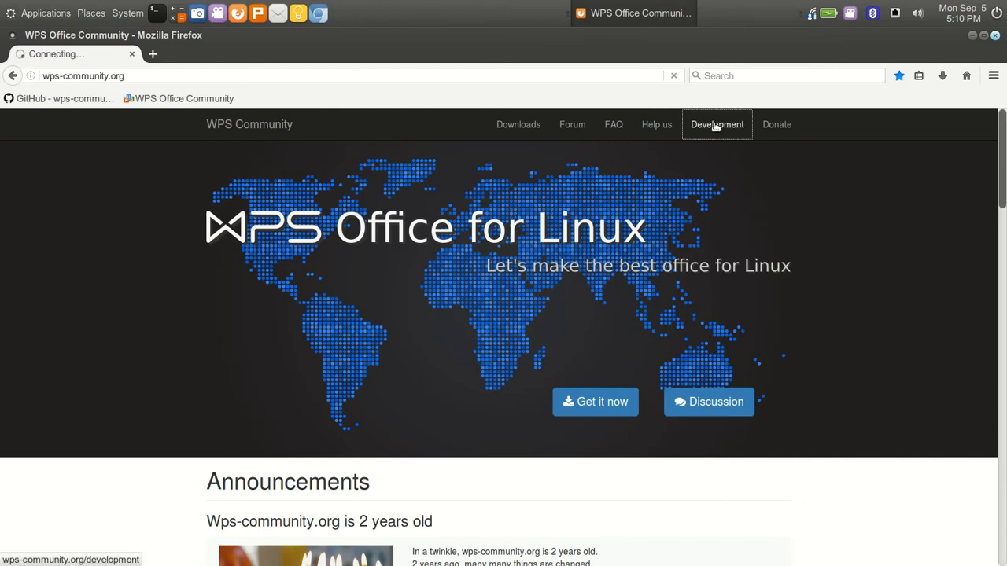
pyautogui.click(718, 124)
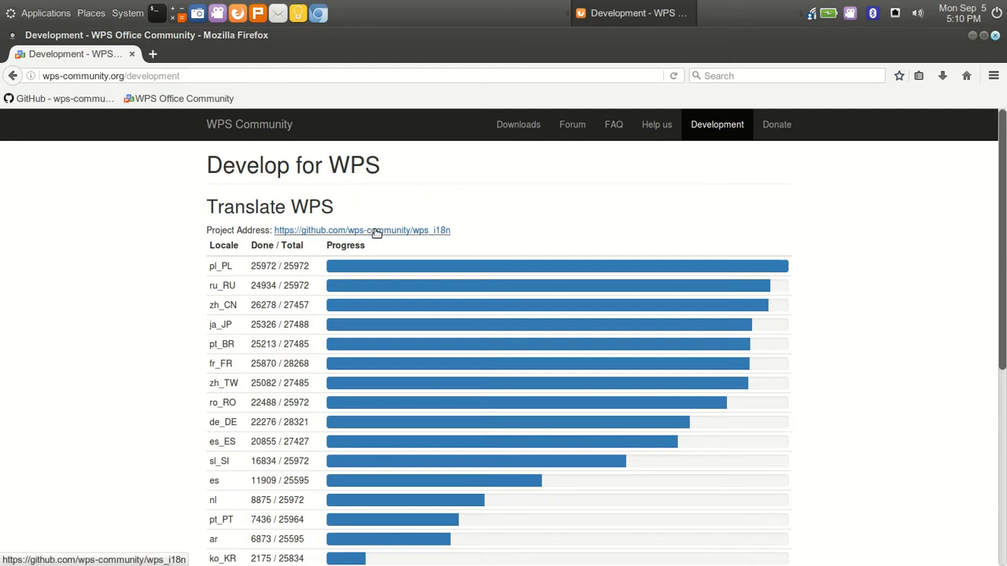
pyautogui.click(362, 229)
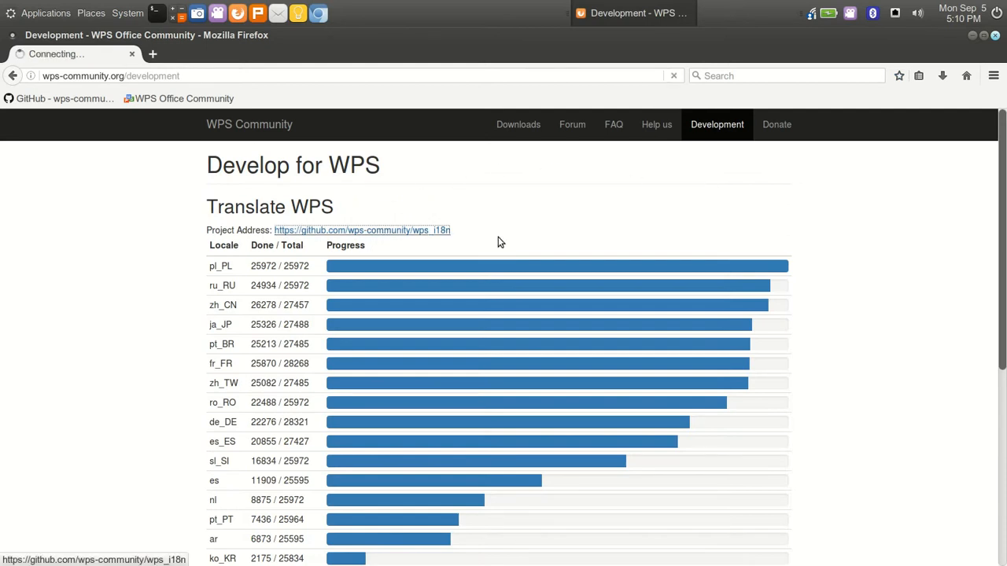
pyautogui.click(362, 230)
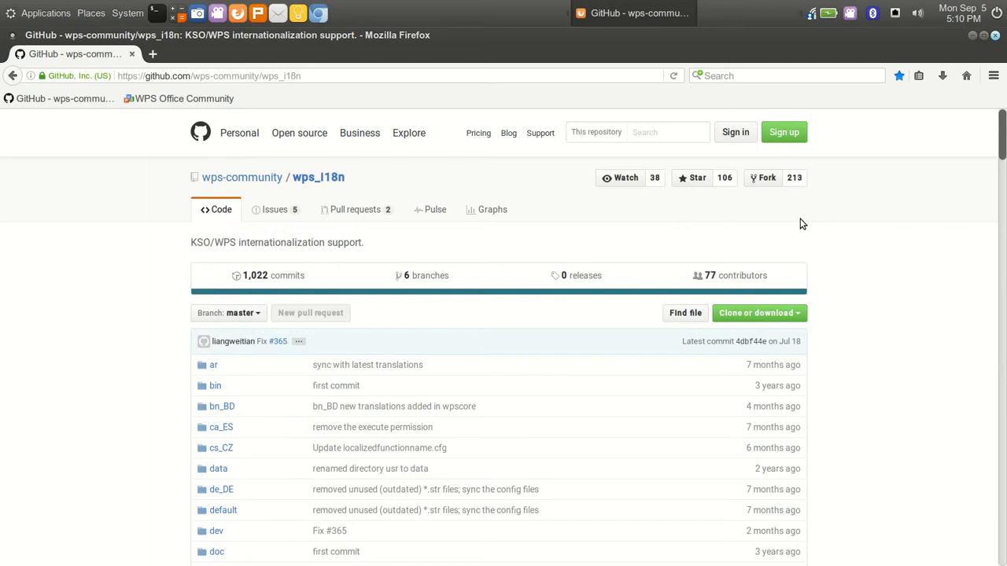
pyautogui.moveTo(541, 302)
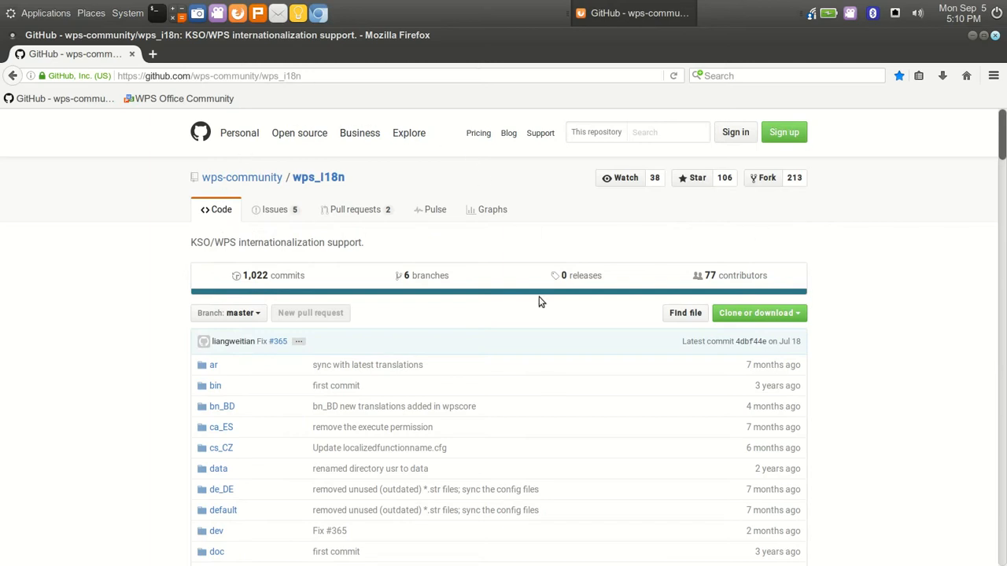
pyautogui.moveTo(532, 242)
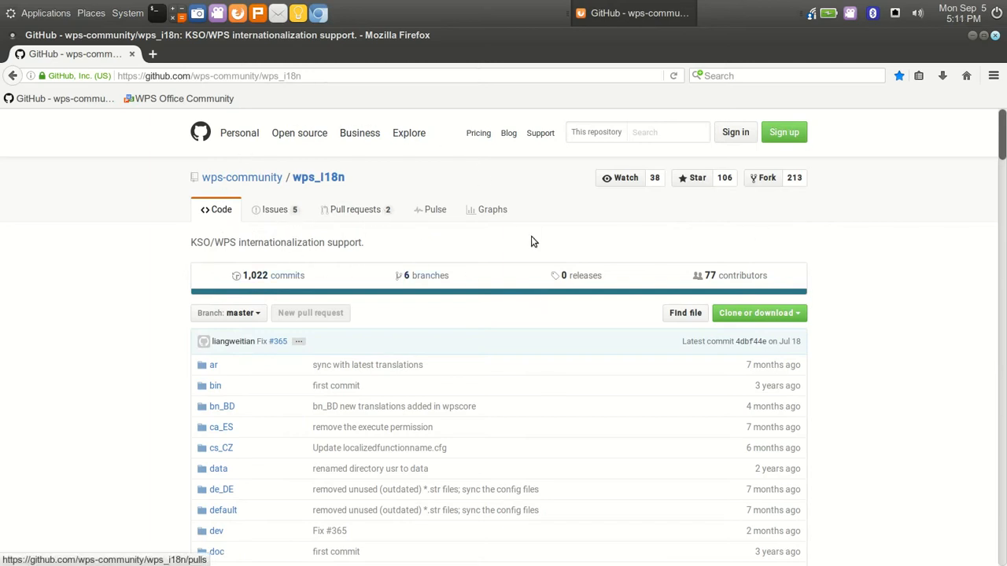
# Read through the README's guide to adding a new language and return to the top.
pyautogui.scroll(-3)
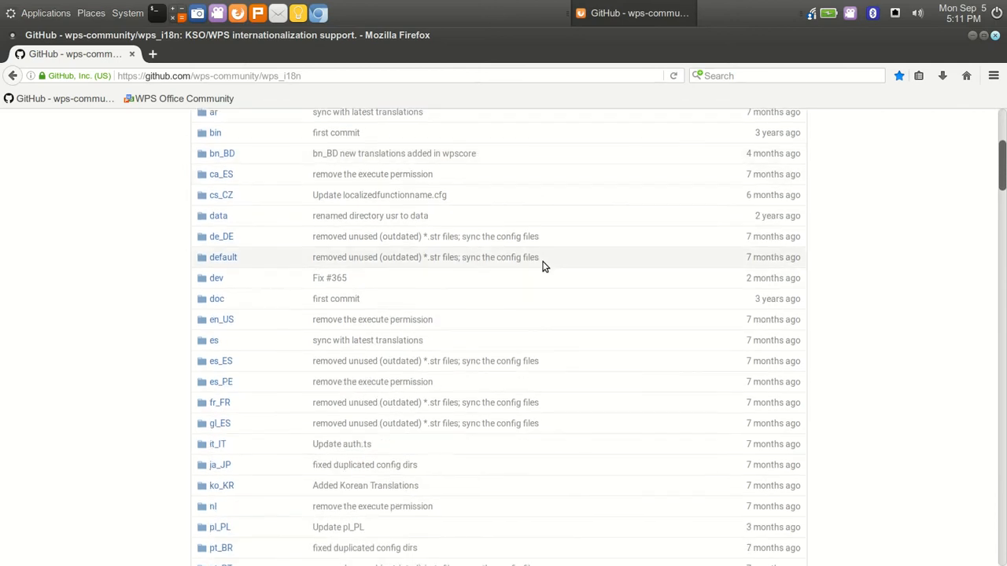
pyautogui.scroll(-3)
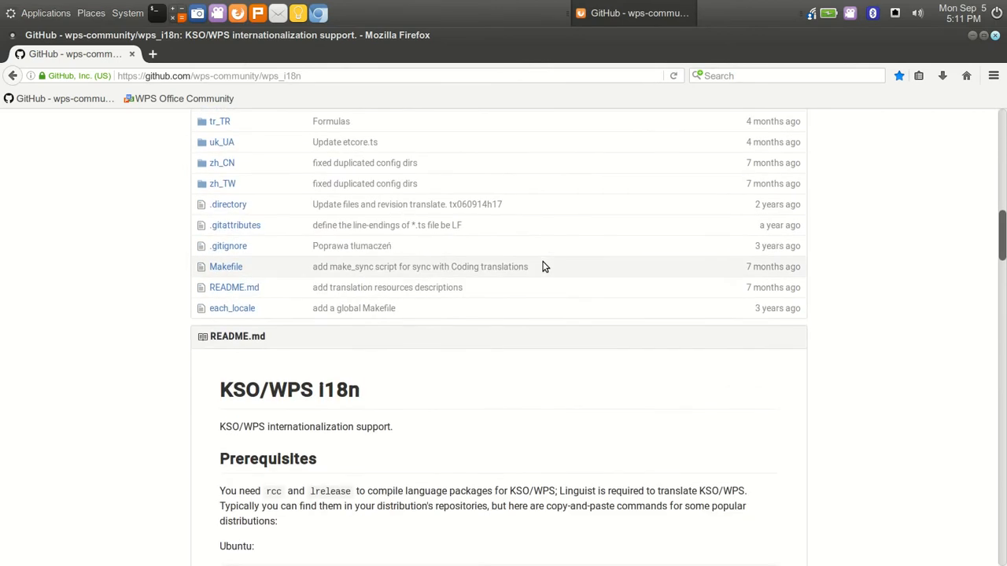
pyautogui.scroll(-3)
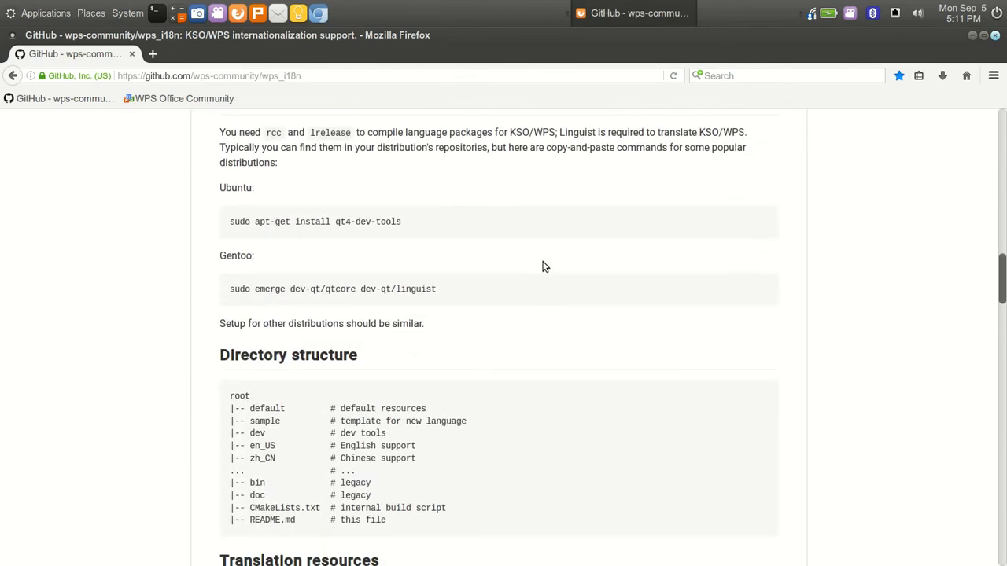
pyautogui.scroll(-3)
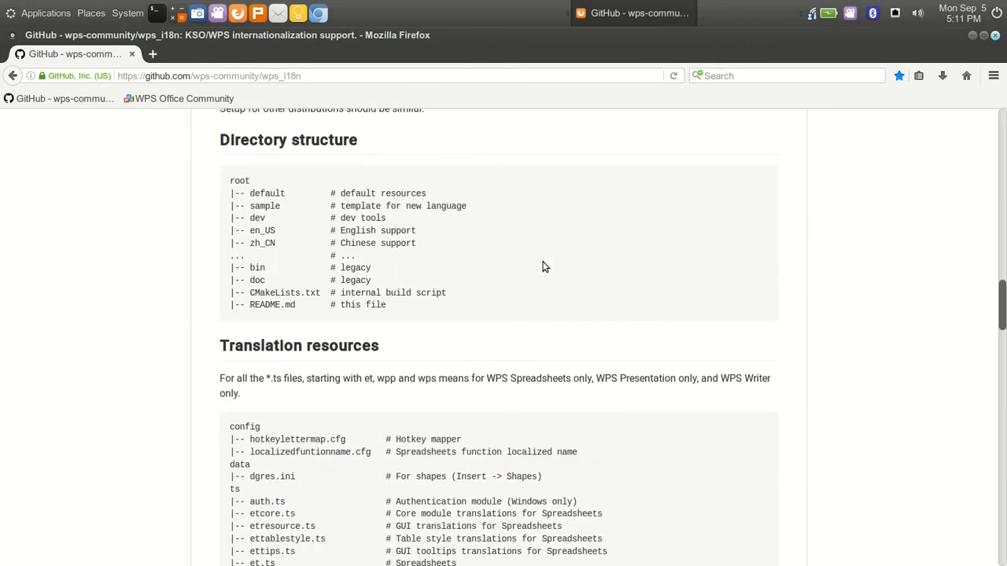
pyautogui.scroll(-3)
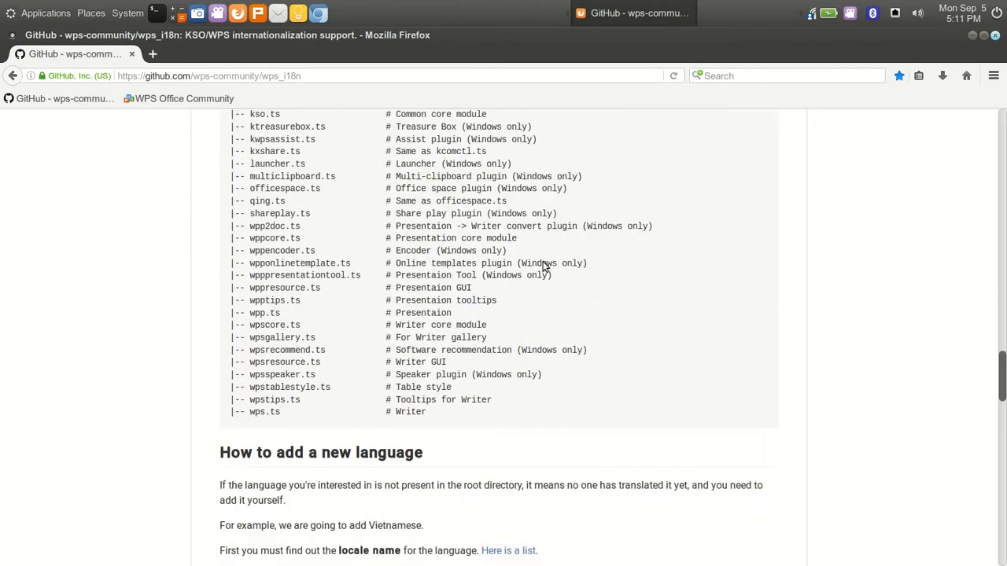
pyautogui.scroll(-3)
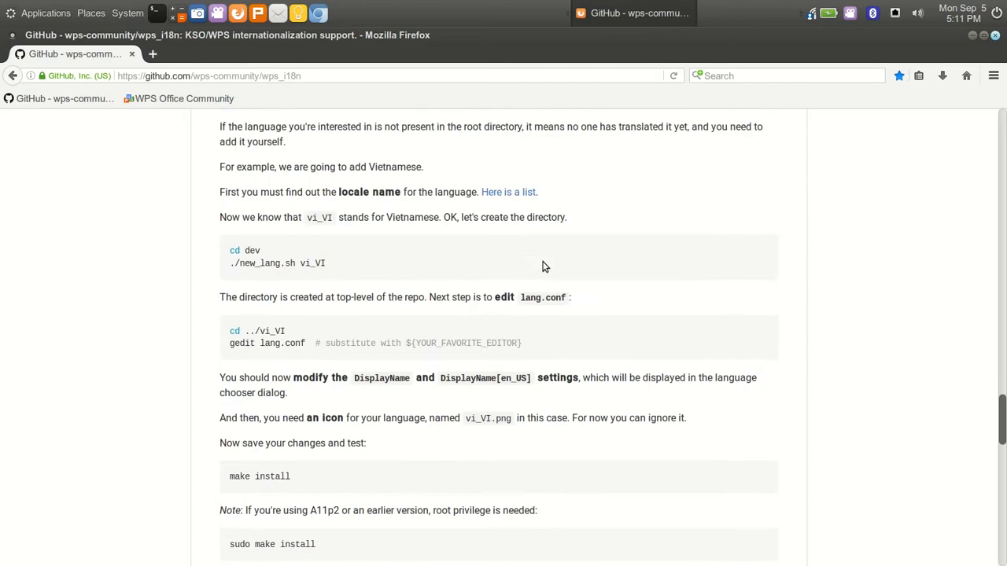
pyautogui.scroll(3)
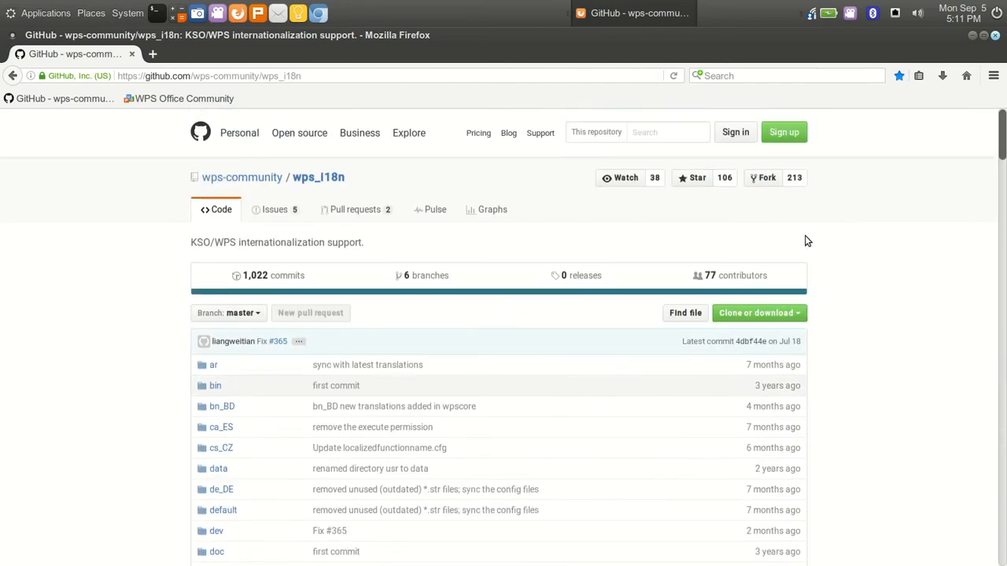
pyautogui.moveTo(661, 248)
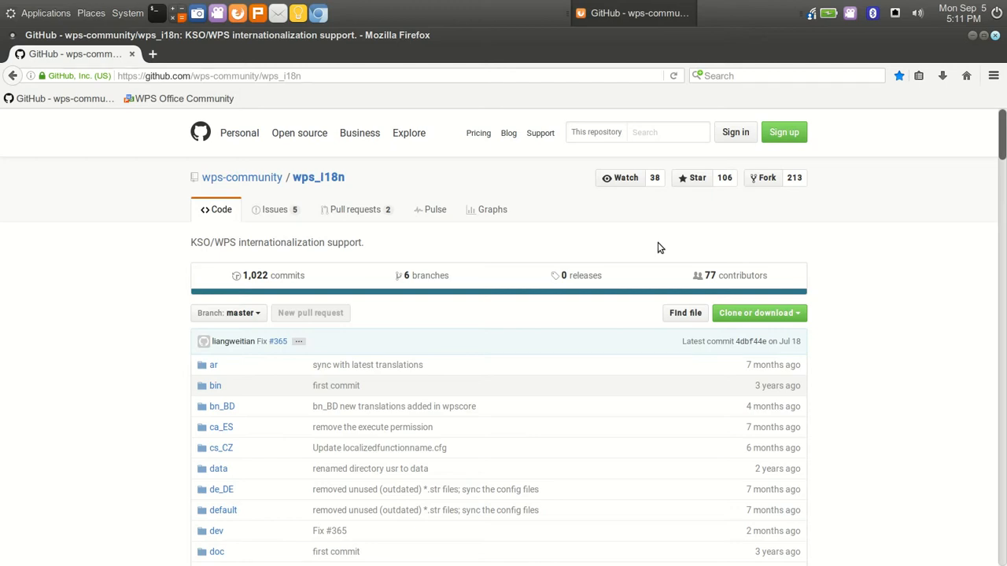
# Return to wps-community.org and view the Donate page with its PayPal section.
pyautogui.click(180, 98)
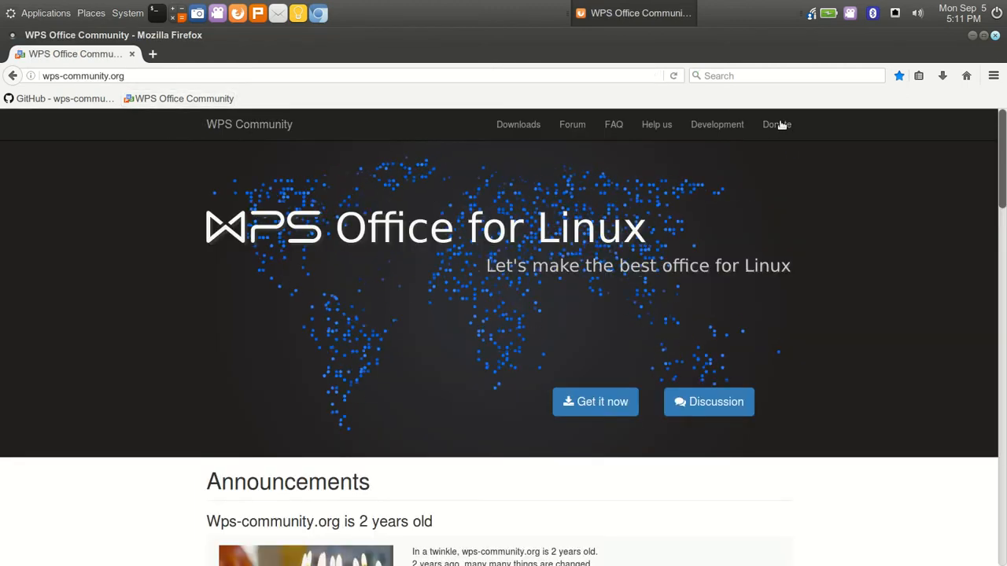
pyautogui.click(777, 125)
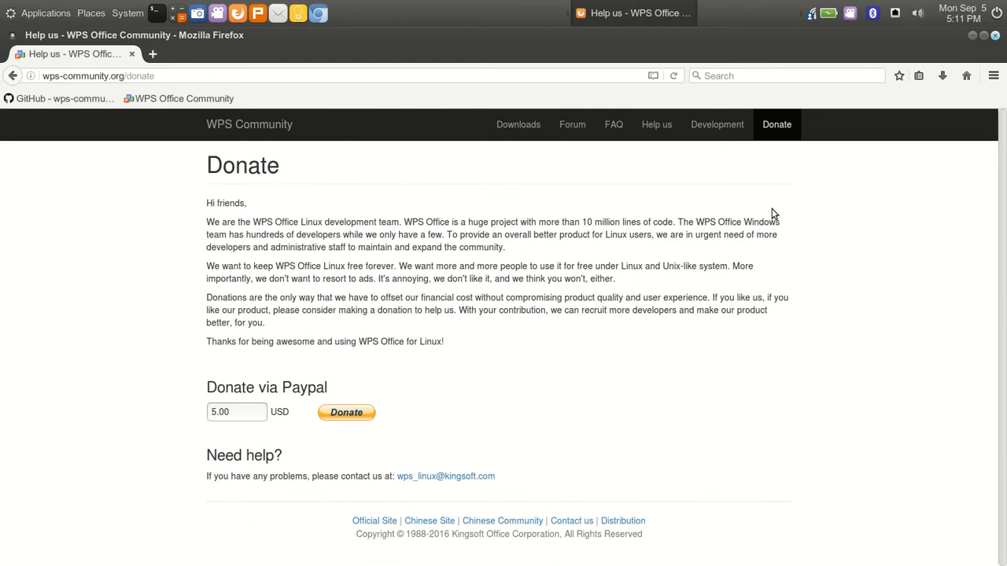
pyautogui.moveTo(173, 116)
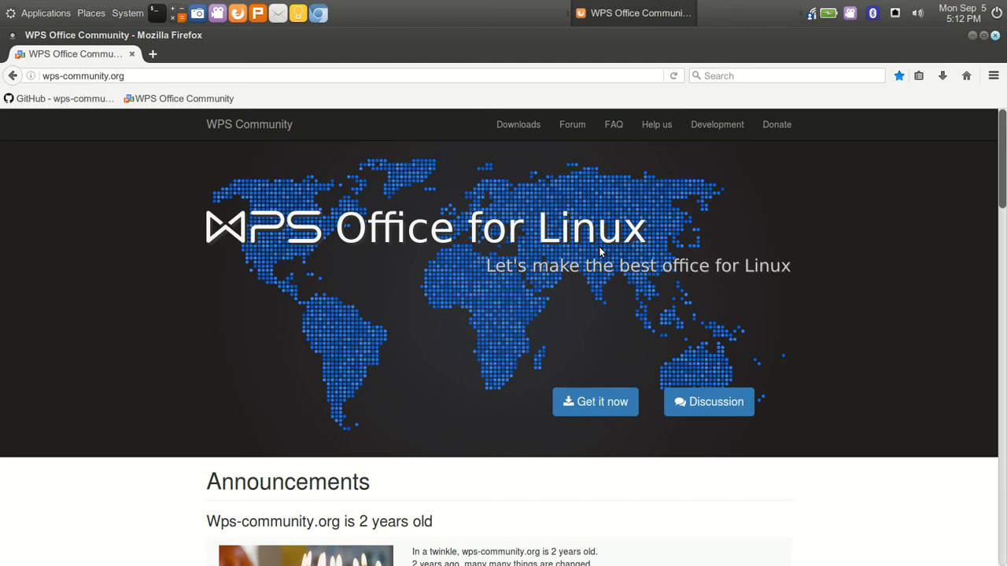
pyautogui.moveTo(887, 121)
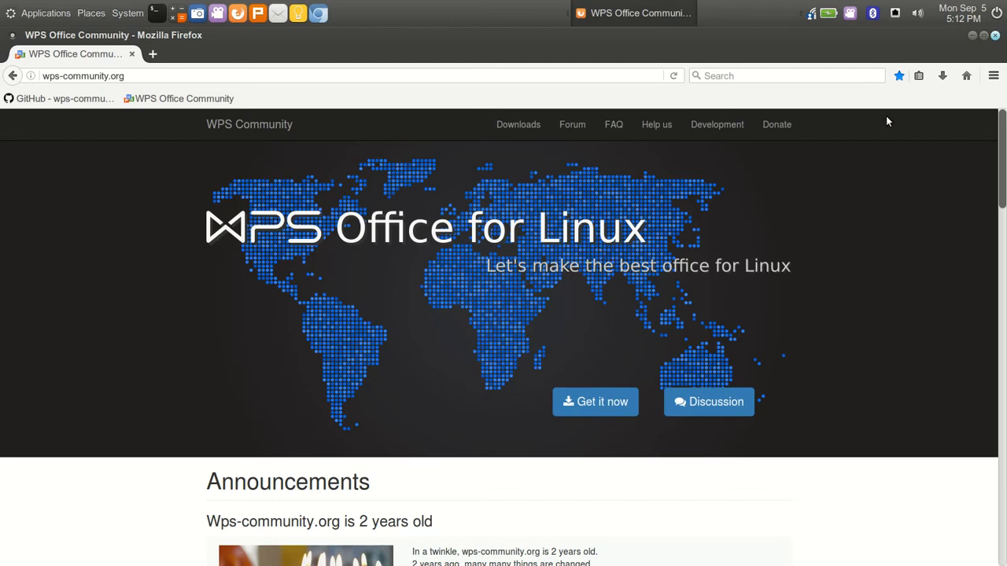
pyautogui.moveTo(802, 227)
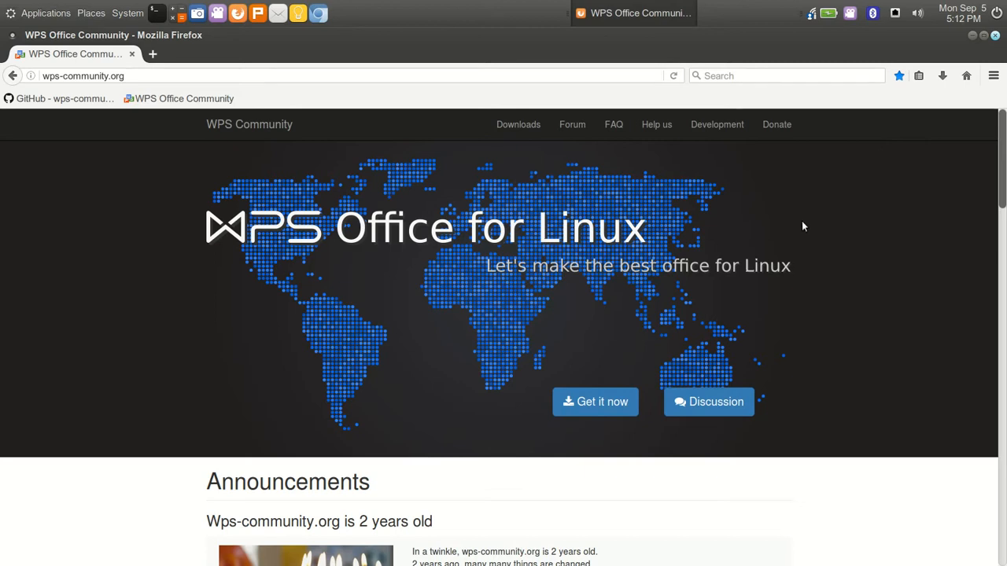
pyautogui.moveTo(806, 228)
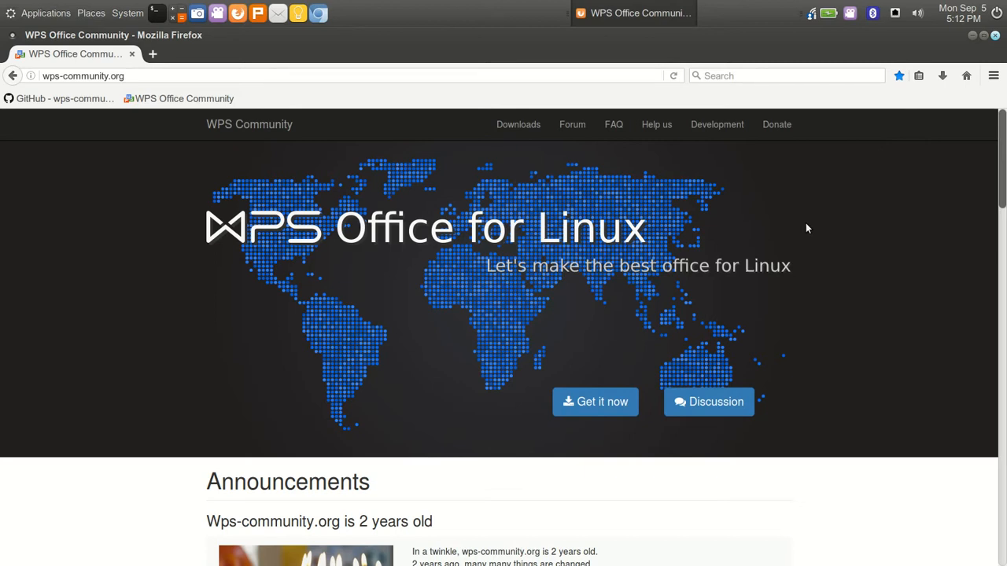
pyautogui.moveTo(815, 244)
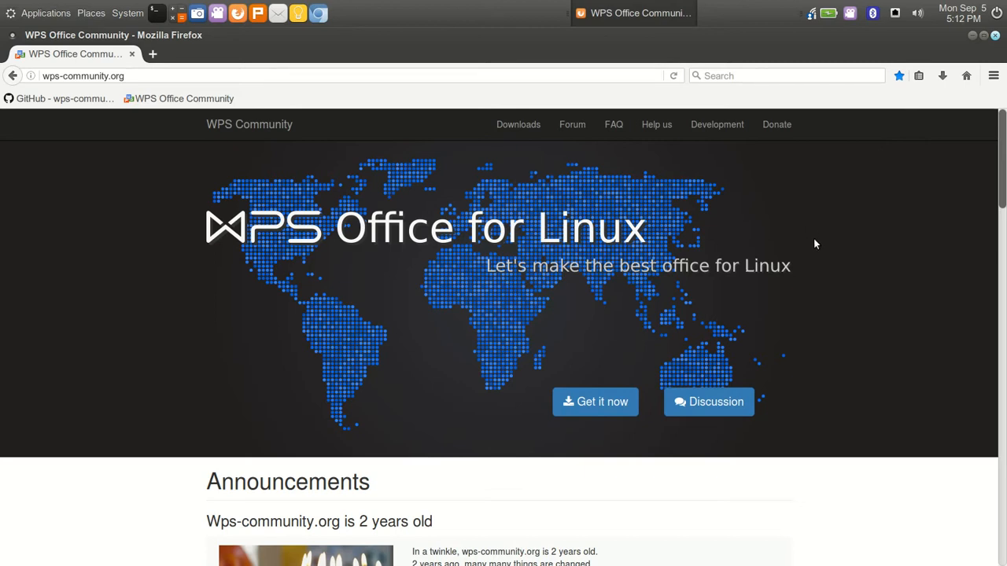
pyautogui.moveTo(827, 258)
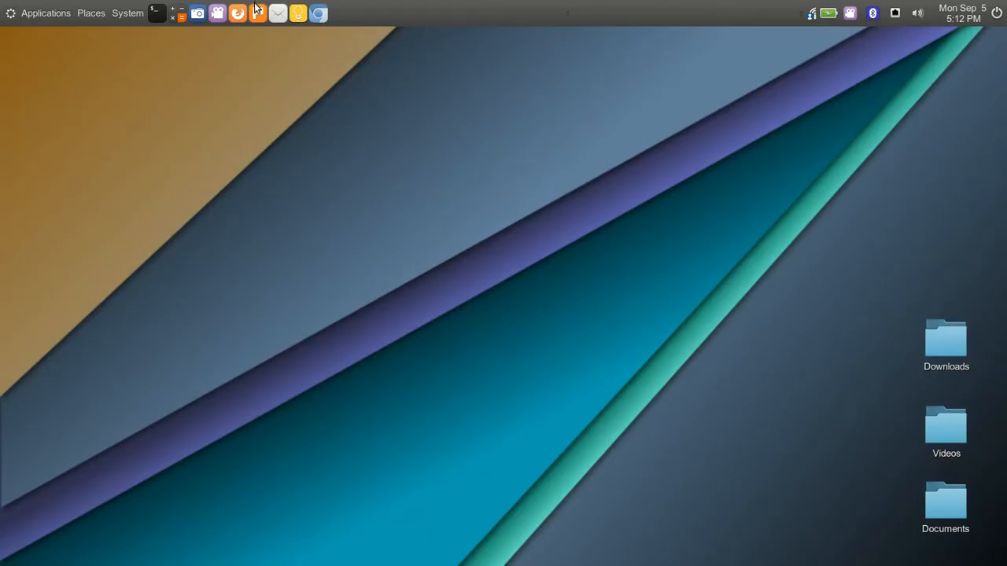
pyautogui.moveTo(258, 13)
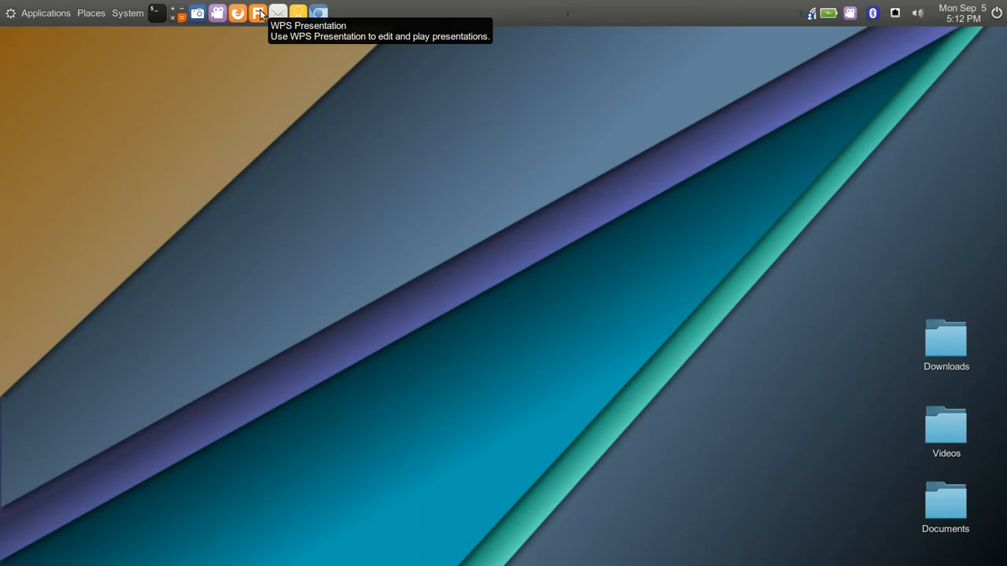
# Launch WPS Presentation, browse Recommended online templates and show the Business presentation templates.
pyautogui.click(258, 13)
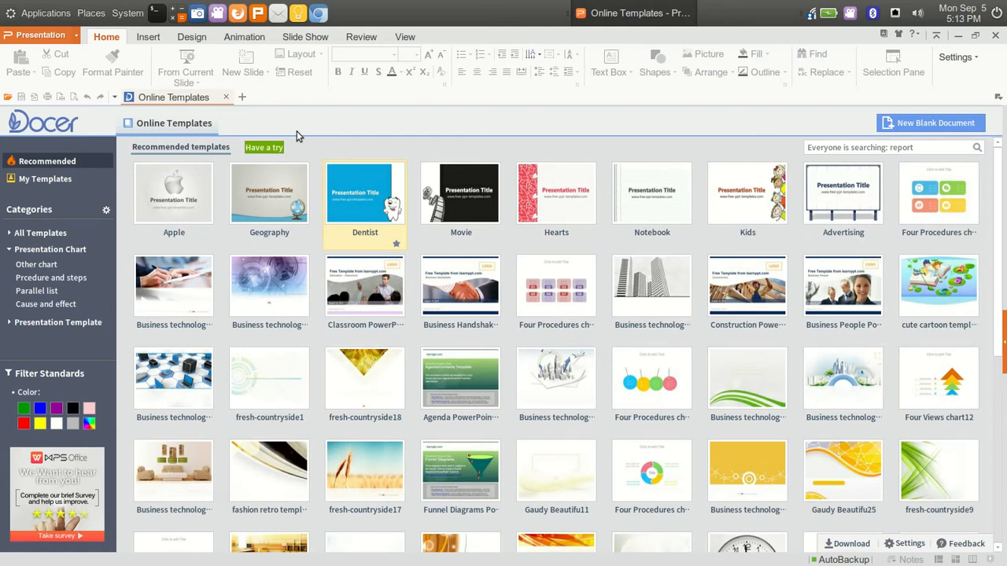
pyautogui.moveTo(542, 140)
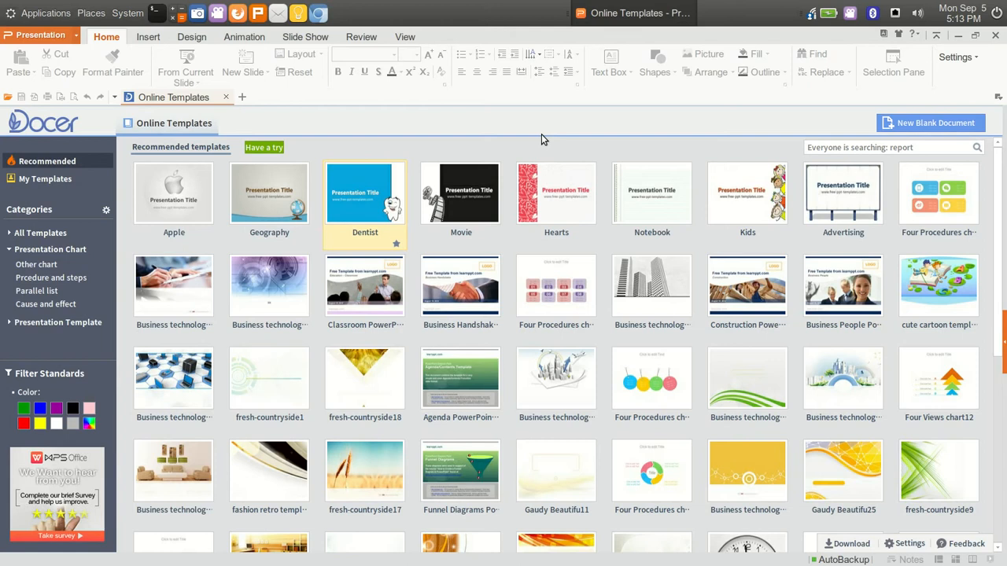
pyautogui.moveTo(565, 129)
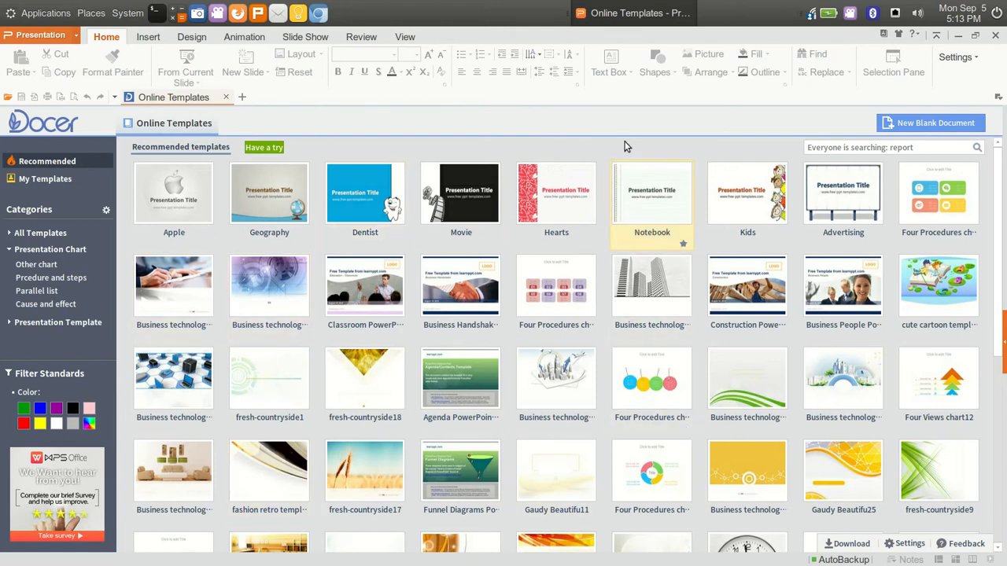
pyautogui.moveTo(594, 131)
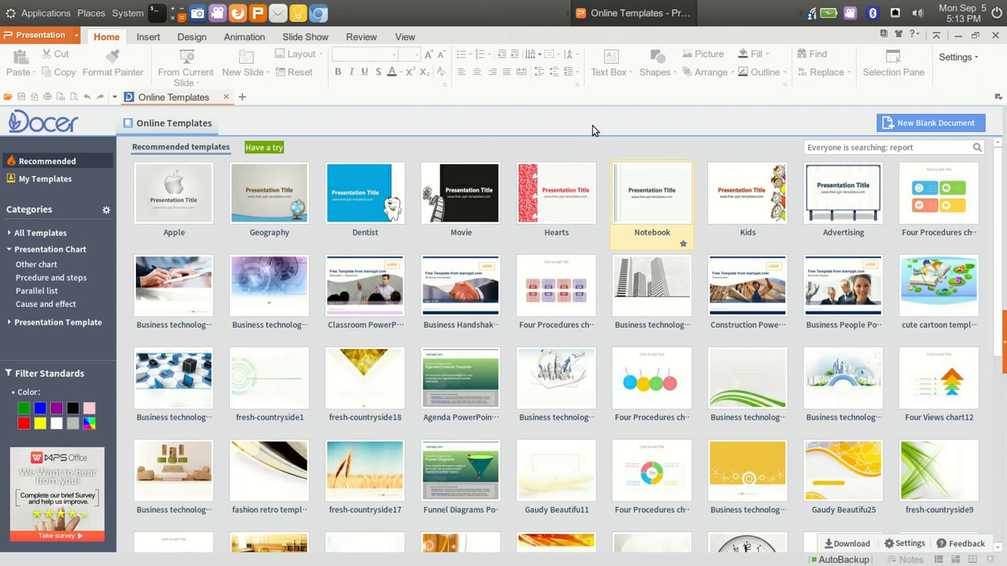
pyautogui.moveTo(173, 162)
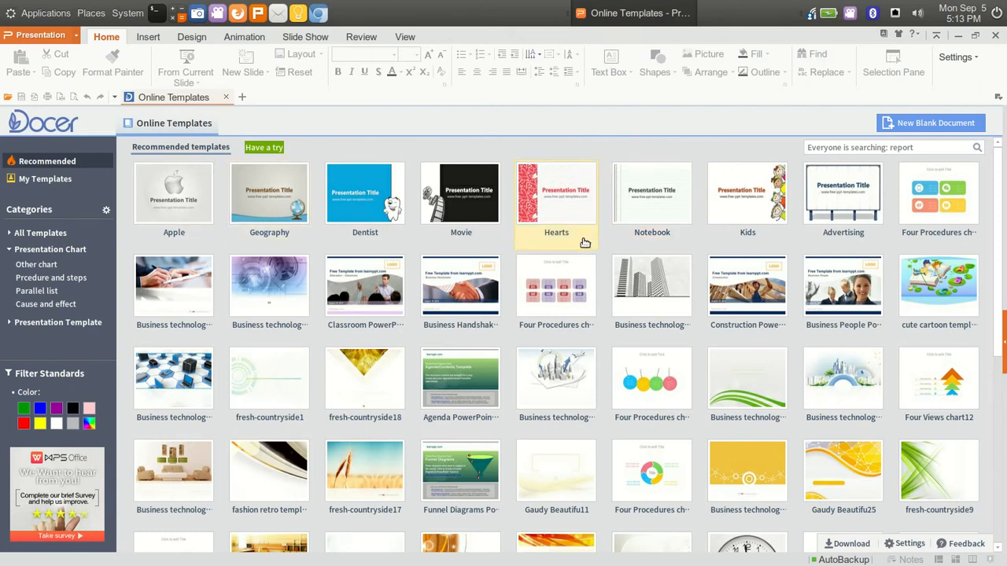
pyautogui.scroll(-3)
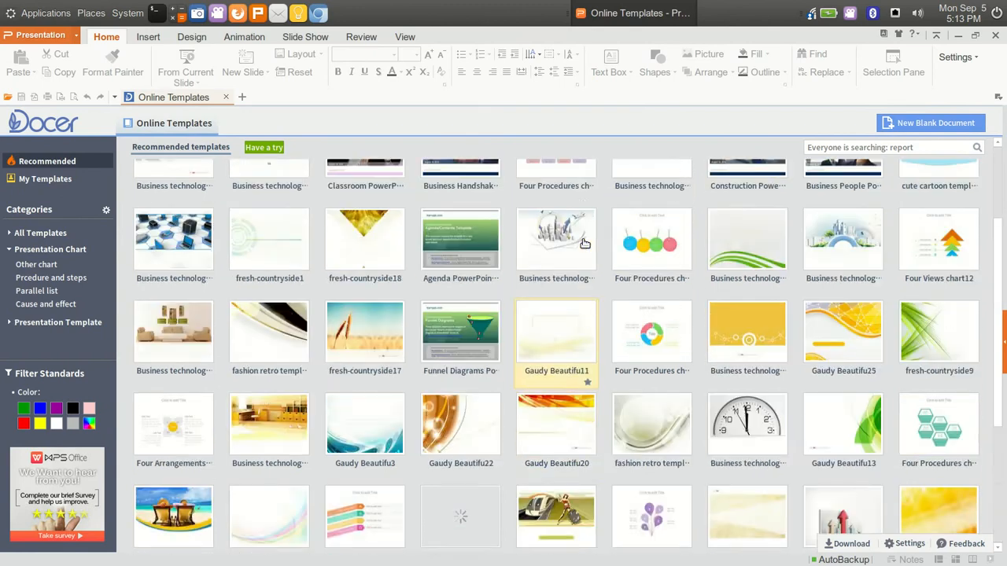
pyautogui.scroll(3)
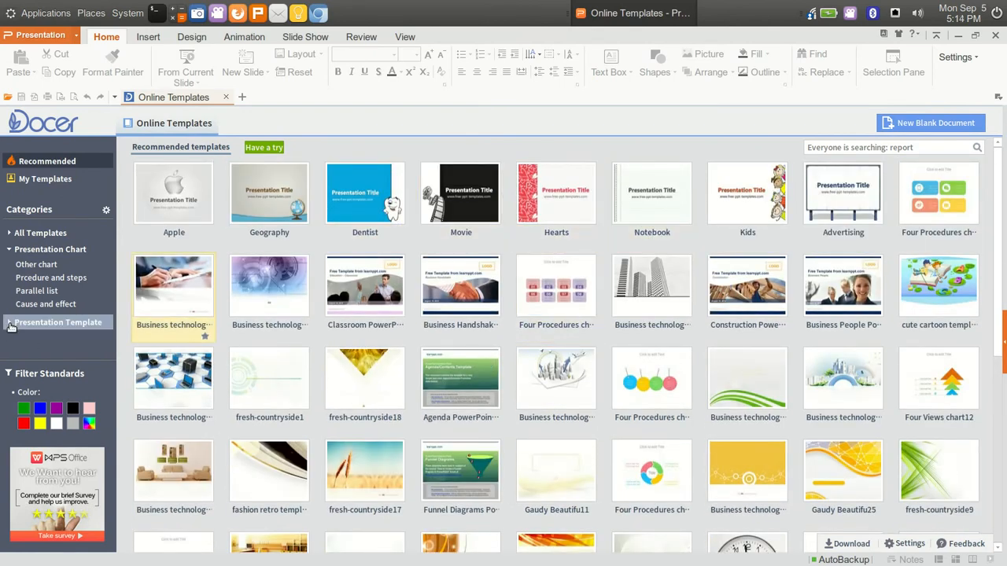
pyautogui.click(58, 321)
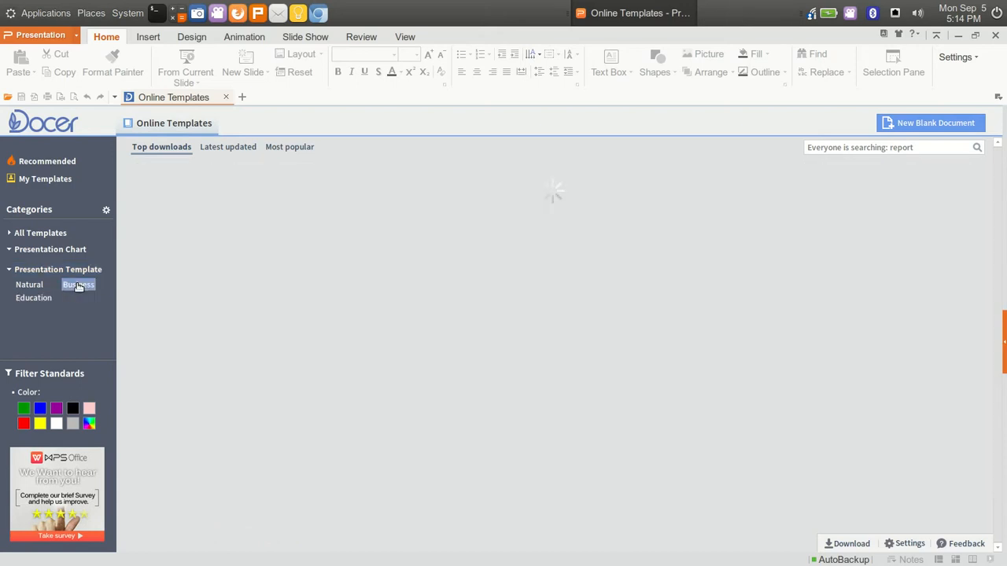
pyautogui.click(79, 285)
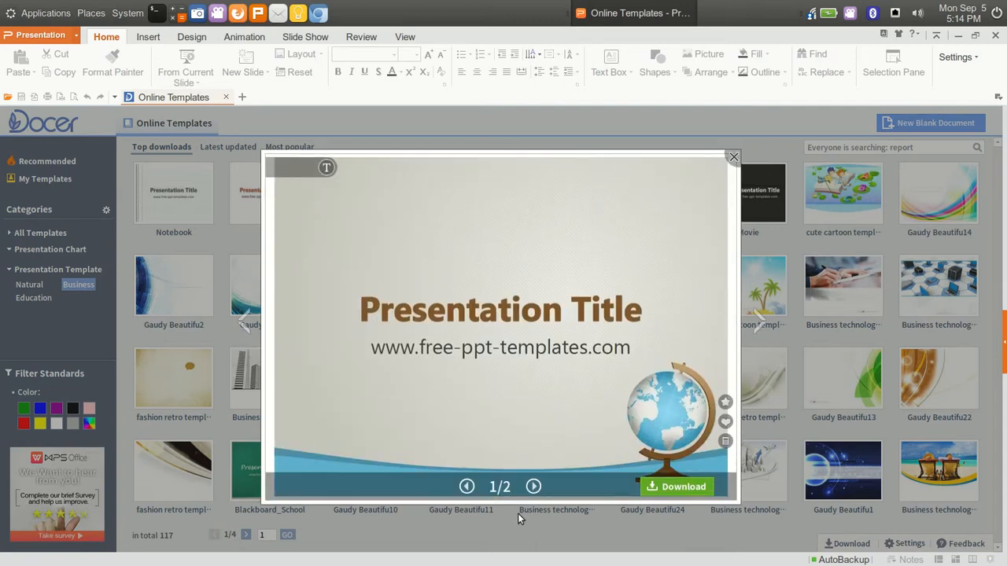
# Preview both slides of the globe Business template and download it.
pyautogui.click(534, 486)
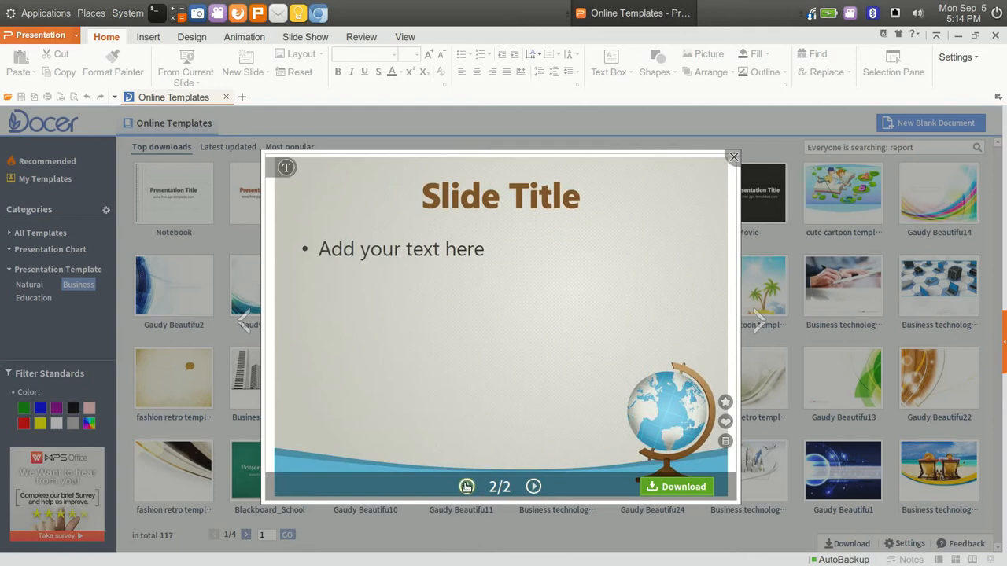
pyautogui.click(466, 486)
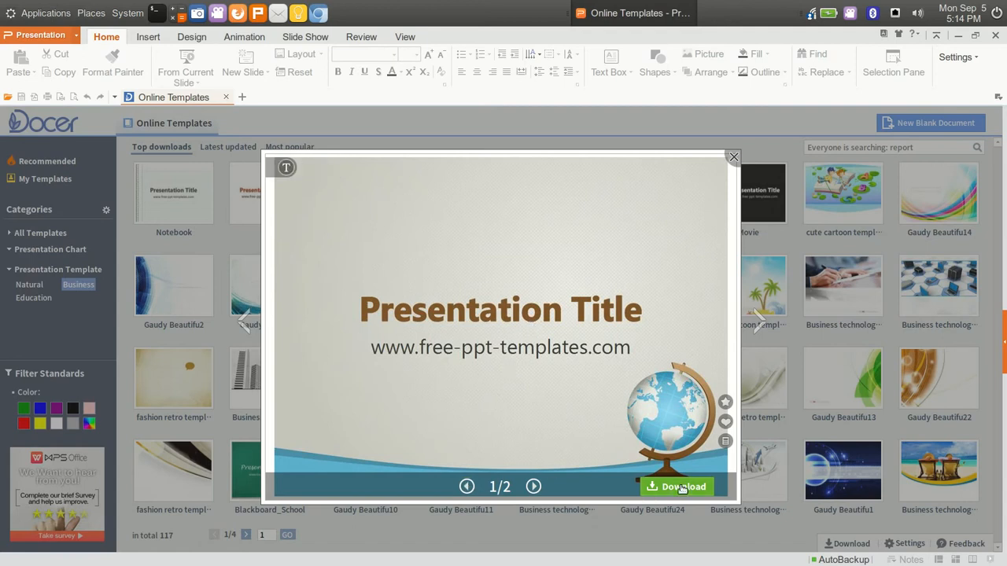
pyautogui.click(733, 157)
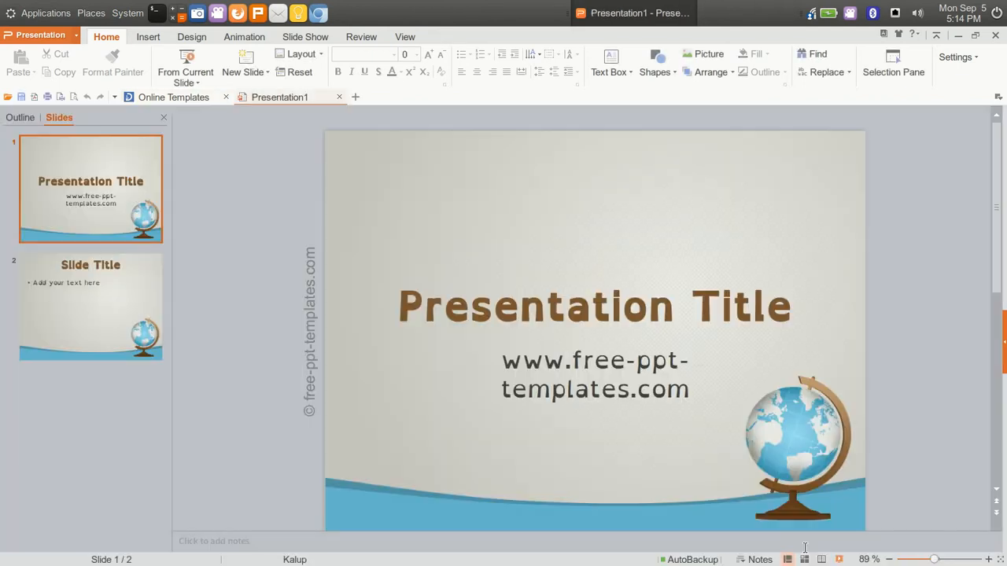
pyautogui.moveTo(889, 337)
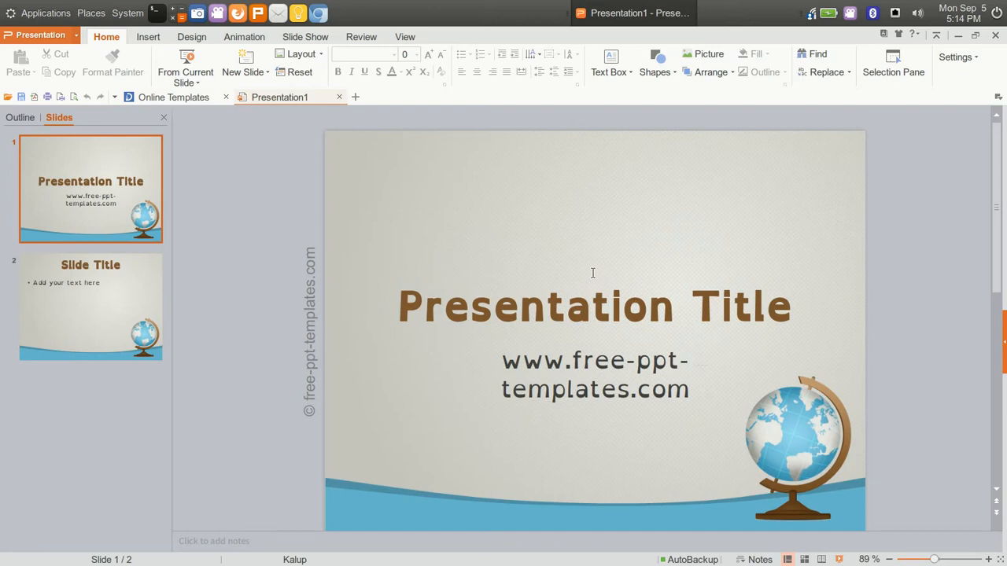
pyautogui.moveTo(500, 263)
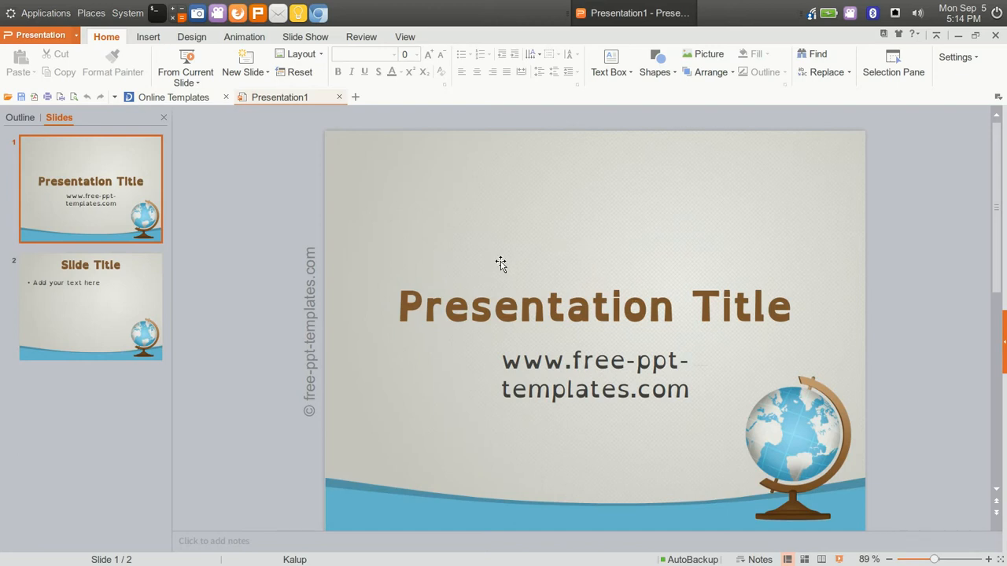
pyautogui.moveTo(484, 318)
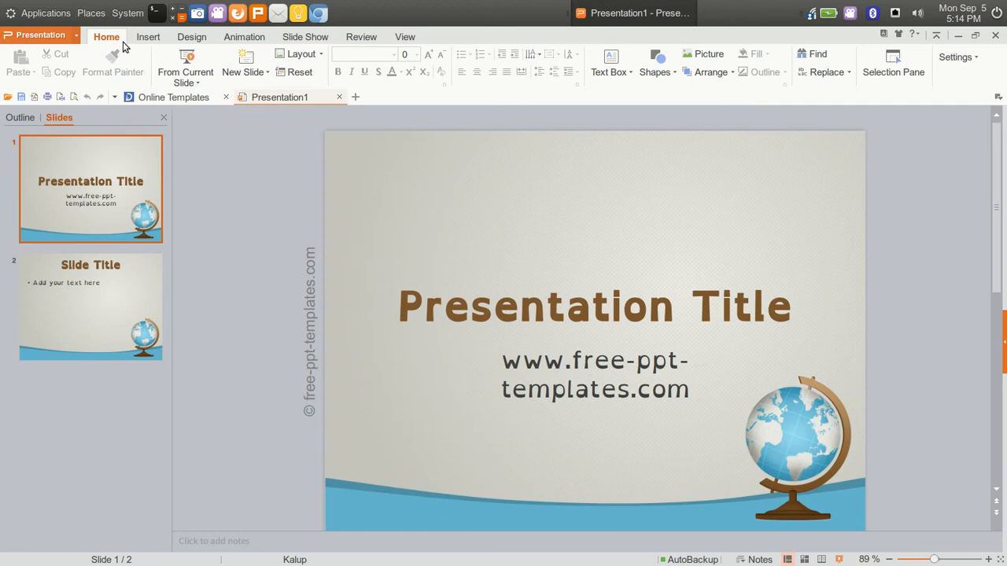
# Glance at the Insert ribbon of Presentation1 and return to Home.
pyautogui.click(148, 36)
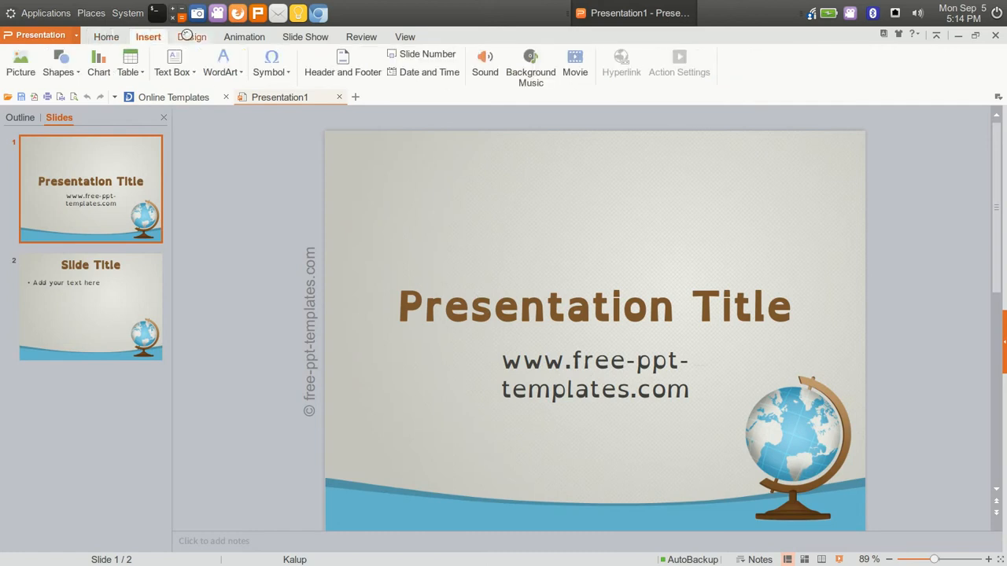
pyautogui.click(107, 36)
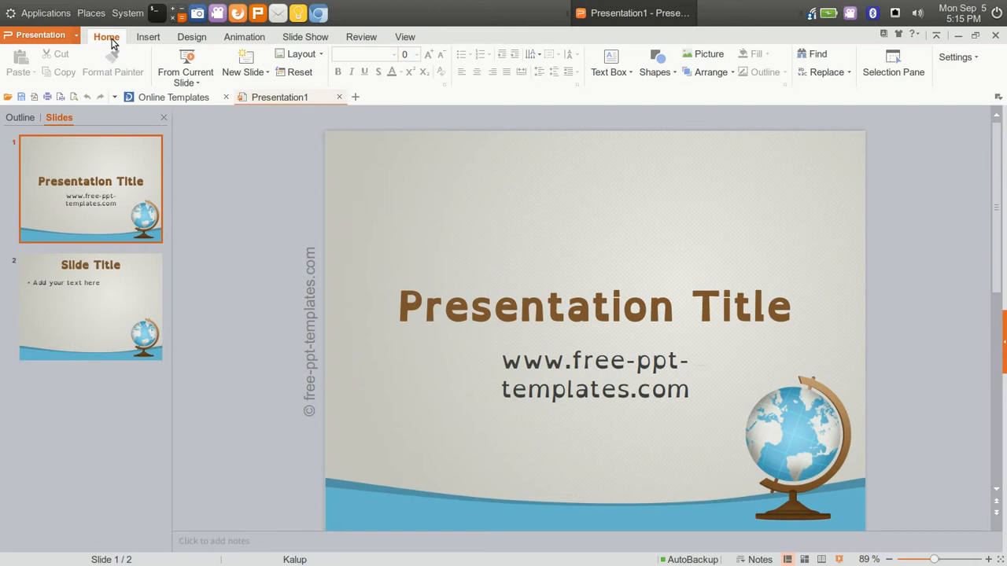
pyautogui.moveTo(263, 211)
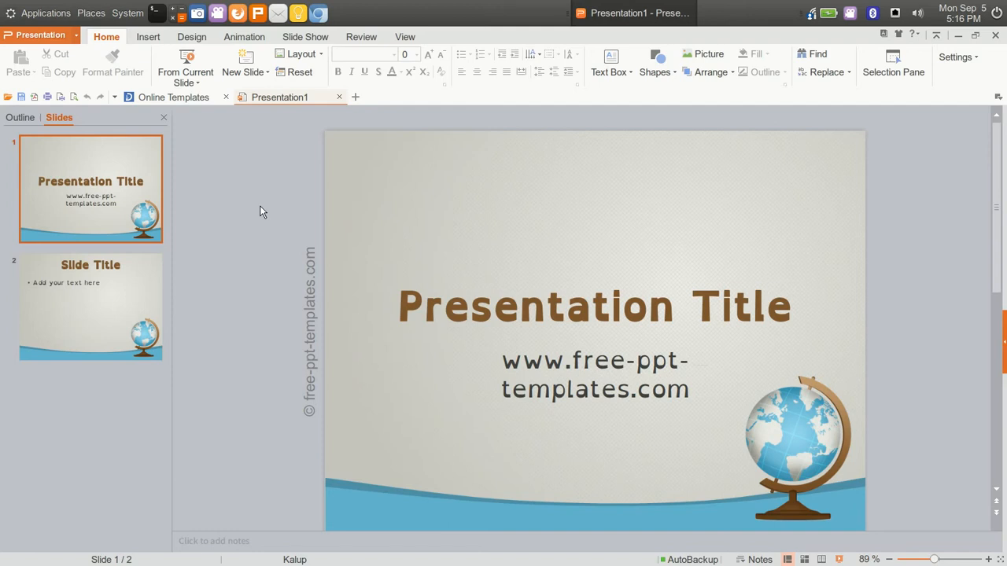
pyautogui.moveTo(312, 192)
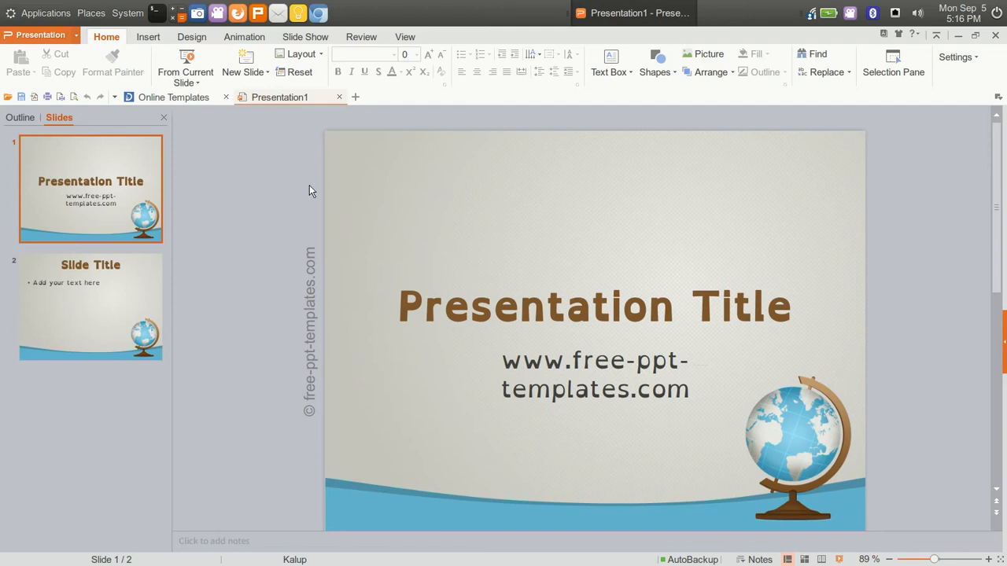
# Move the slide 1 title placeholder higher up the slide.
pyautogui.click(594, 305)
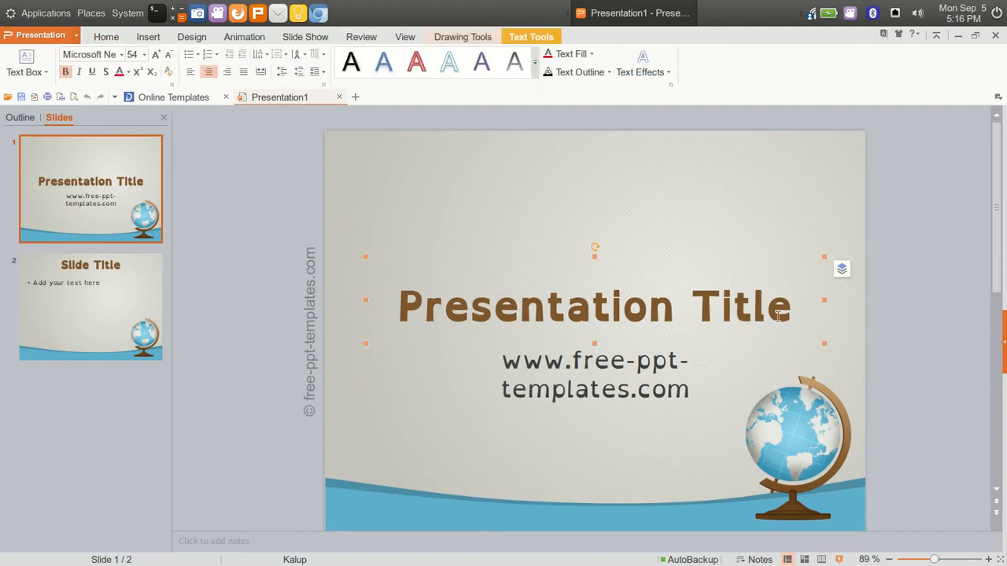
pyautogui.moveTo(594, 307); pyautogui.dragTo(595, 227)
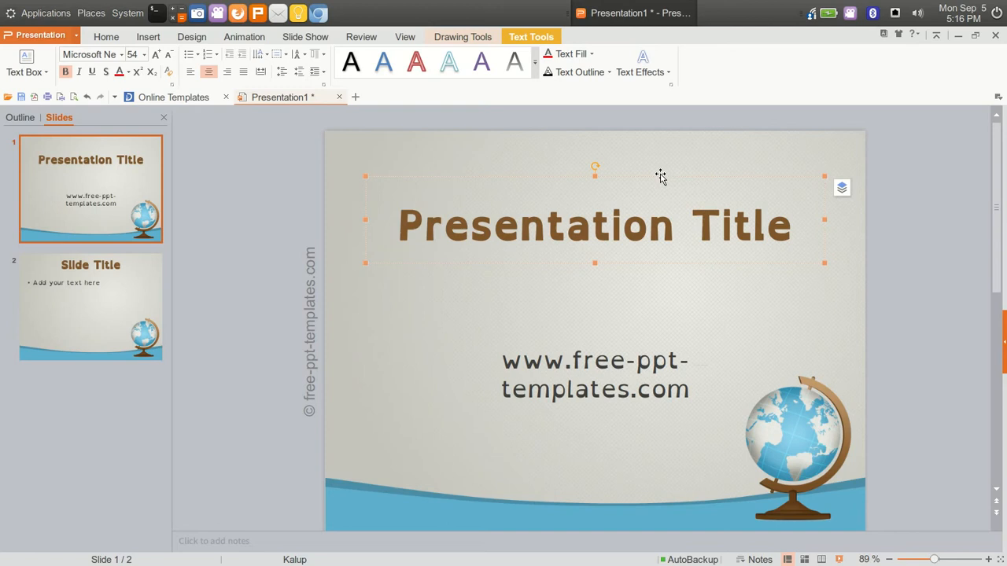
# Fill the title box with grey via the mini toolbar's Shape Fill.
pyautogui.rightClick(659, 176)
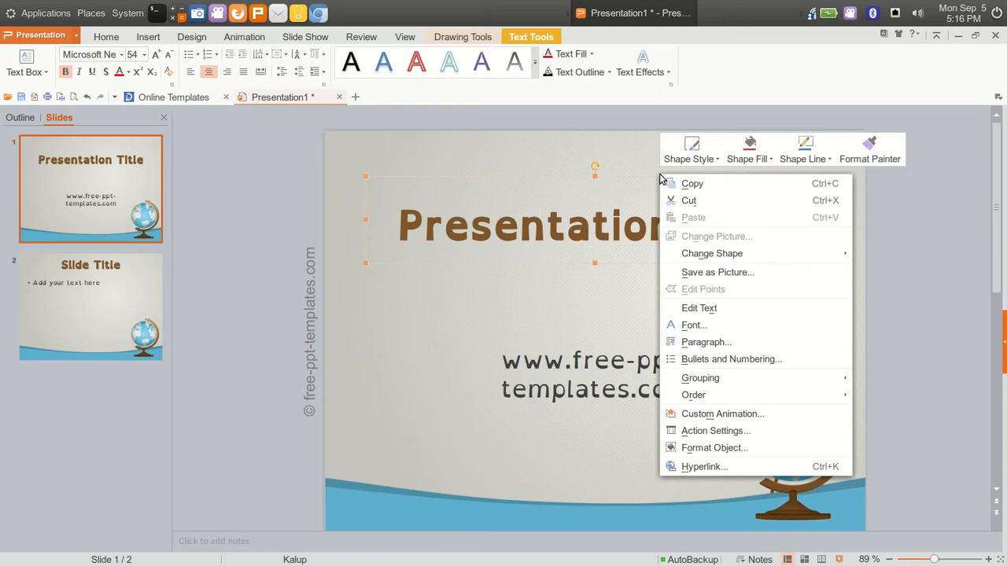
pyautogui.moveTo(749, 157)
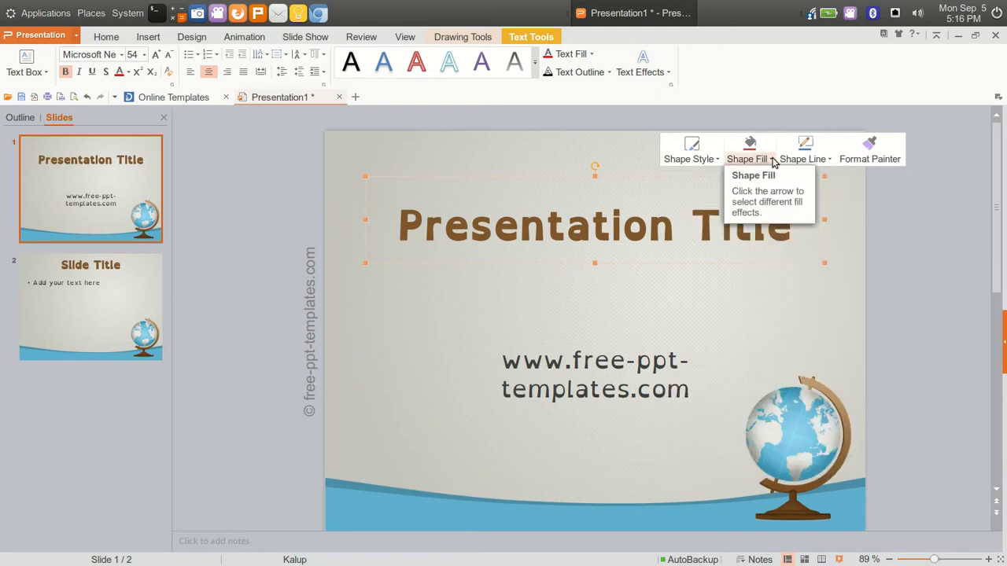
pyautogui.click(771, 157)
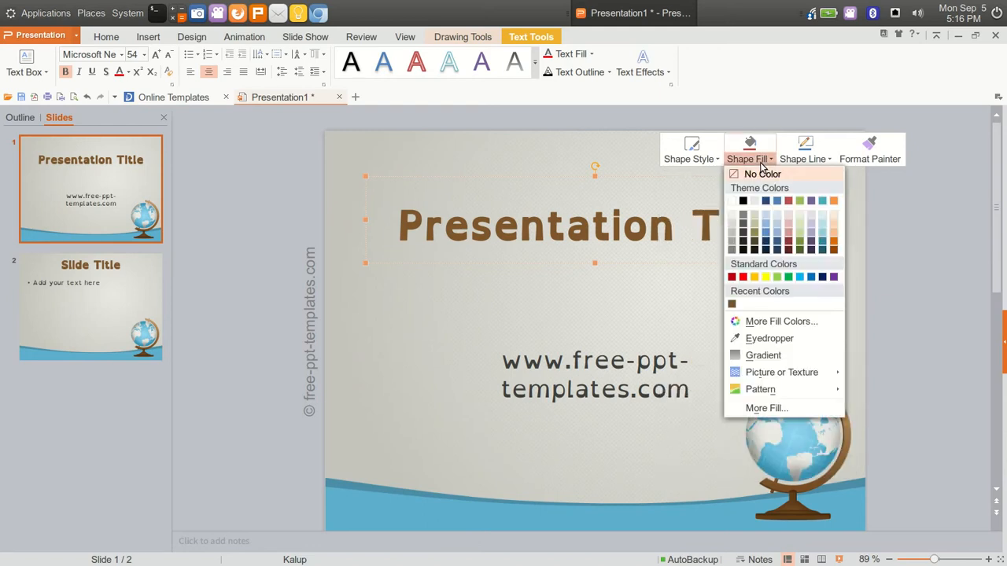
pyautogui.moveTo(743, 307)
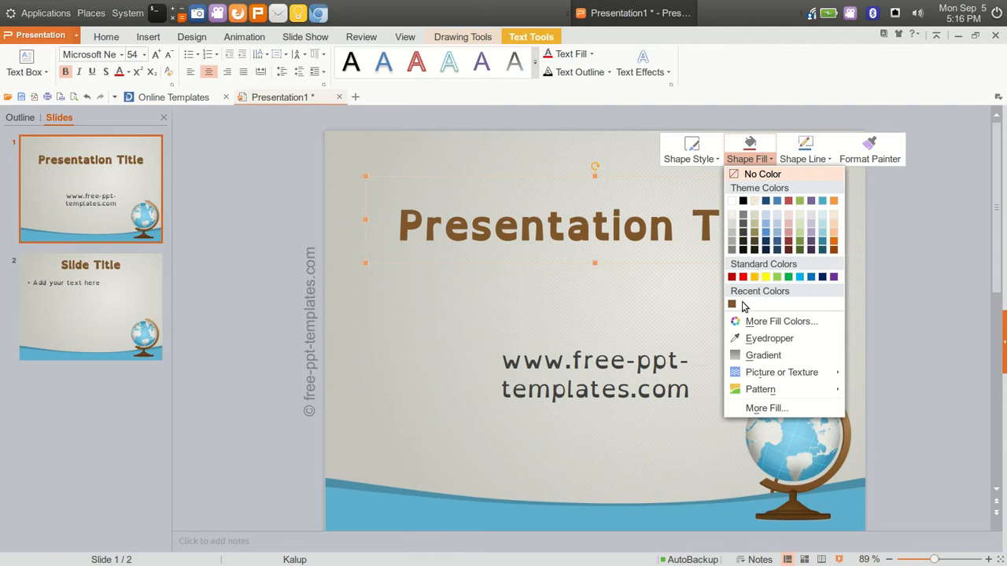
pyautogui.moveTo(796, 198)
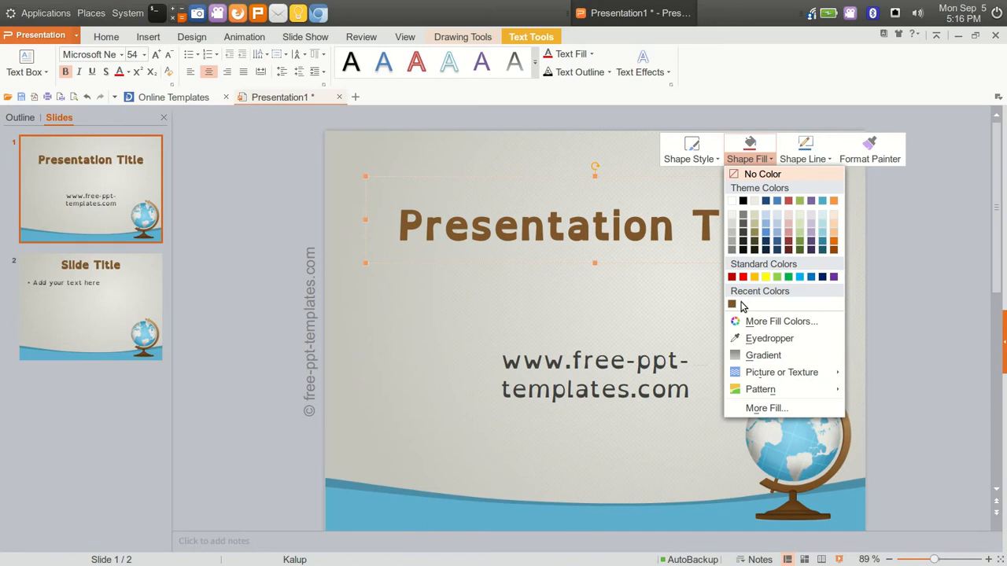
pyautogui.moveTo(780, 214)
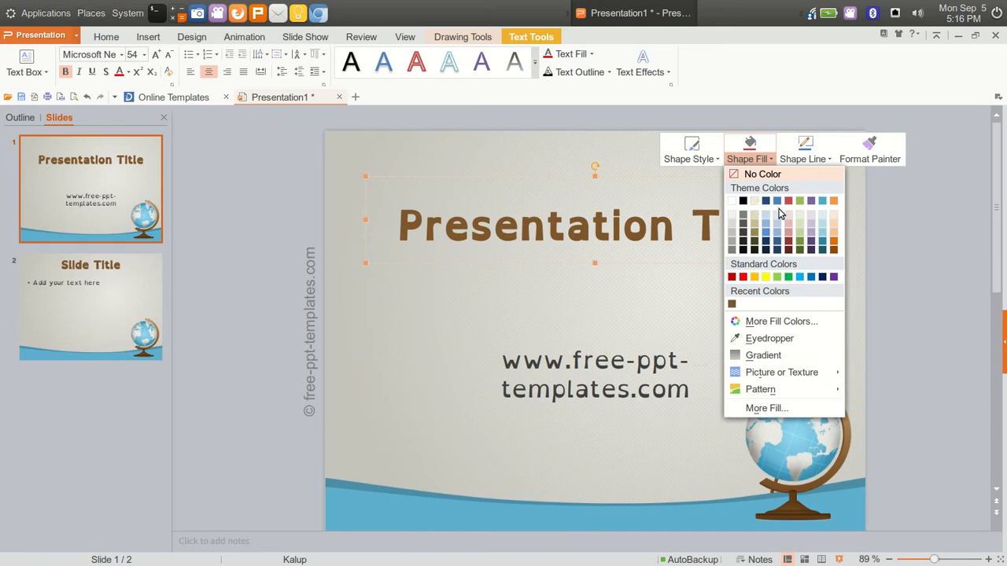
pyautogui.click(747, 157)
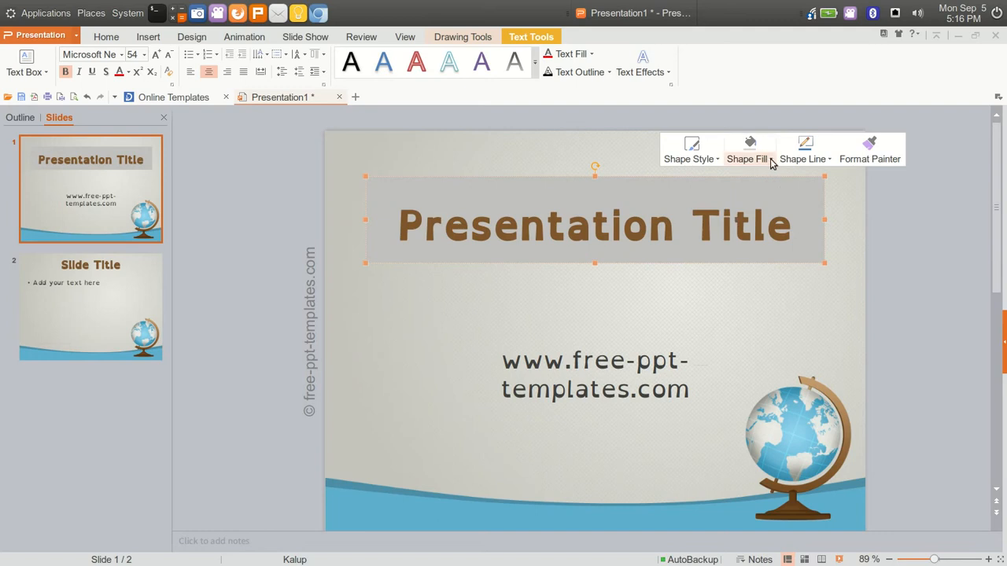
pyautogui.click(802, 157)
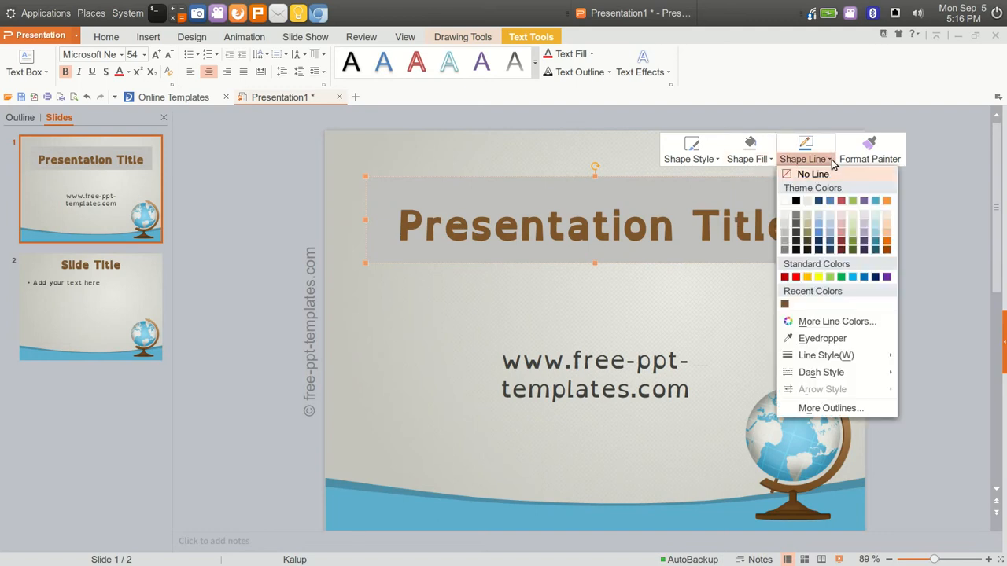
pyautogui.moveTo(831, 202)
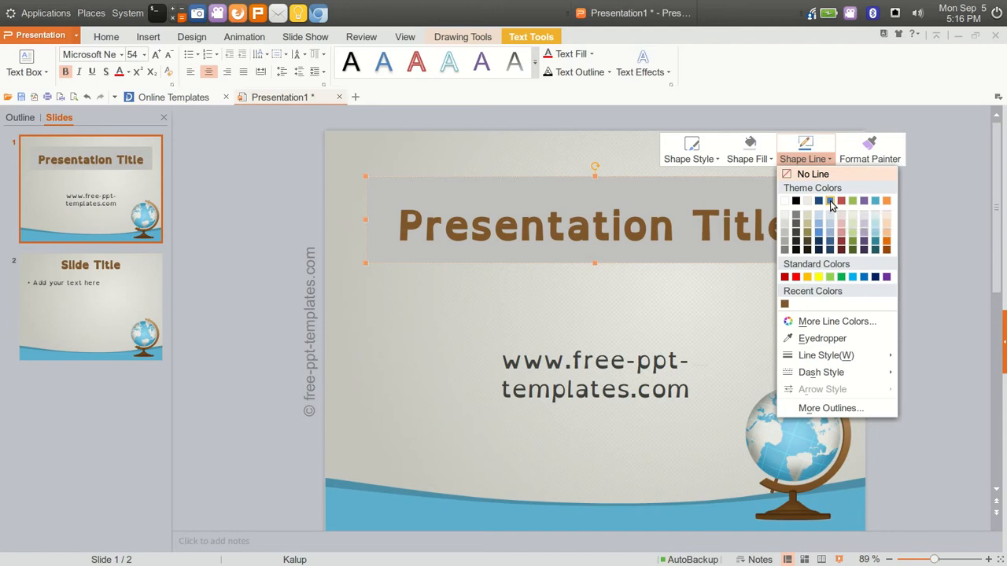
pyautogui.moveTo(812, 173)
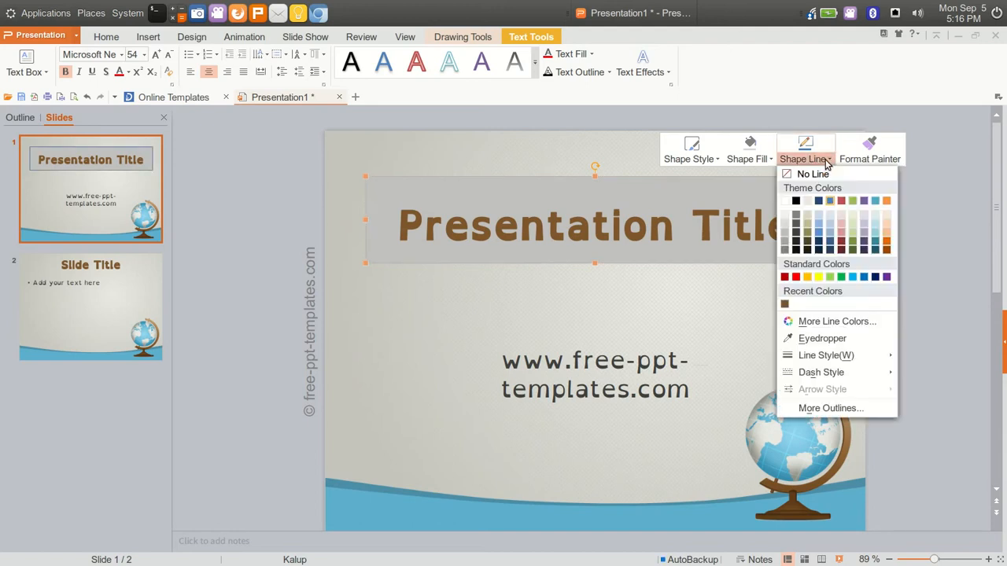
pyautogui.moveTo(826, 356)
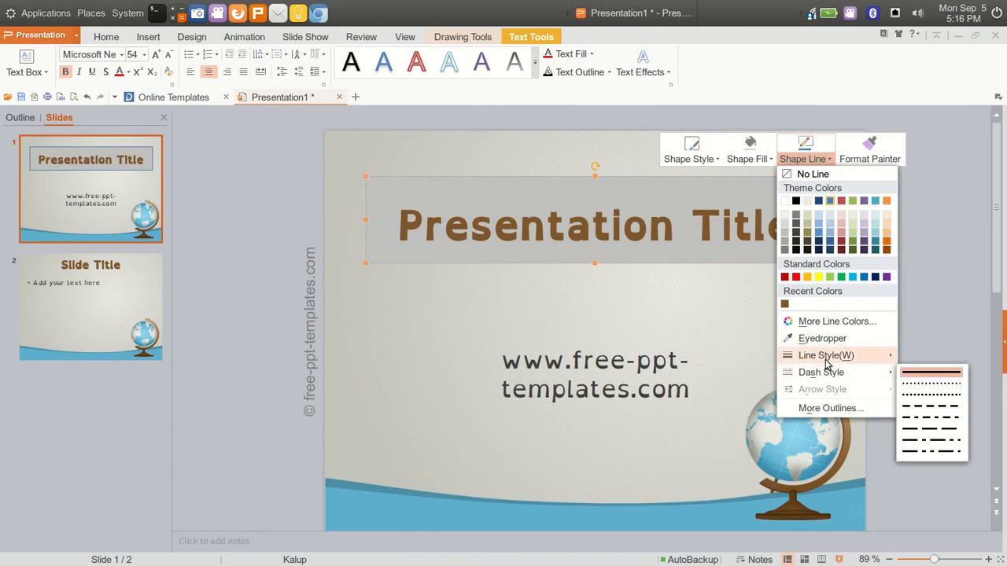
pyautogui.click(826, 356)
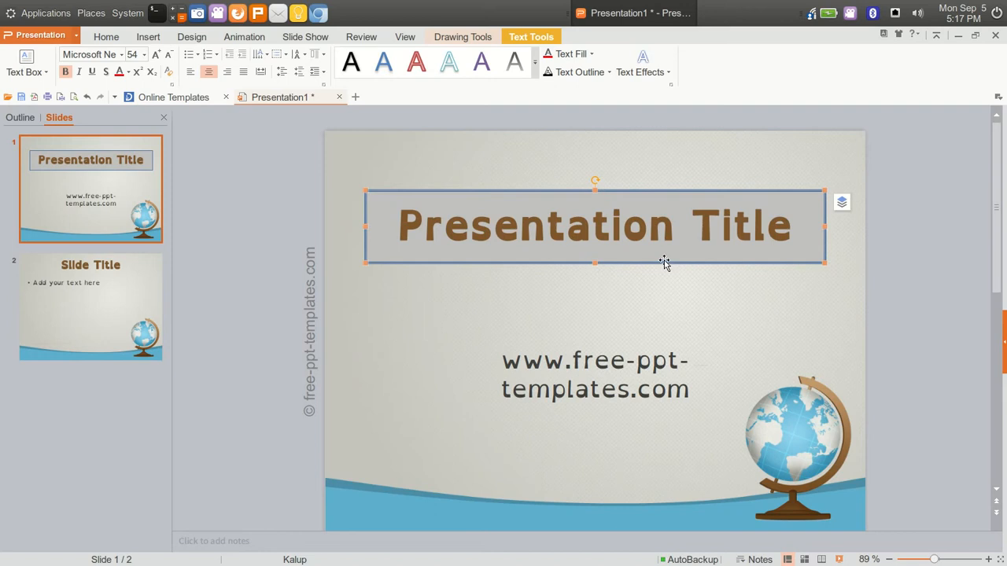
# Check the title's Action Settings, cancel, then bring up its Custom Animation pane.
pyautogui.rightClick(664, 264)
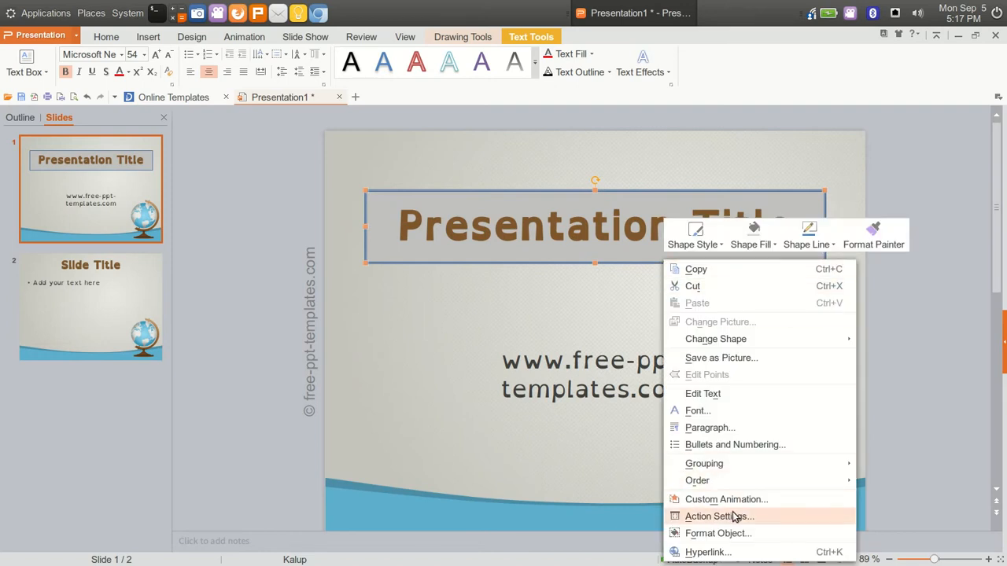
pyautogui.click(719, 516)
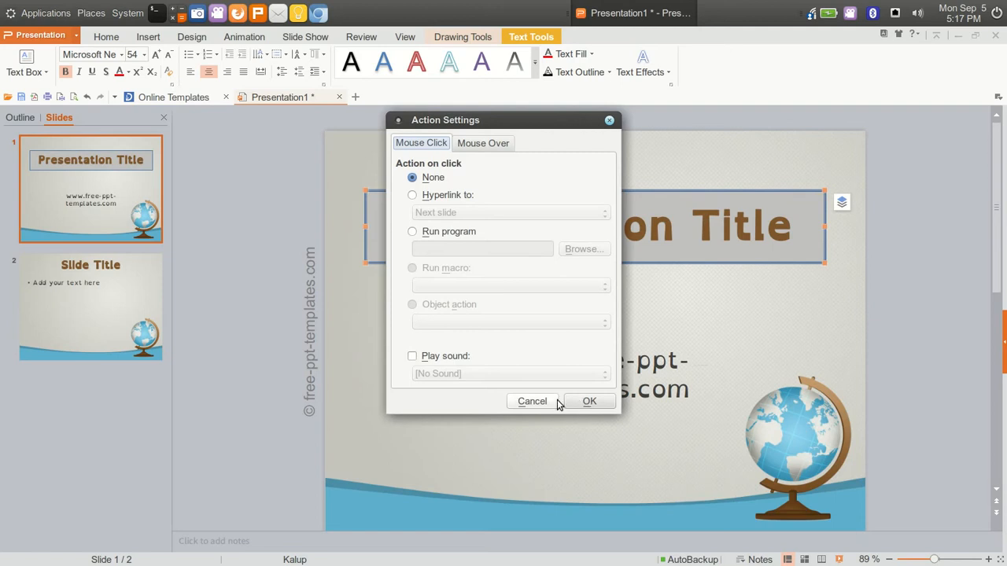
pyautogui.click(532, 401)
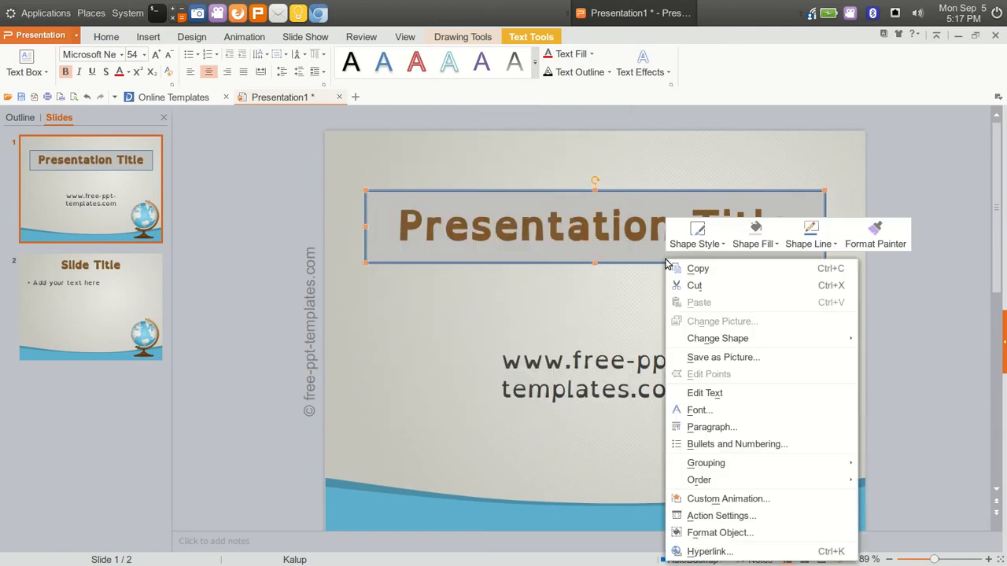
pyautogui.moveTo(736, 499)
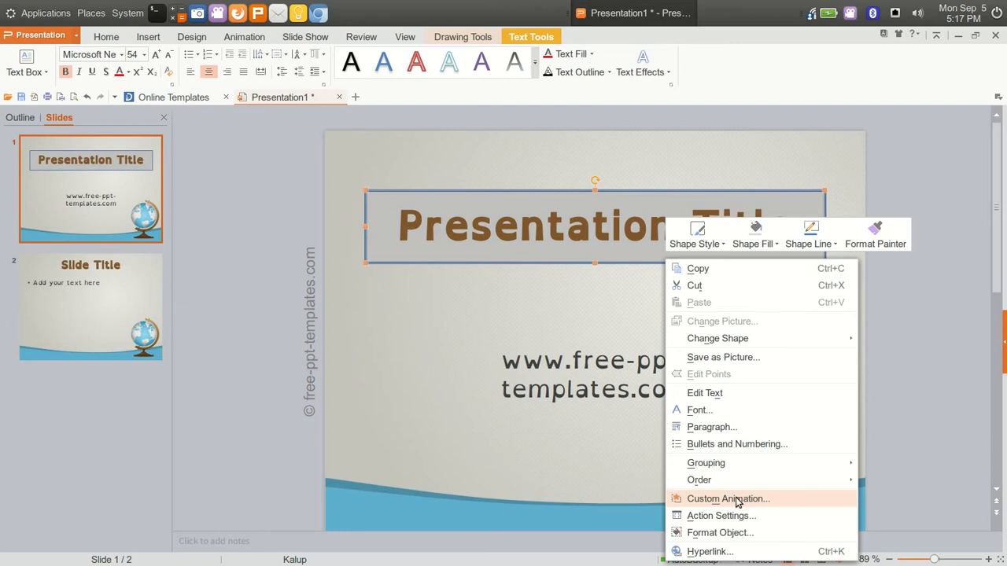
pyautogui.click(727, 497)
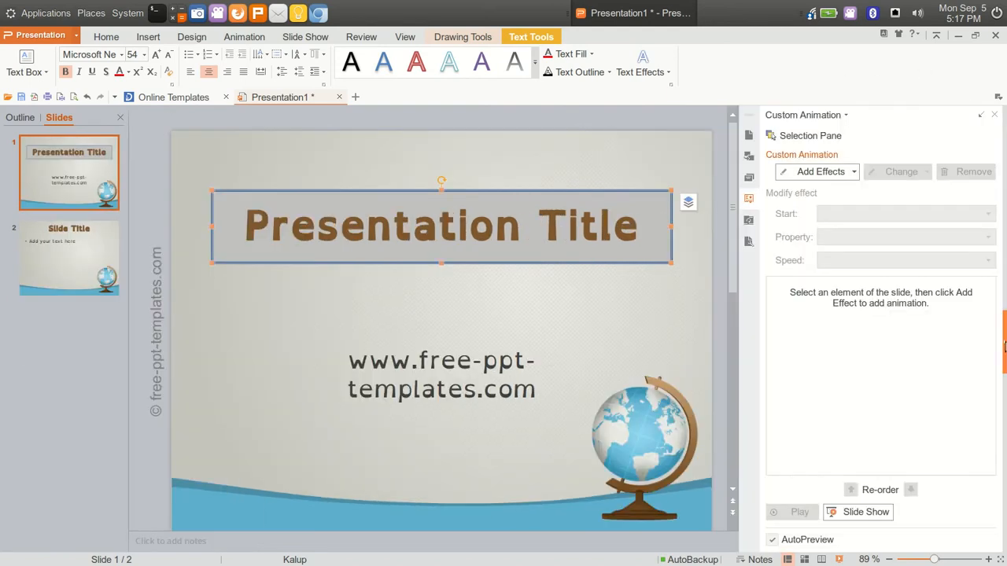
# Give the title a Fly In entrance effect, From Left at Fast speed.
pyautogui.click(822, 172)
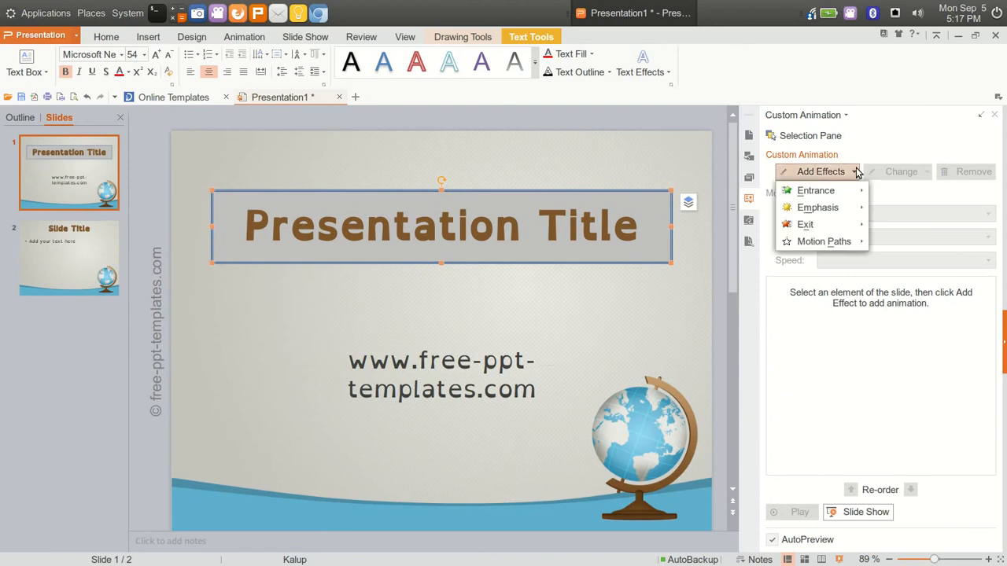
pyautogui.click(815, 190)
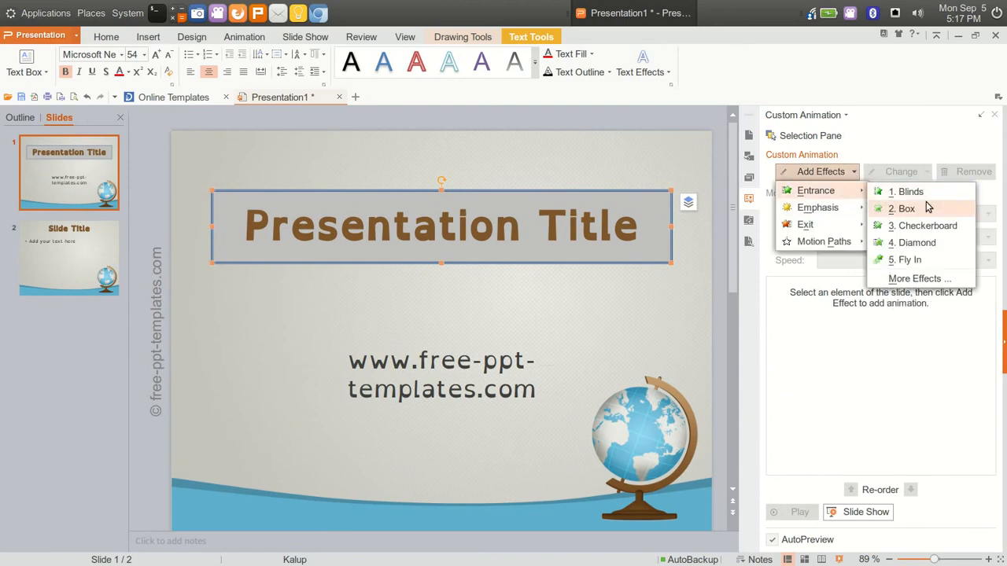
pyautogui.click(909, 259)
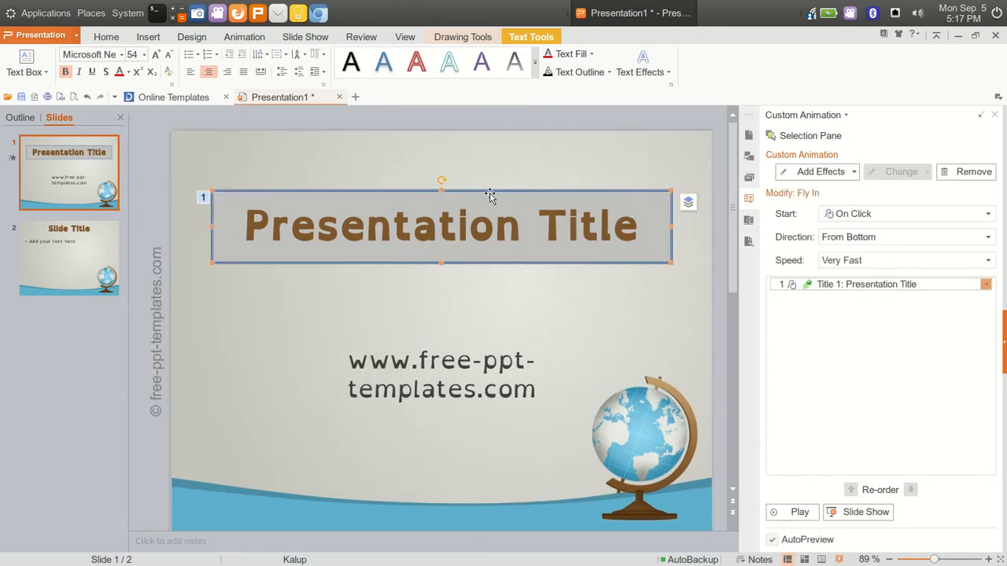
pyautogui.moveTo(548, 196)
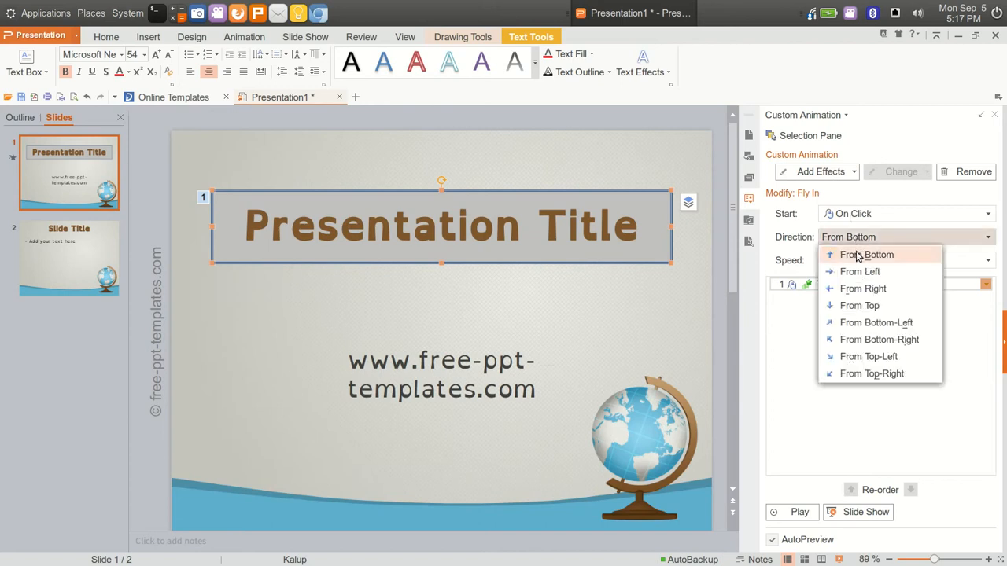
pyautogui.moveTo(859, 270)
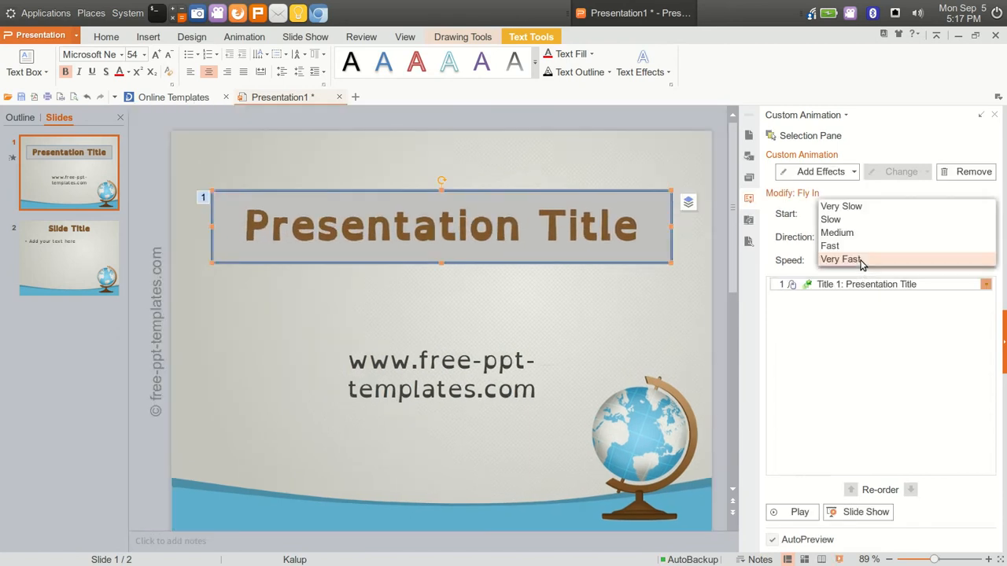
pyautogui.moveTo(837, 233)
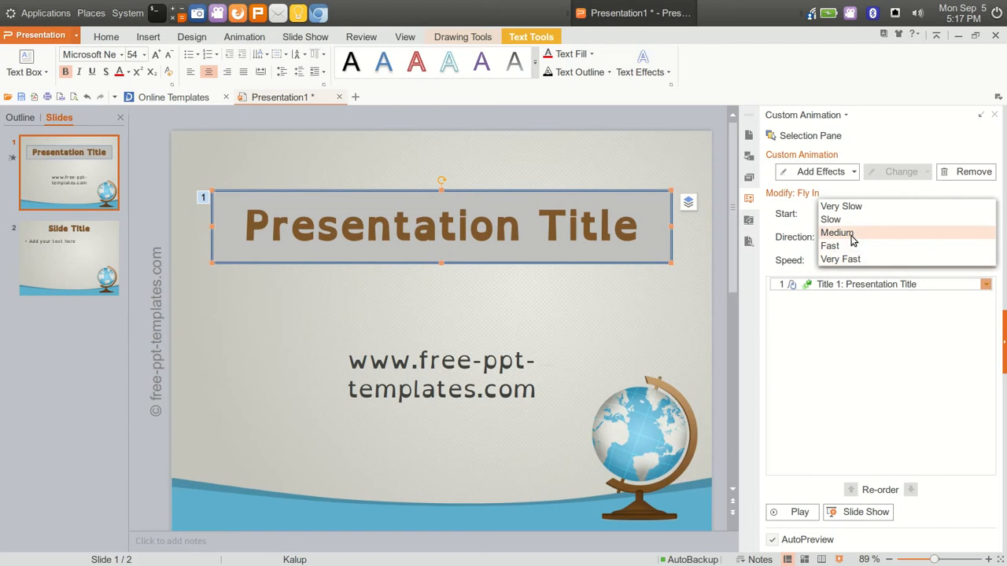
pyautogui.moveTo(831, 245)
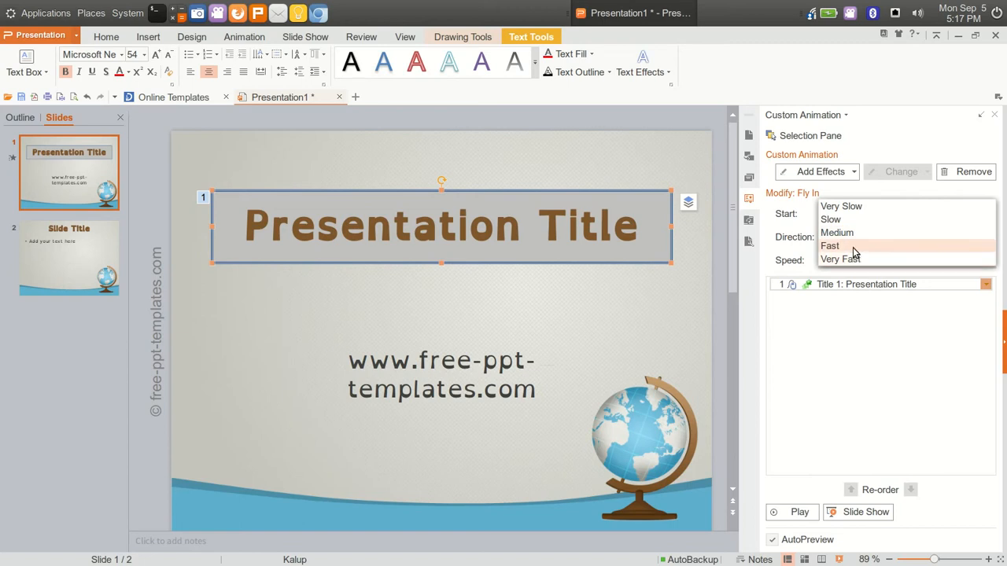
pyautogui.click(830, 245)
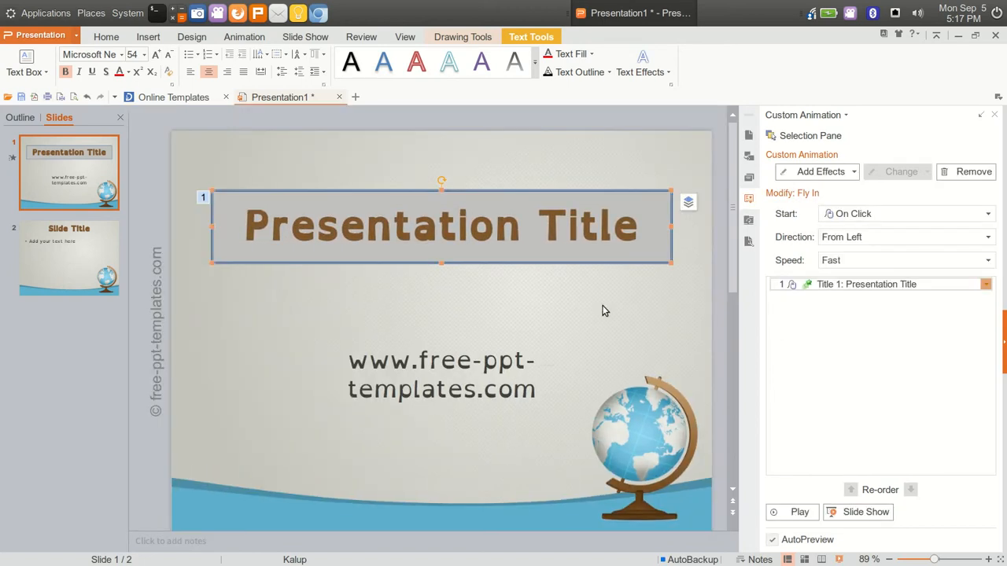
pyautogui.moveTo(907, 337)
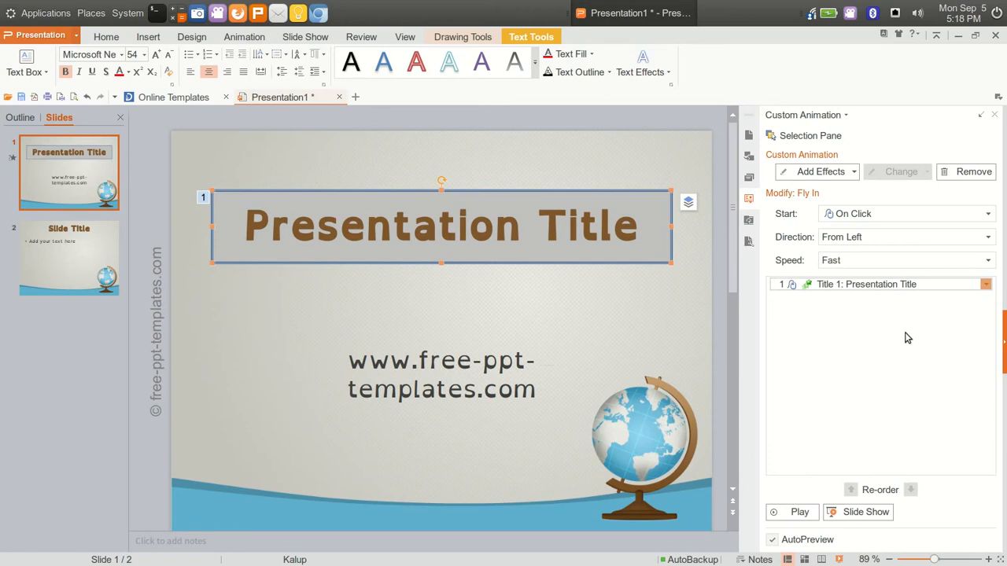
pyautogui.moveTo(573, 154)
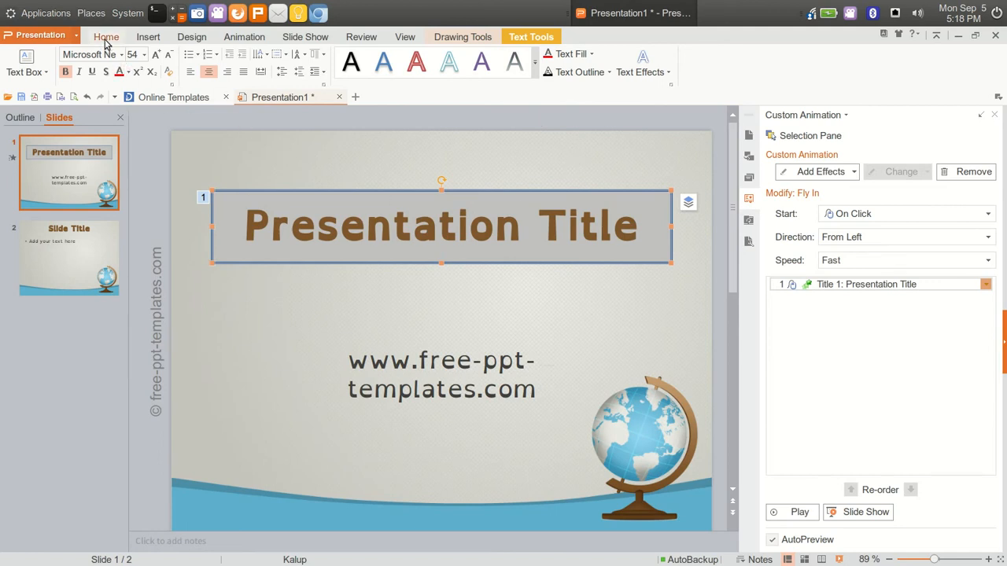
pyautogui.click(107, 37)
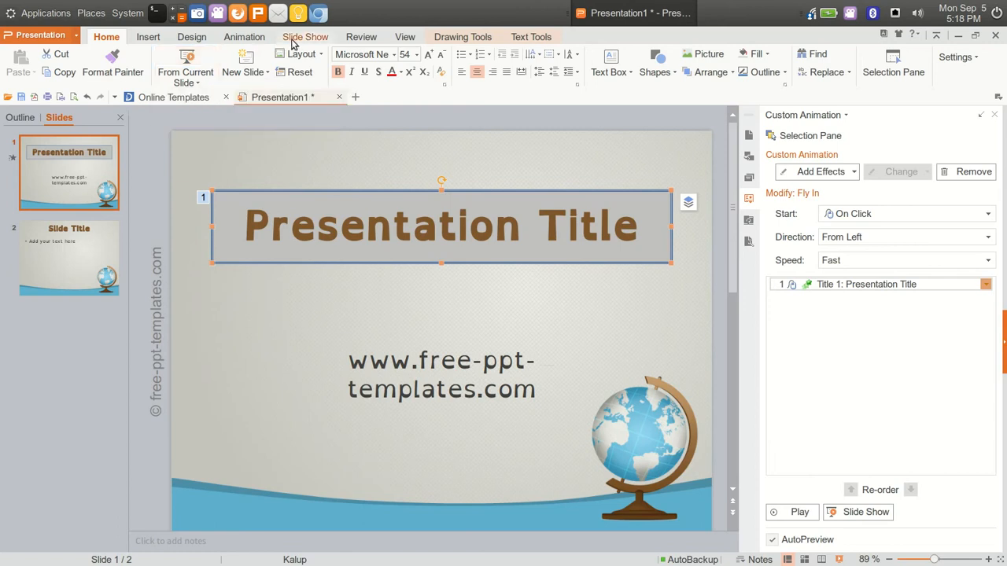
pyautogui.click(305, 37)
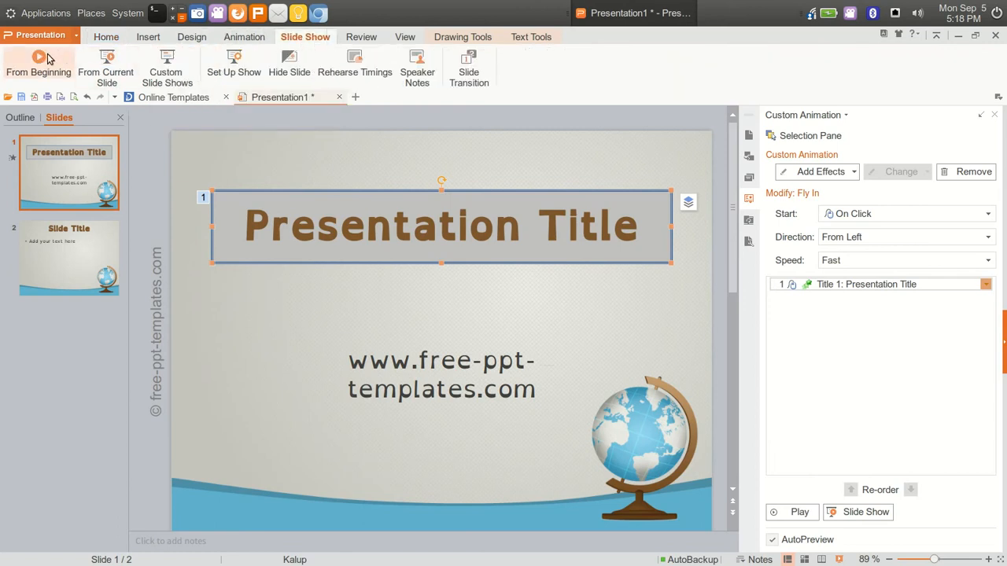
pyautogui.moveTo(37, 63)
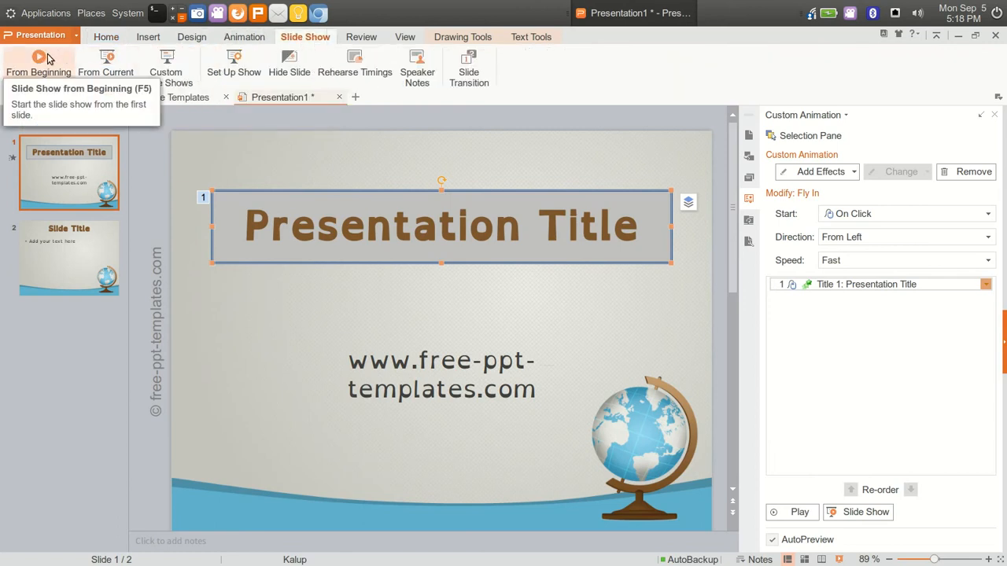
pyautogui.moveTo(622, 417)
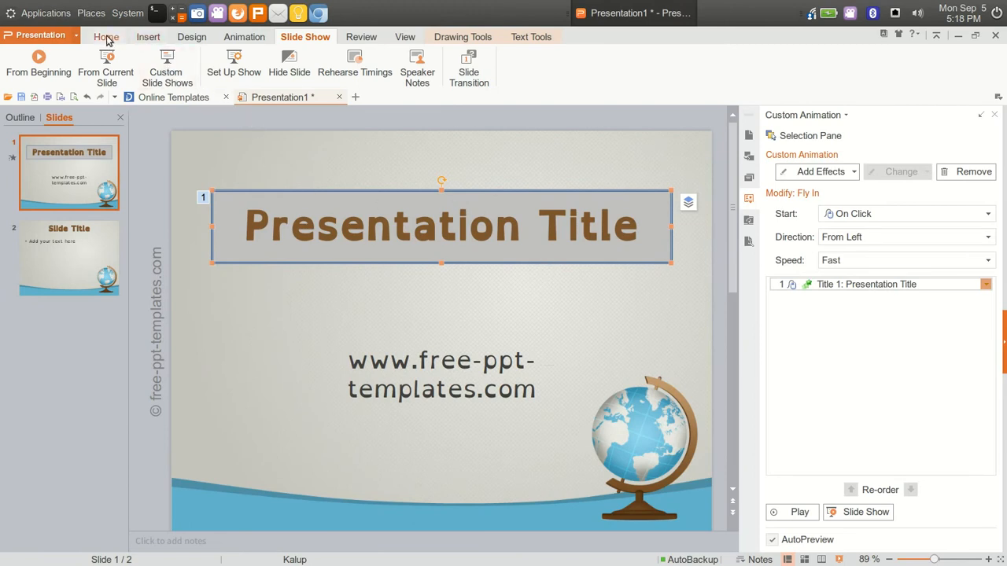
pyautogui.click(107, 36)
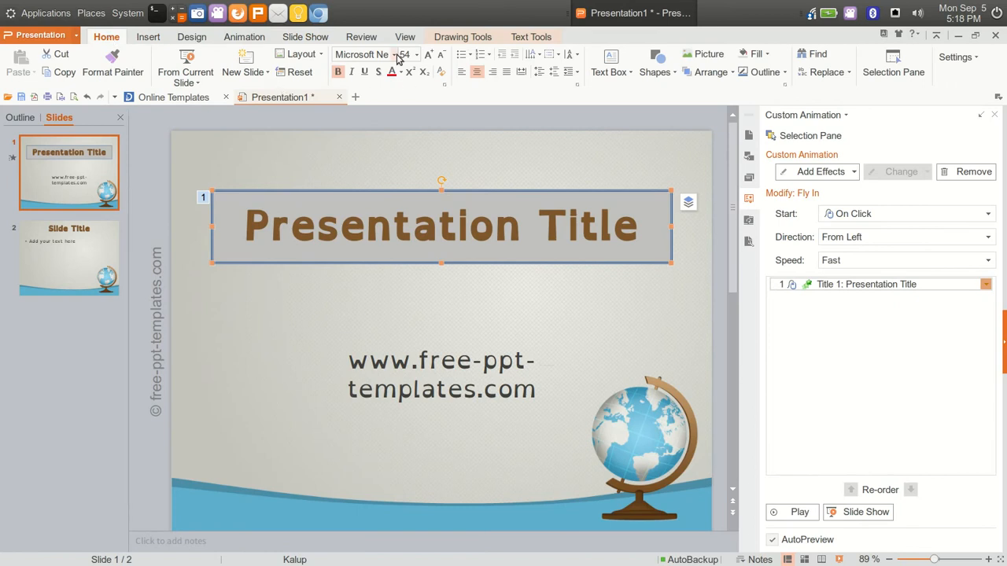
# Change the slide 1 title text from the font list to Arial.
pyautogui.click(369, 54)
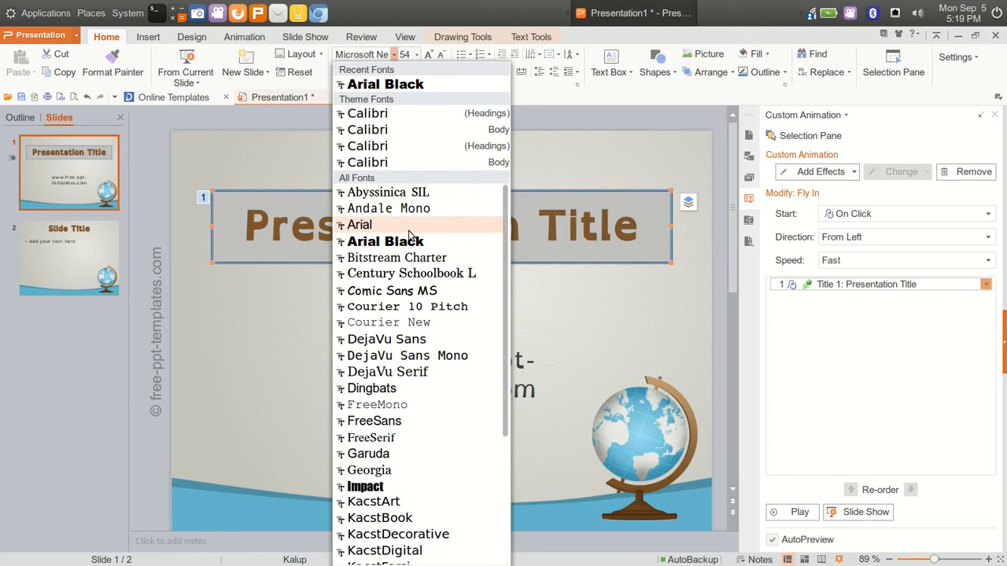
pyautogui.click(359, 224)
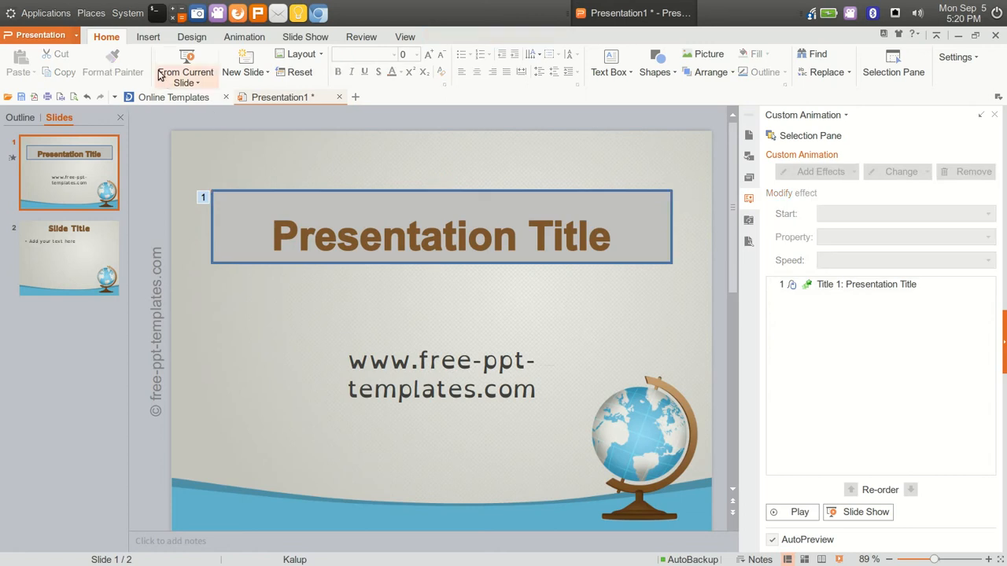
pyautogui.click(148, 36)
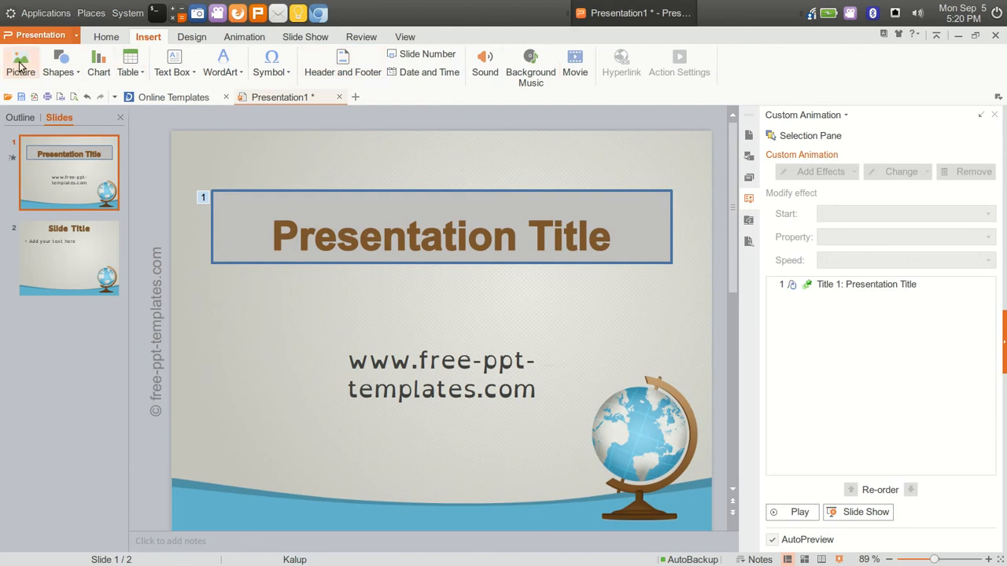
pyautogui.moveTo(60, 62)
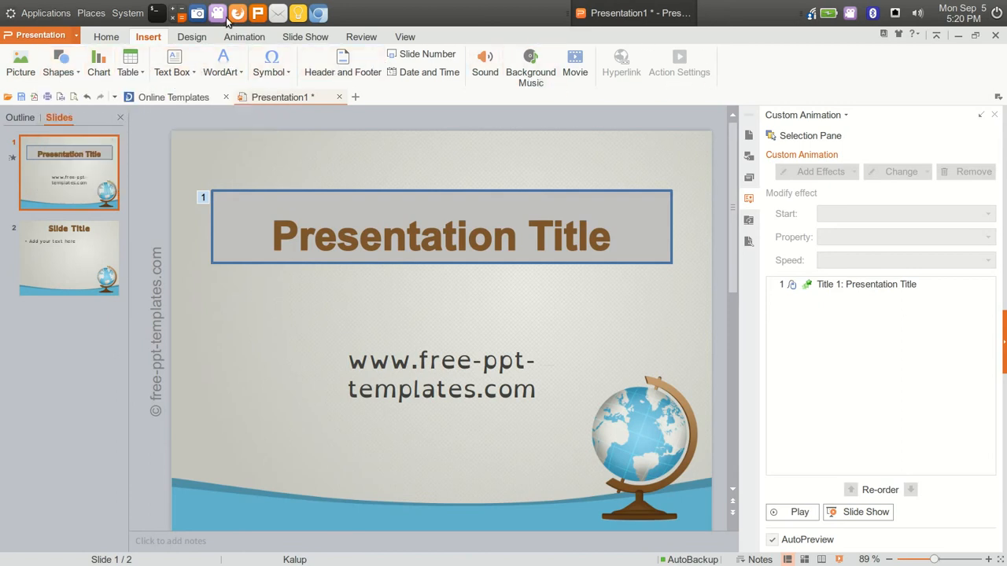
pyautogui.click(192, 36)
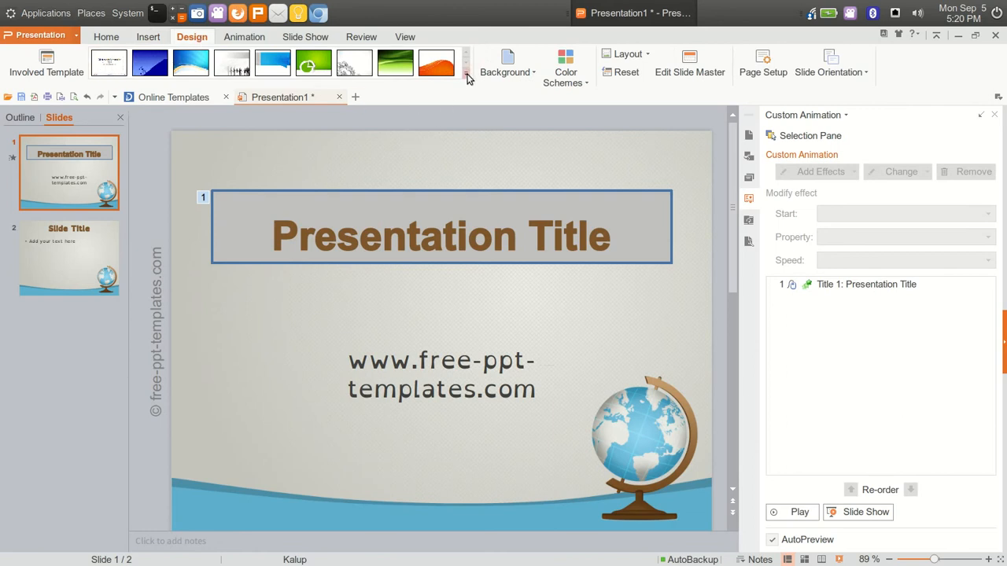
pyautogui.click(466, 65)
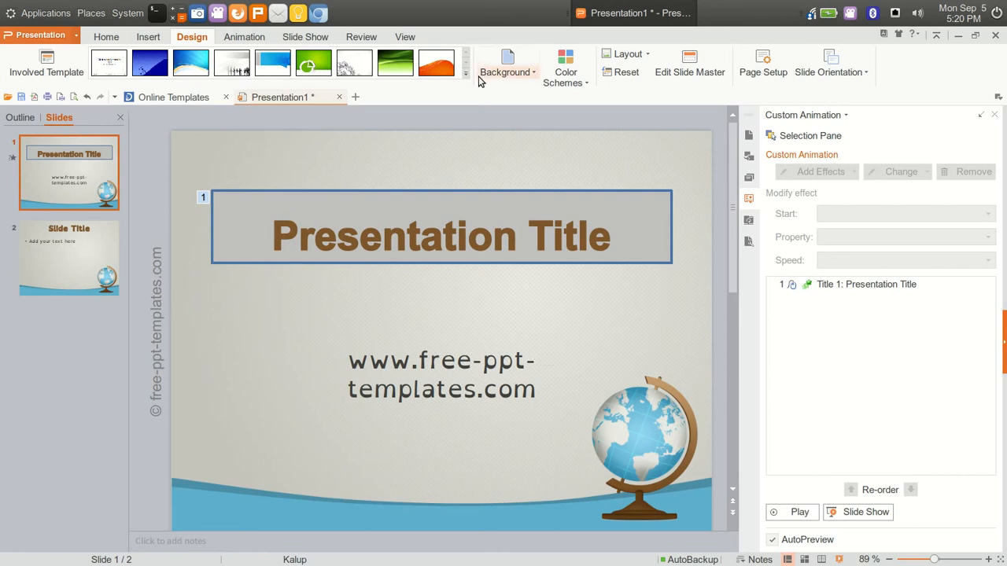
pyautogui.moveTo(254, 36)
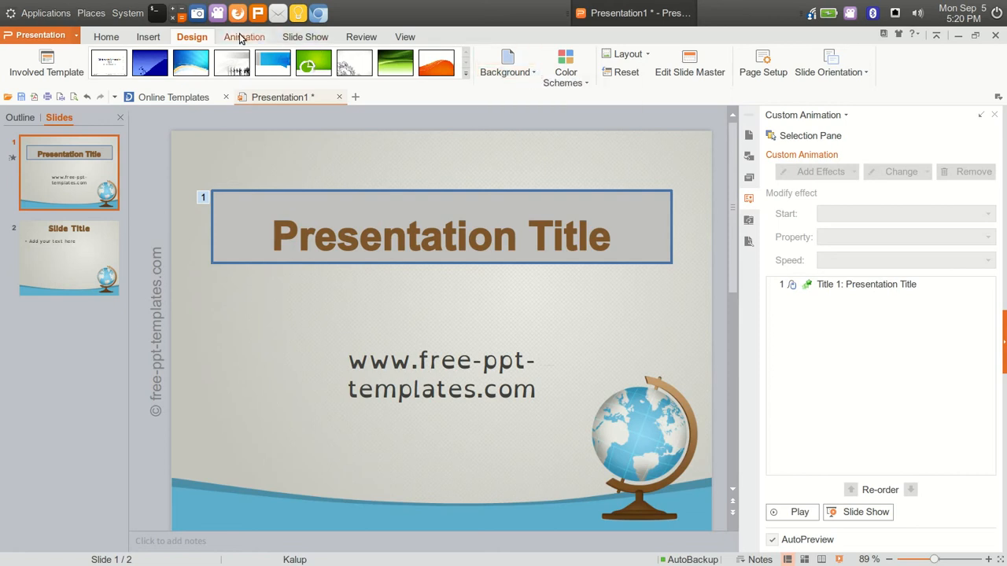
pyautogui.click(244, 36)
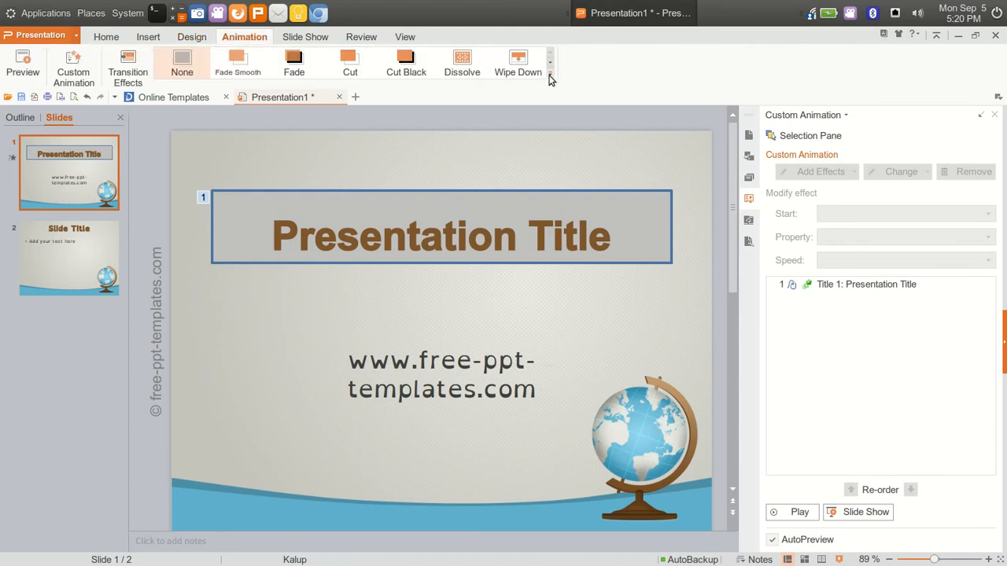
pyautogui.moveTo(72, 66)
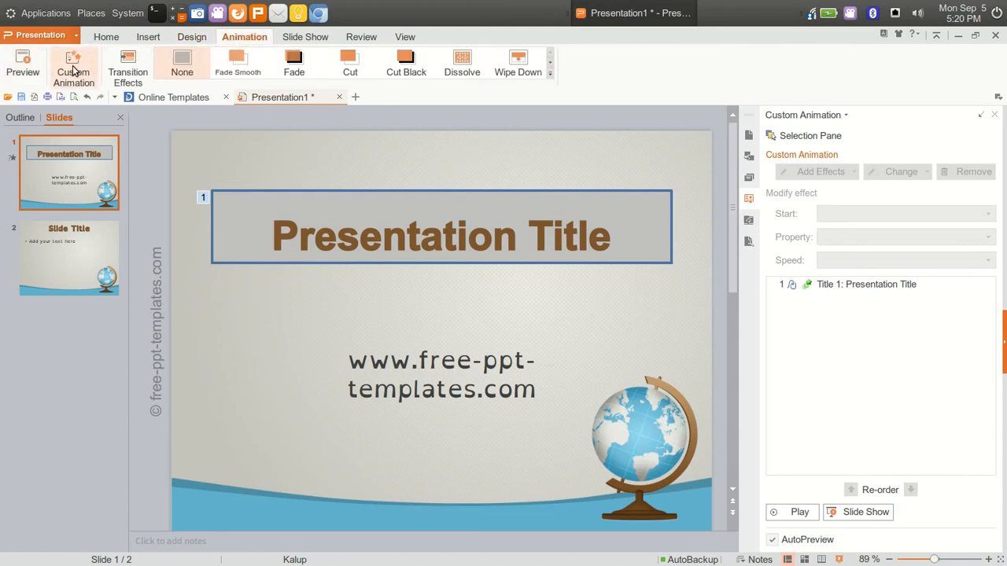
pyautogui.moveTo(127, 66)
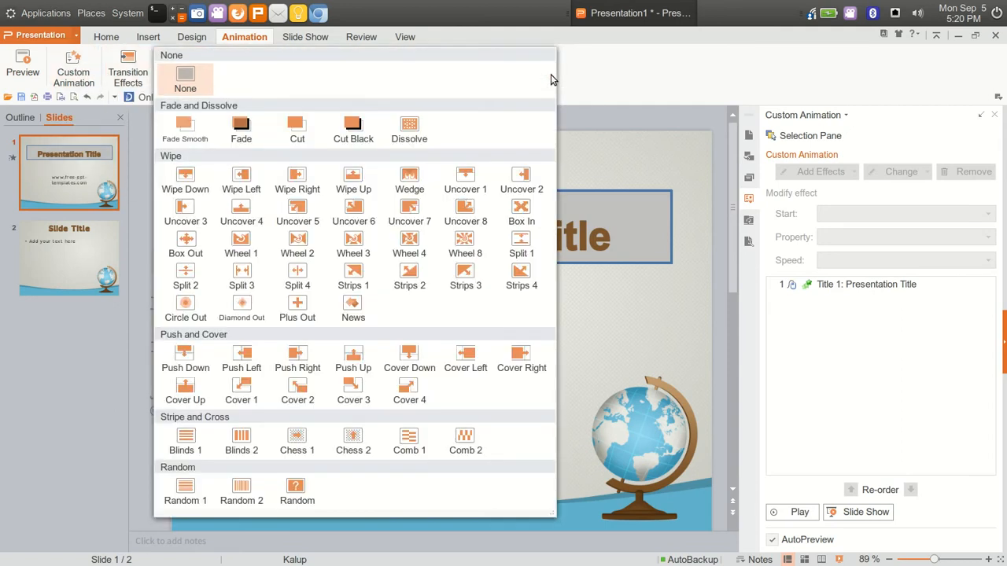
pyautogui.moveTo(241, 126)
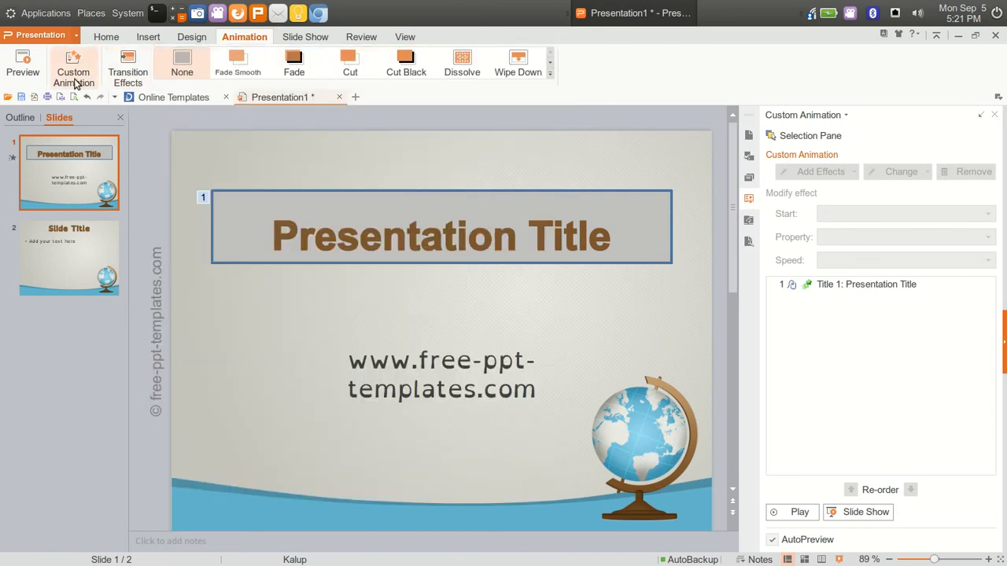
pyautogui.moveTo(72, 71)
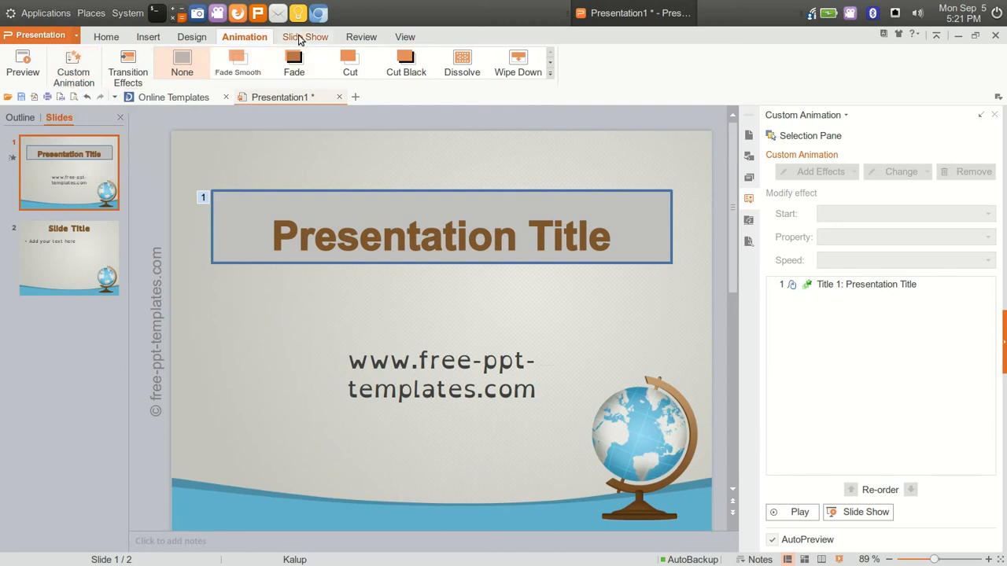
# View slide 1's empty Speaker Notes from the Slide Show tab and dismiss them with OK.
pyautogui.click(305, 38)
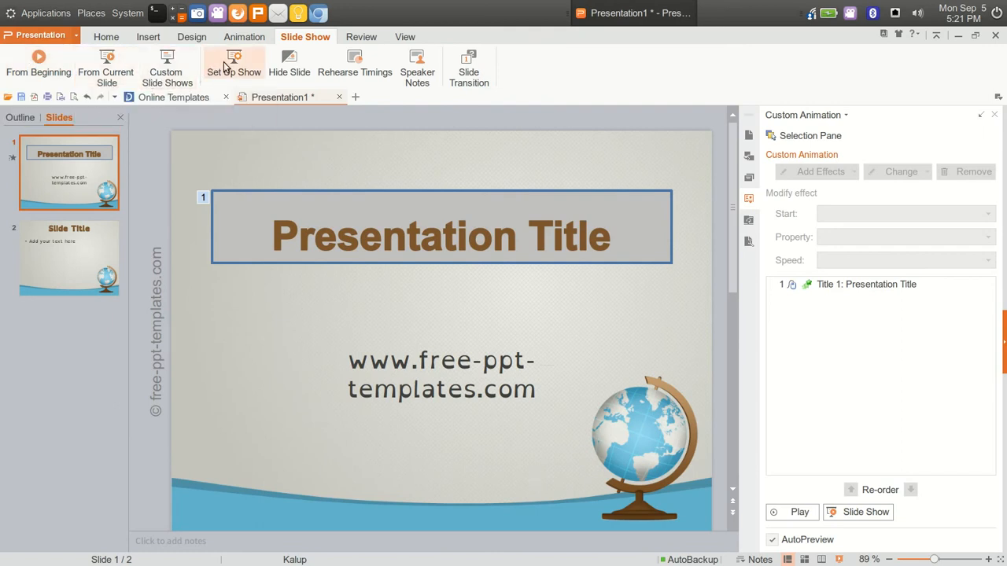
pyautogui.moveTo(355, 66)
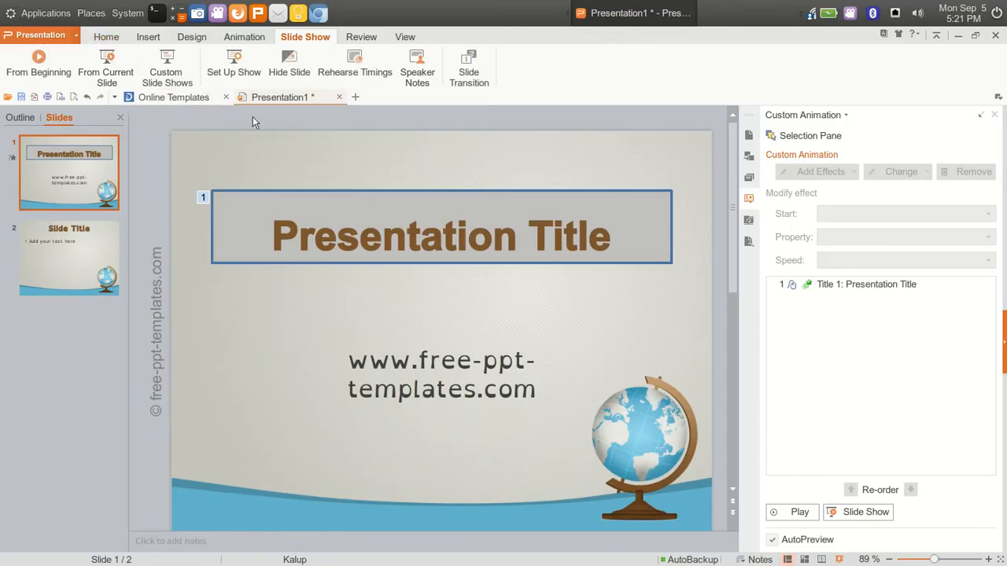
pyautogui.click(417, 66)
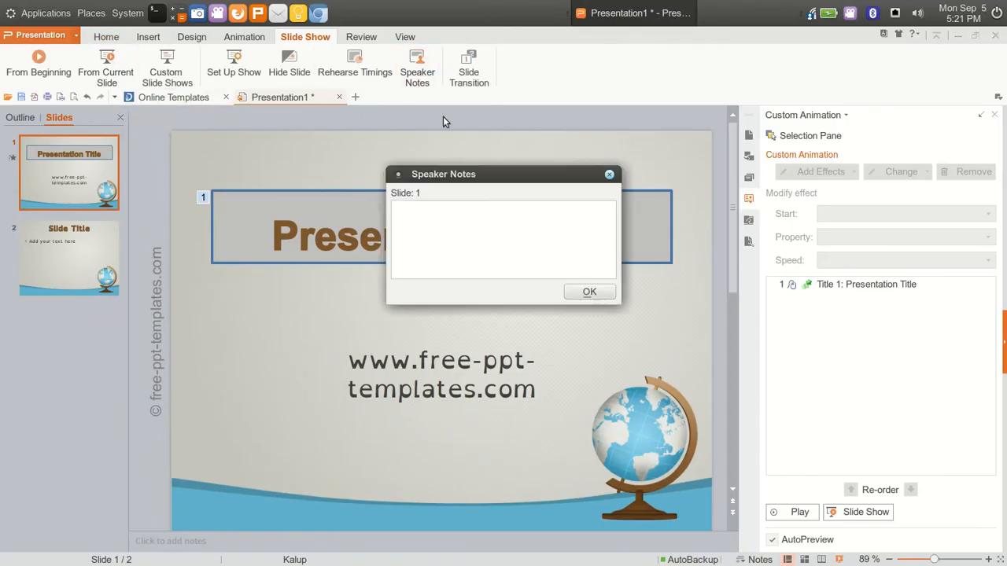
pyautogui.click(589, 291)
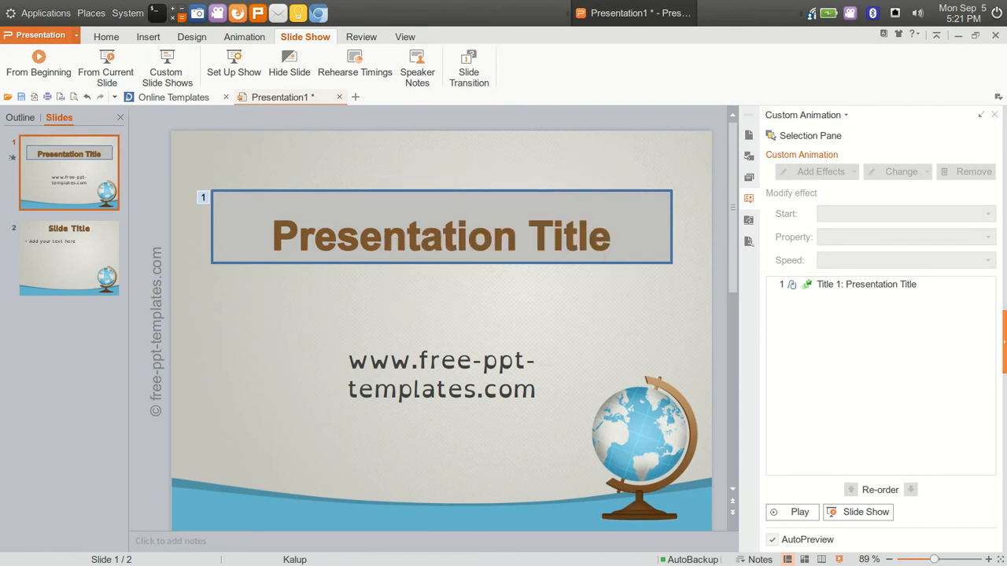
# Close the Custom Animation pane and insert a new slide after slide 2 via its context menu.
pyautogui.click(994, 115)
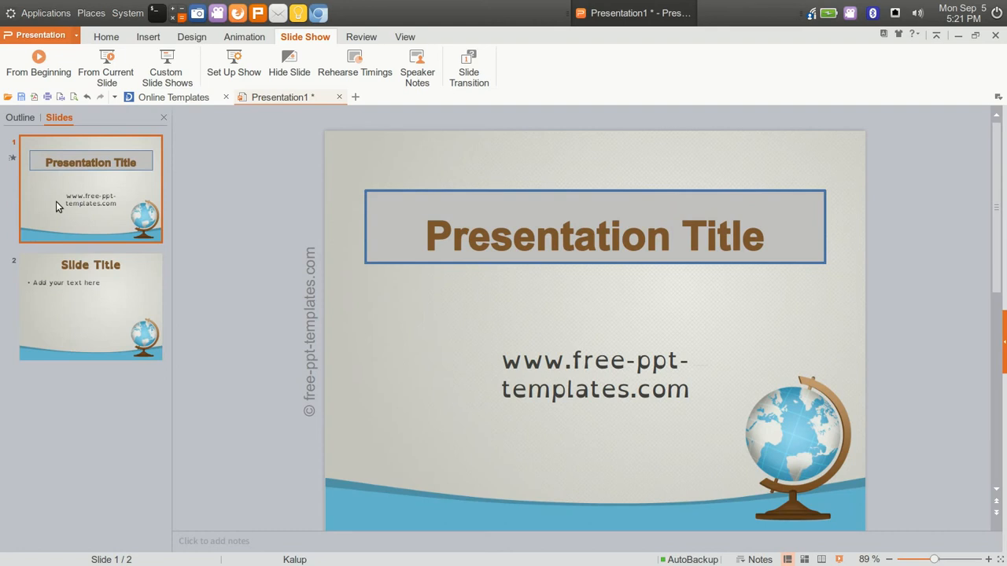
pyautogui.rightClick(92, 306)
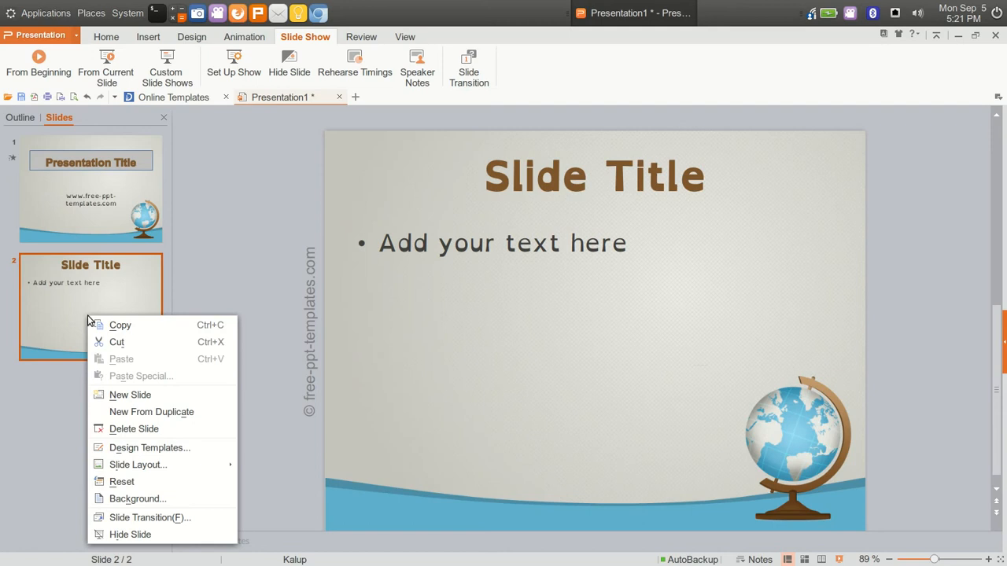
pyautogui.moveTo(129, 393)
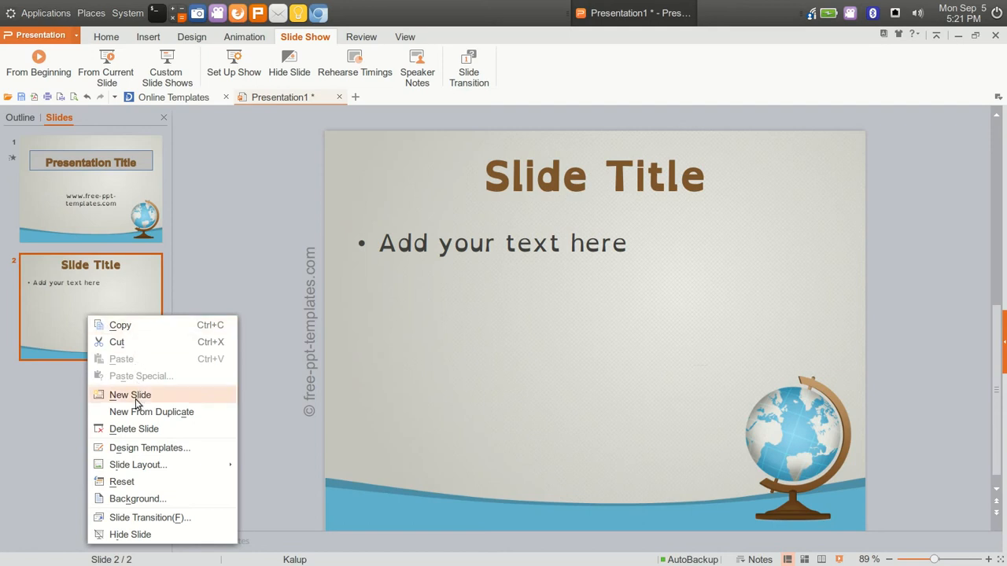
pyautogui.click(129, 393)
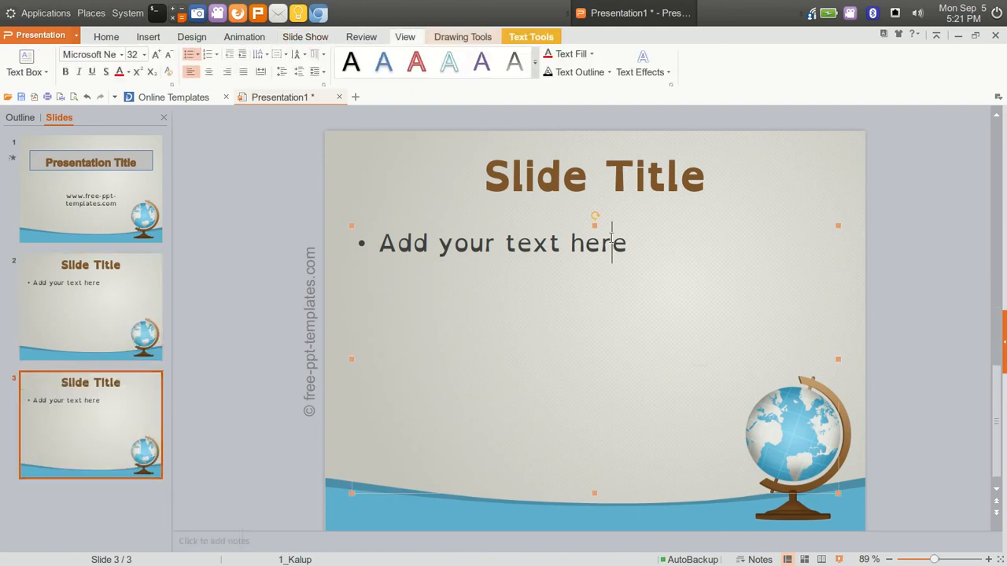
pyautogui.rightClick(57, 298)
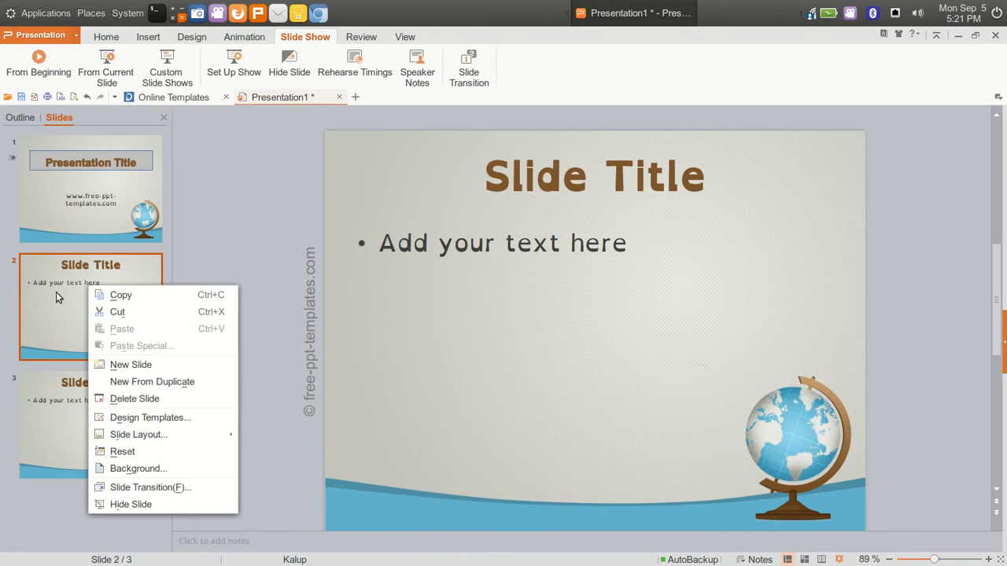
pyautogui.click(91, 189)
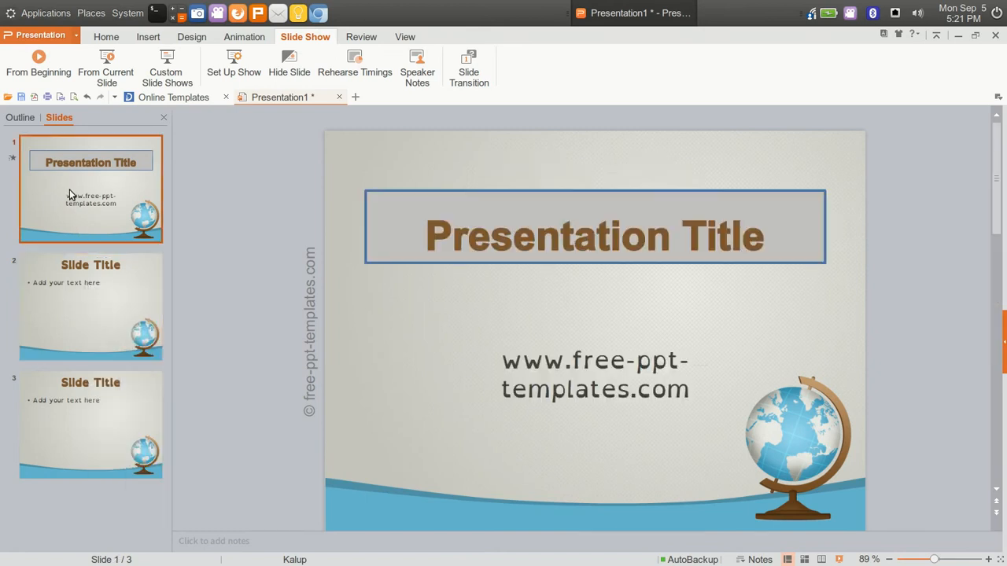
pyautogui.click(91, 425)
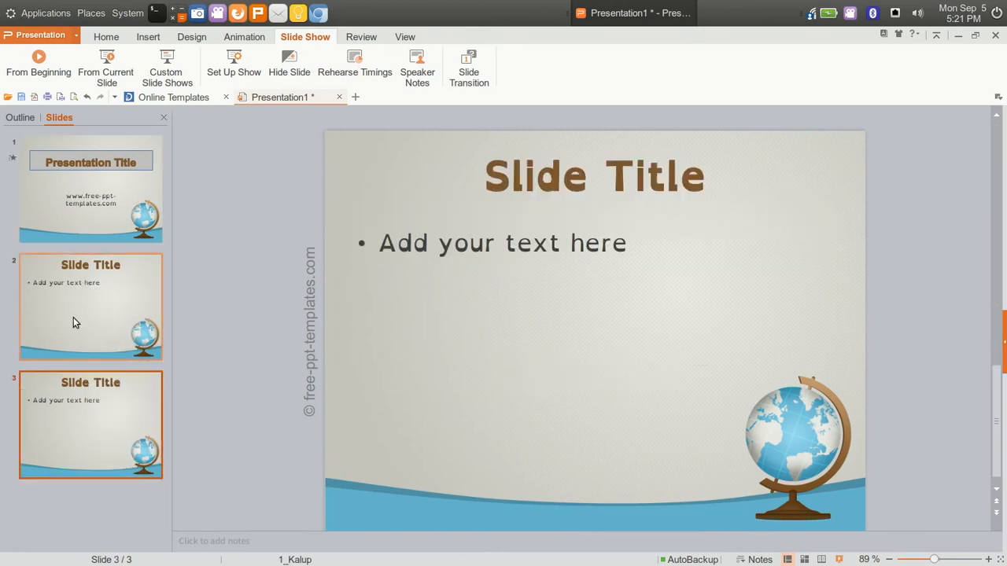
pyautogui.click(91, 189)
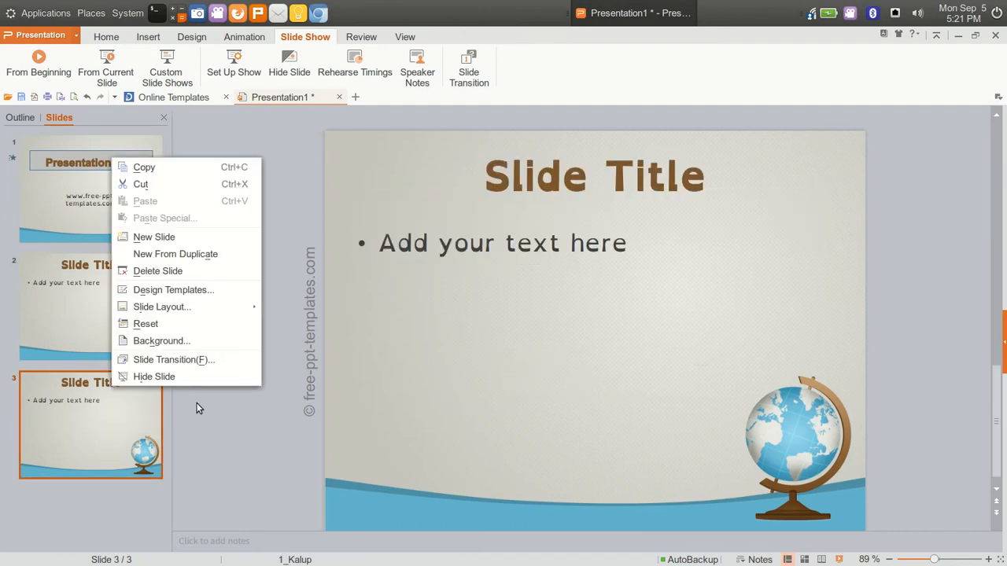
pyautogui.click(192, 37)
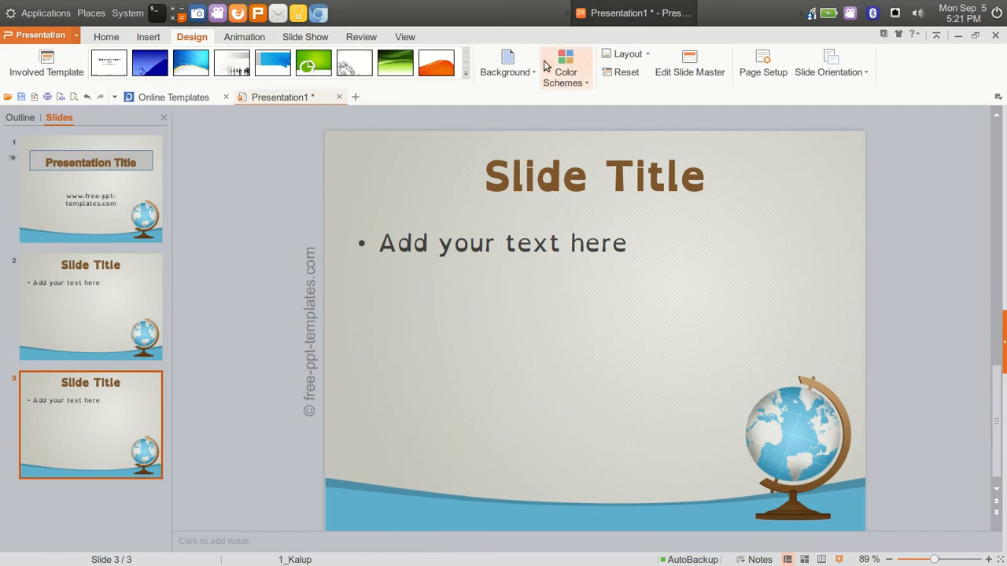
# Look over Background fill and Color Schemes unchanged, then select slide 3's title placeholder.
pyautogui.click(504, 63)
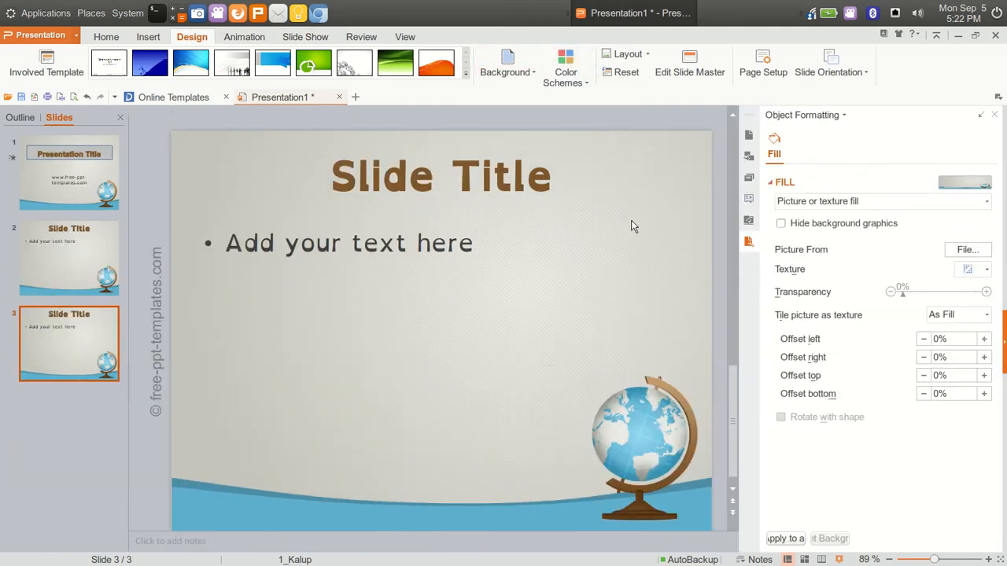
pyautogui.moveTo(926, 220)
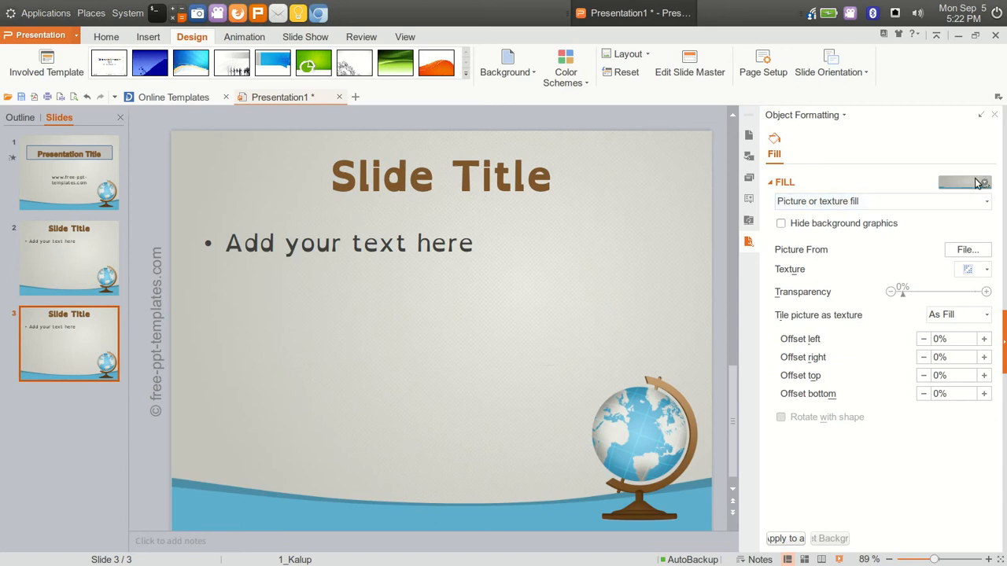
pyautogui.moveTo(972, 184)
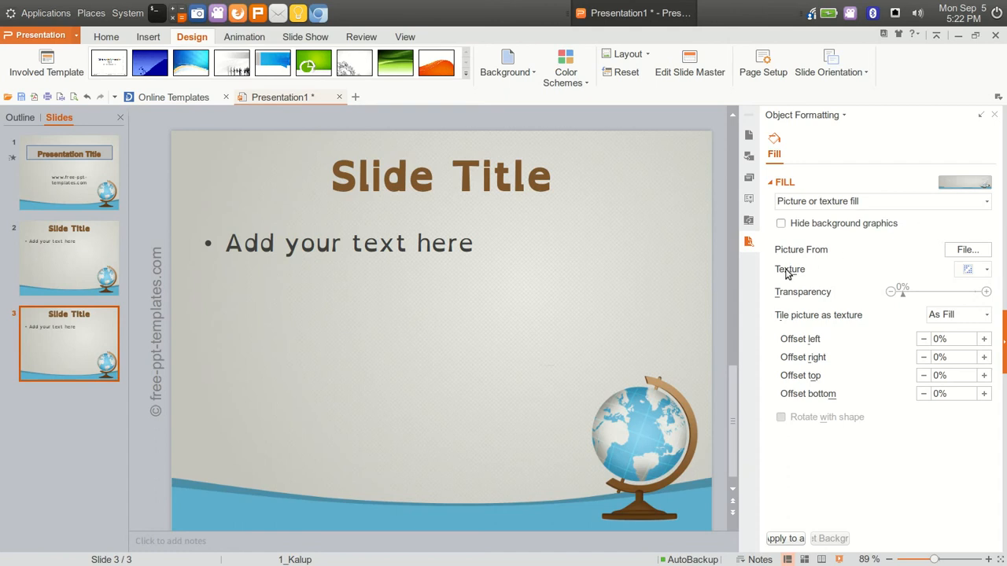
pyautogui.moveTo(944, 296)
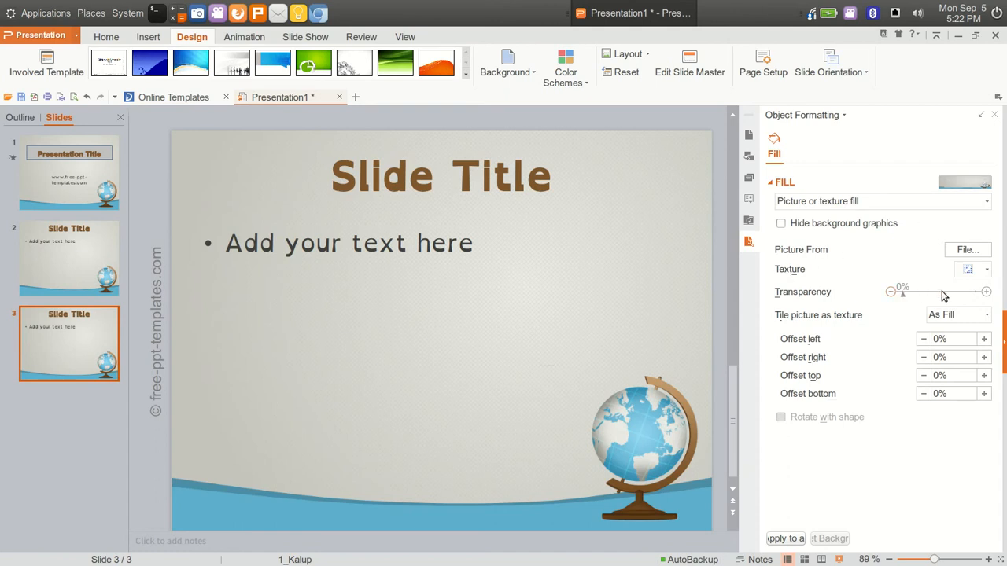
pyautogui.moveTo(546, 85)
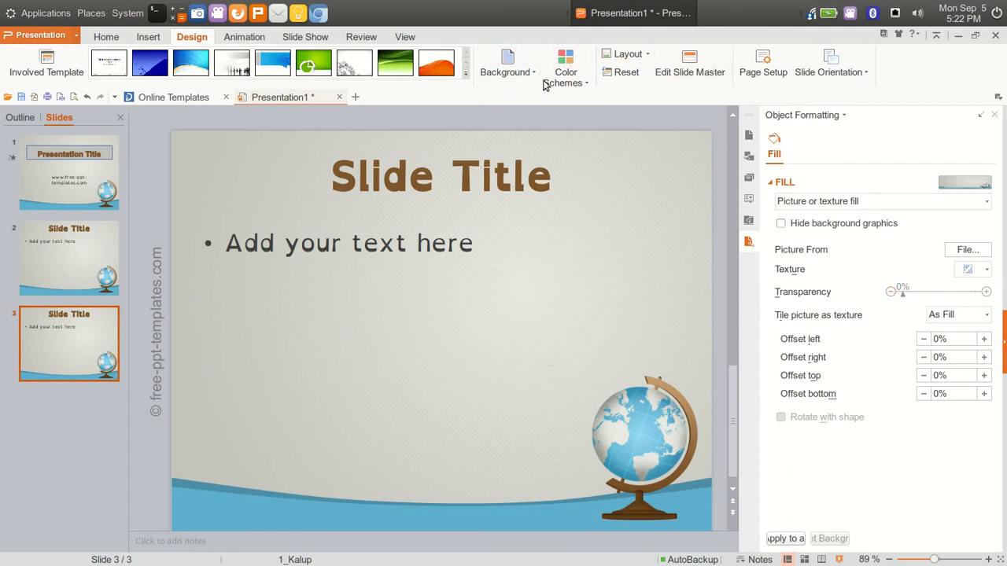
pyautogui.click(565, 63)
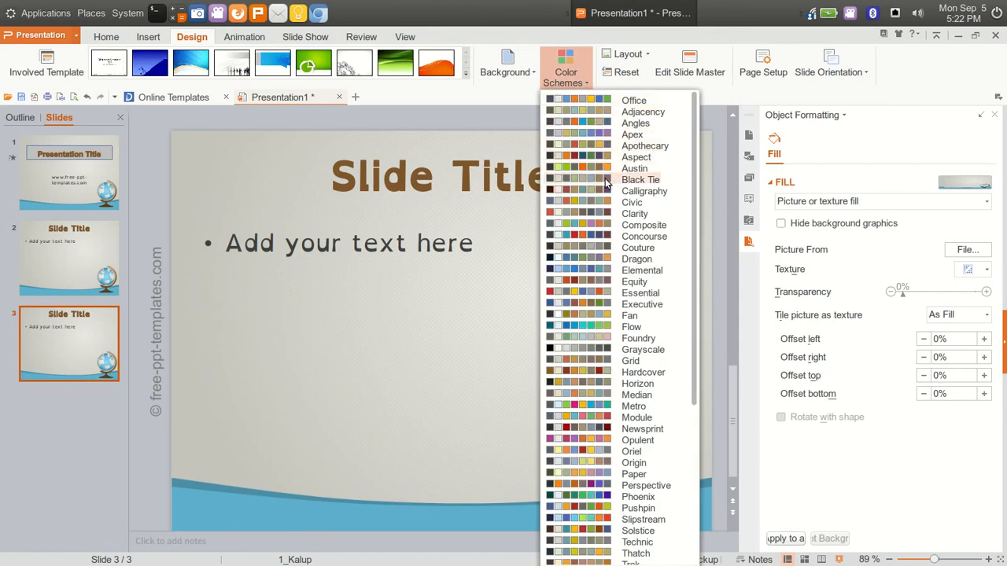
pyautogui.click(601, 170)
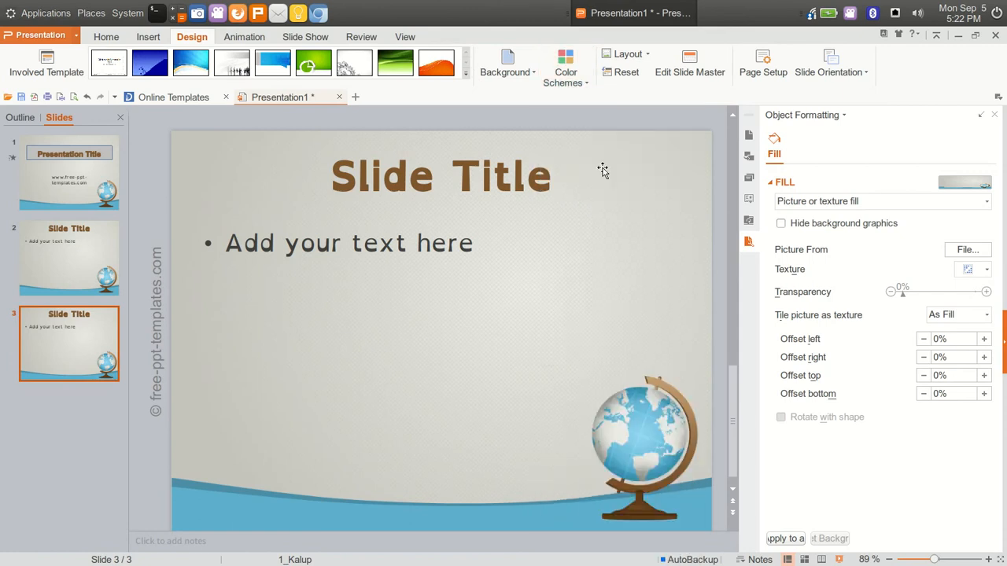
pyautogui.click(440, 174)
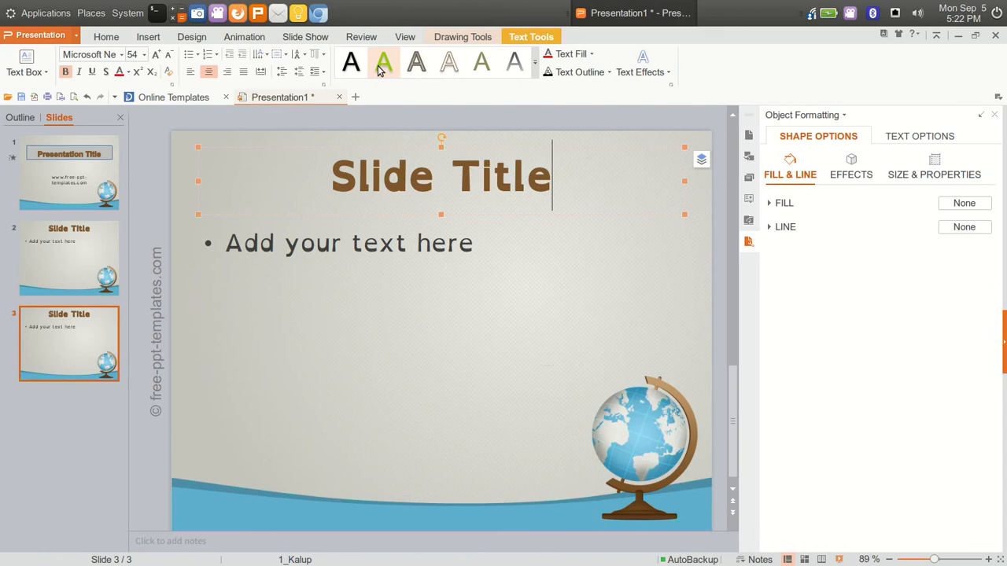
pyautogui.moveTo(516, 63)
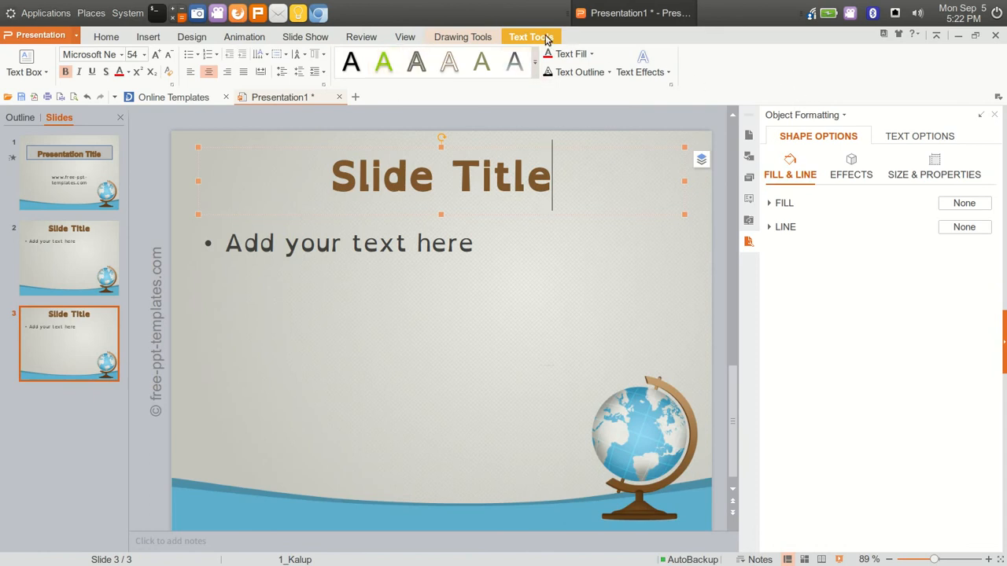
pyautogui.click(462, 37)
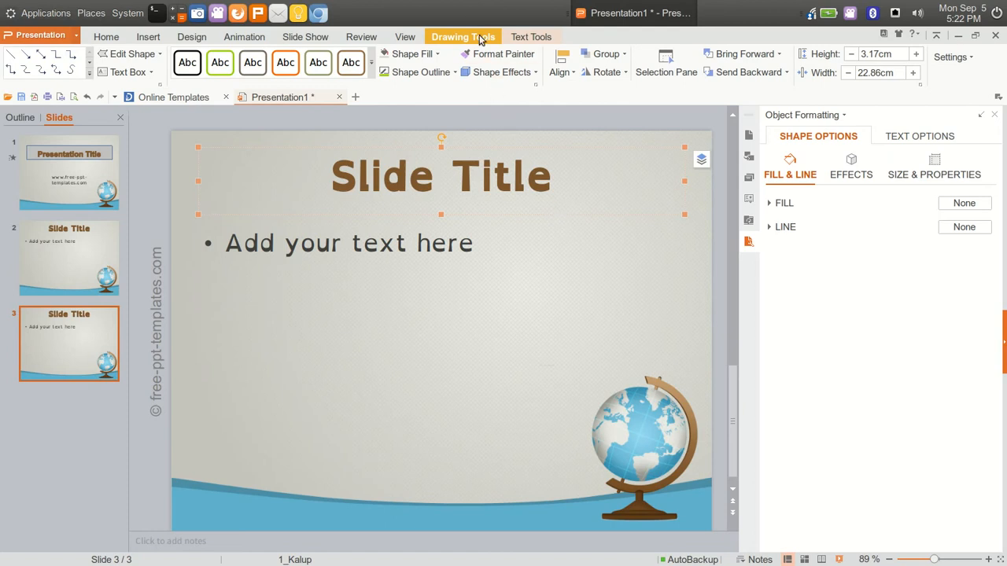
pyautogui.click(532, 36)
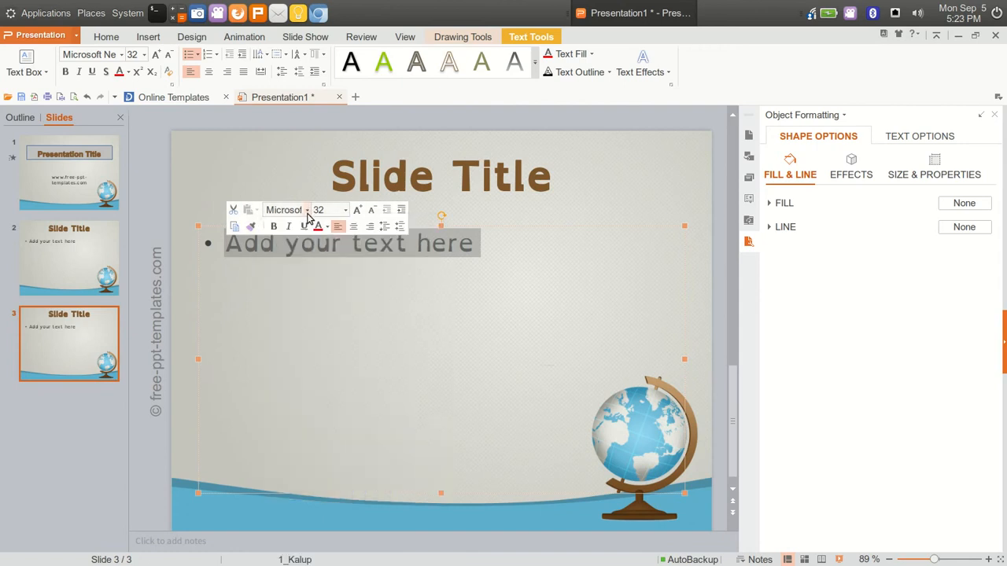
# Open and dismiss the bullet text's font list unchanged, then bring up the Presentation menu.
pyautogui.click(307, 210)
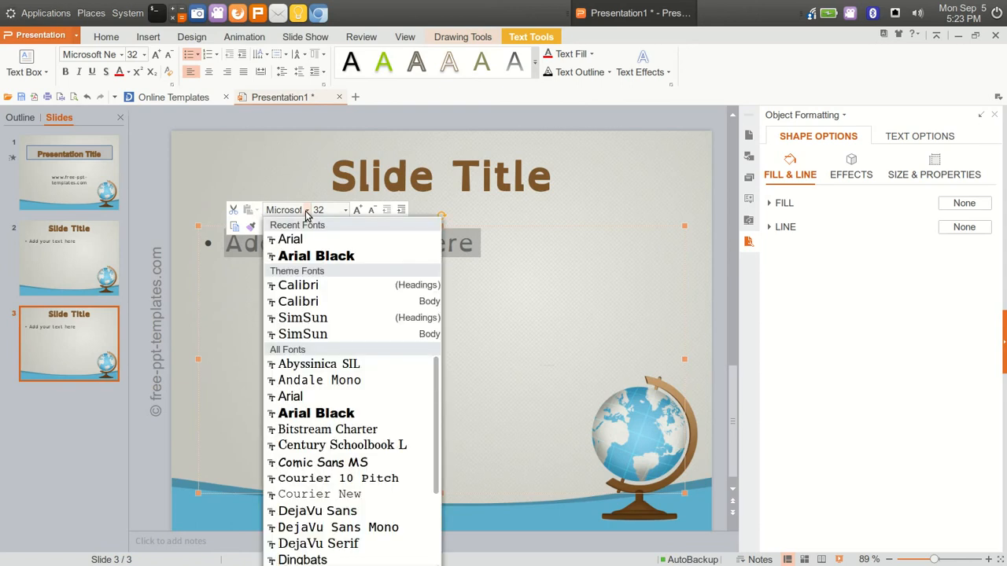
pyautogui.click(431, 116)
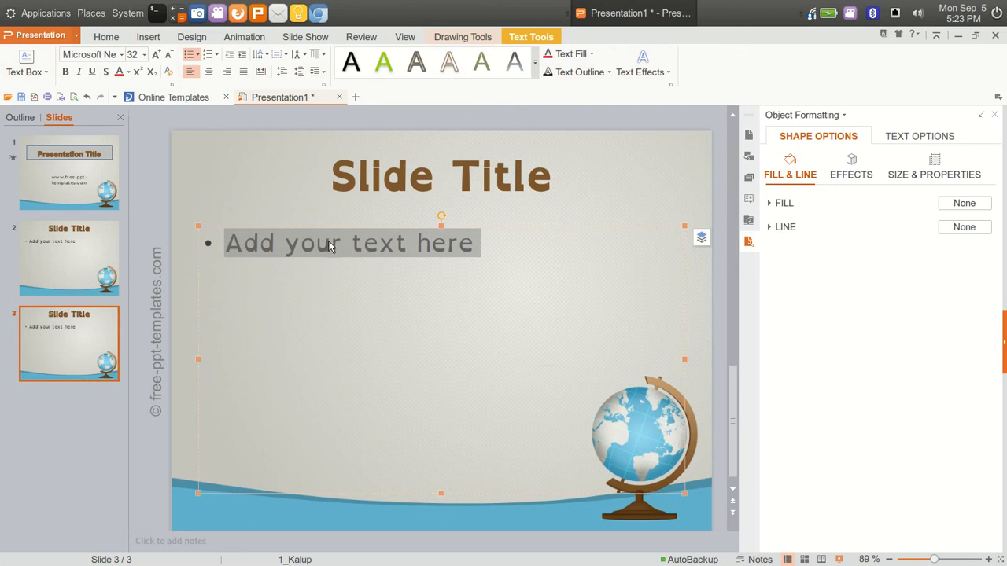
pyautogui.rightClick(330, 244)
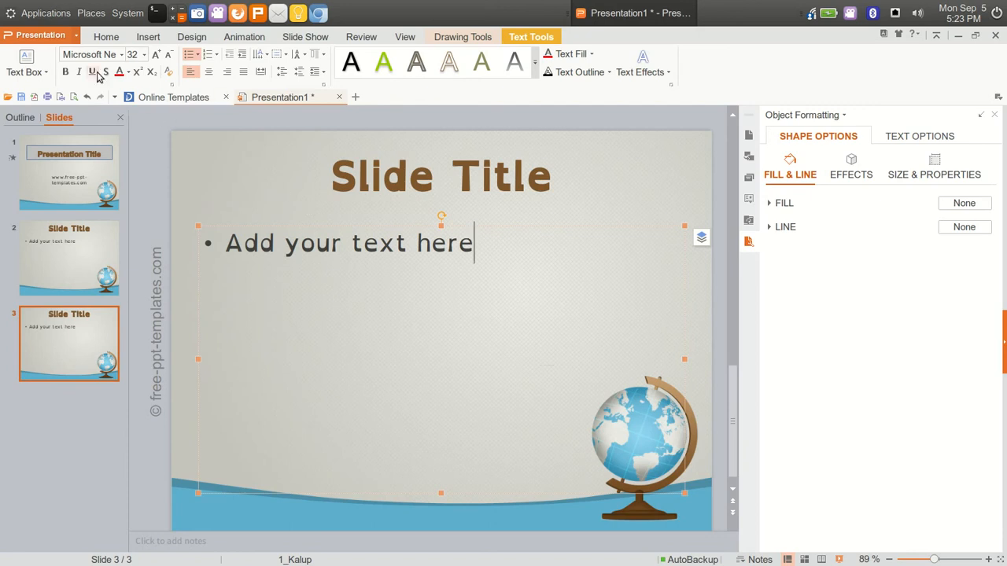
pyautogui.click(39, 34)
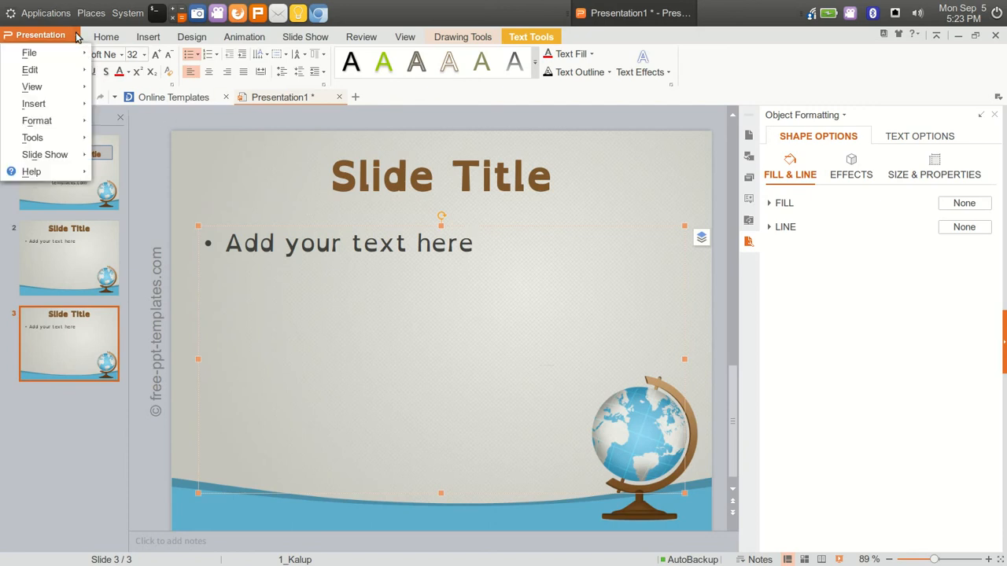
# Browse the Save As file-type list for Presentation Title.pptx without saving.
pyautogui.click(29, 53)
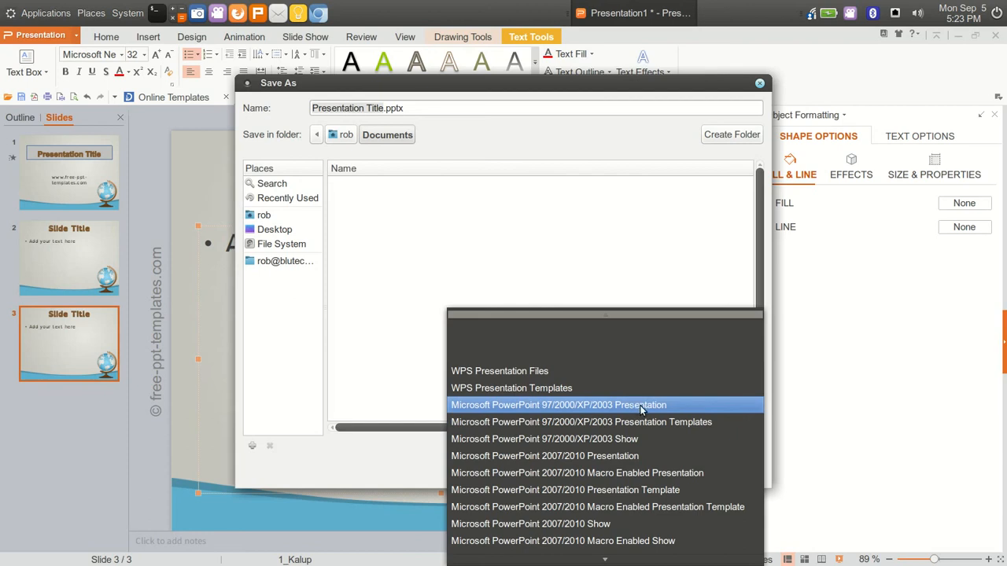
pyautogui.moveTo(569, 413)
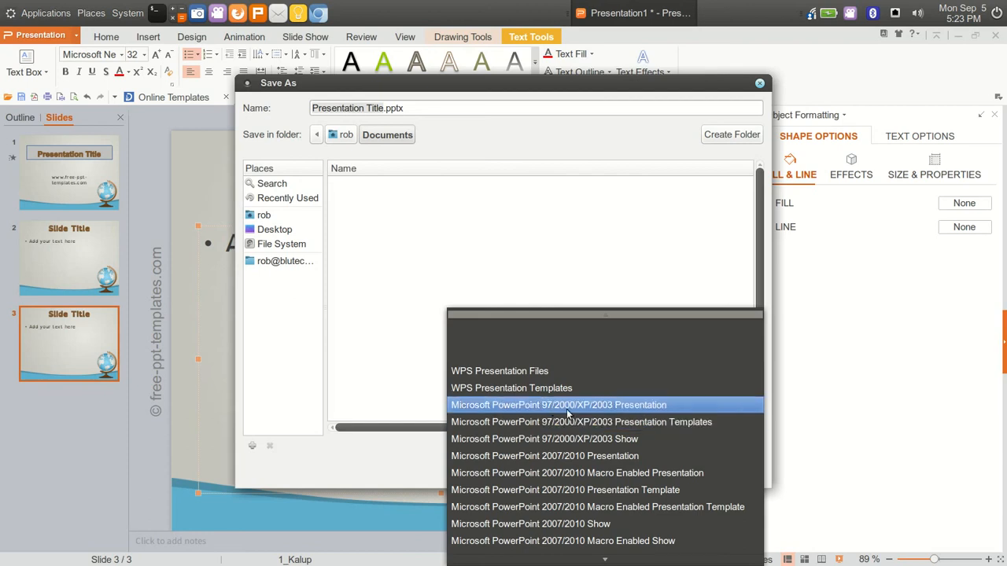
pyautogui.moveTo(597, 409)
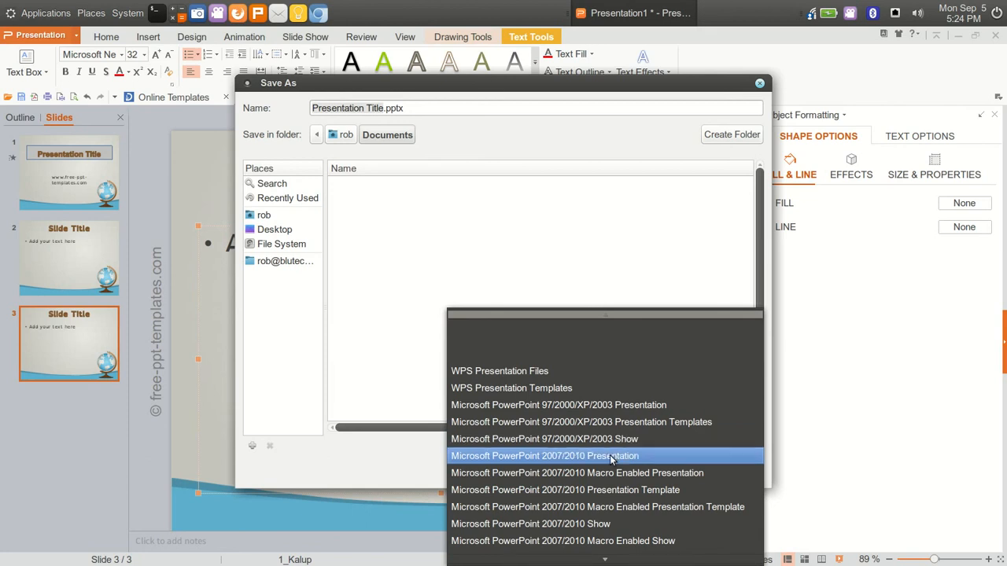
pyautogui.scroll(-3)
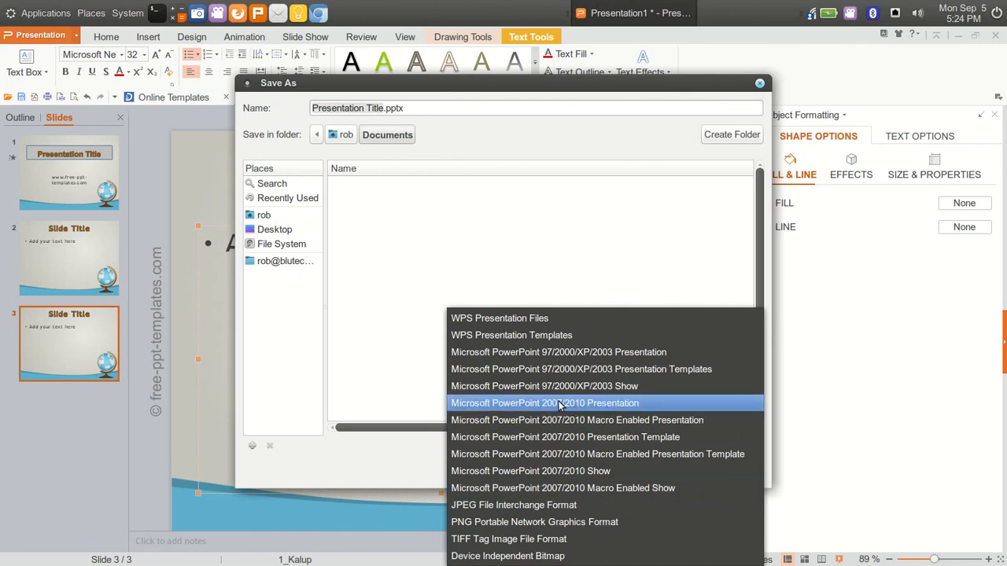
pyautogui.moveTo(551, 454)
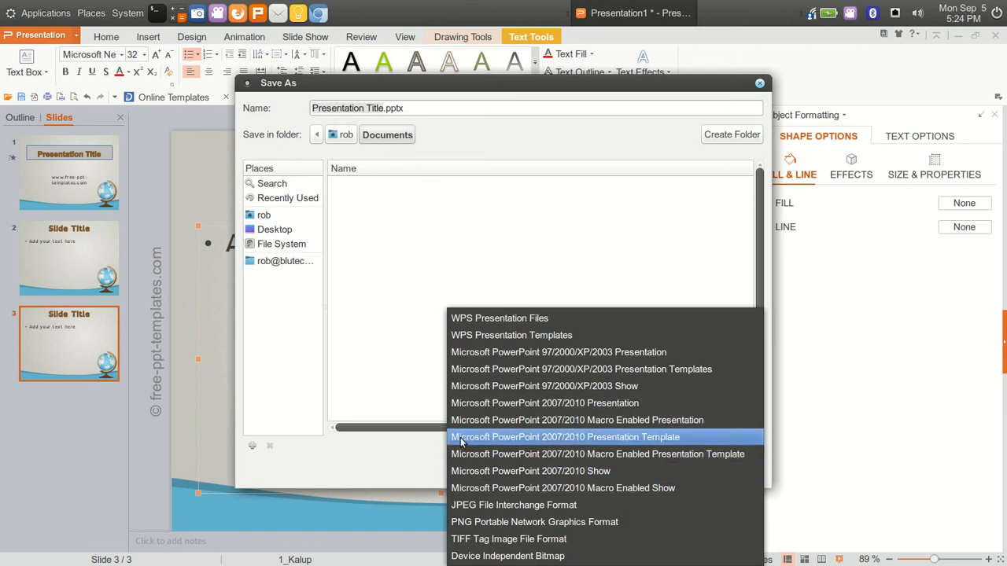
pyautogui.moveTo(544, 447)
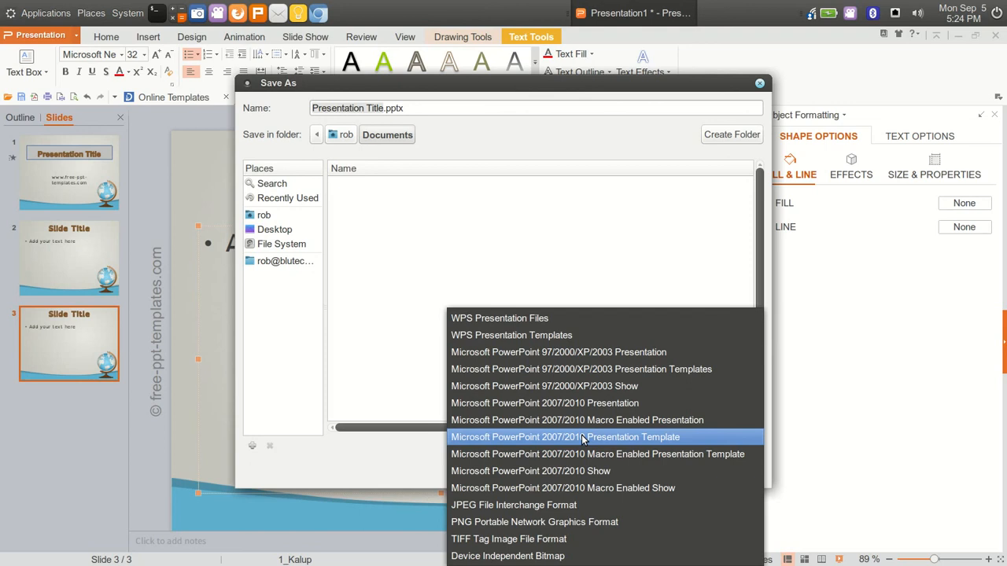
pyautogui.moveTo(533, 523)
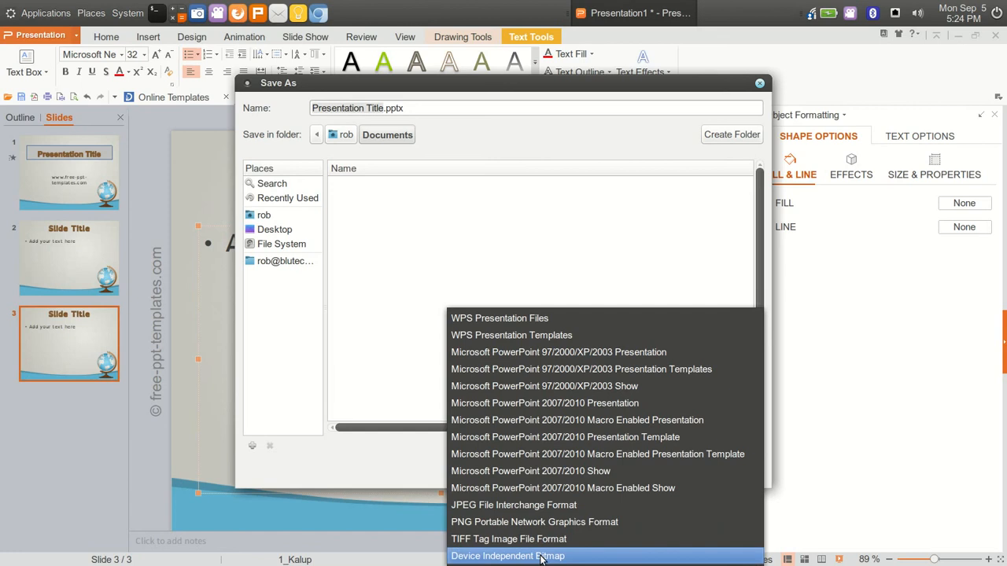
pyautogui.moveTo(579, 335)
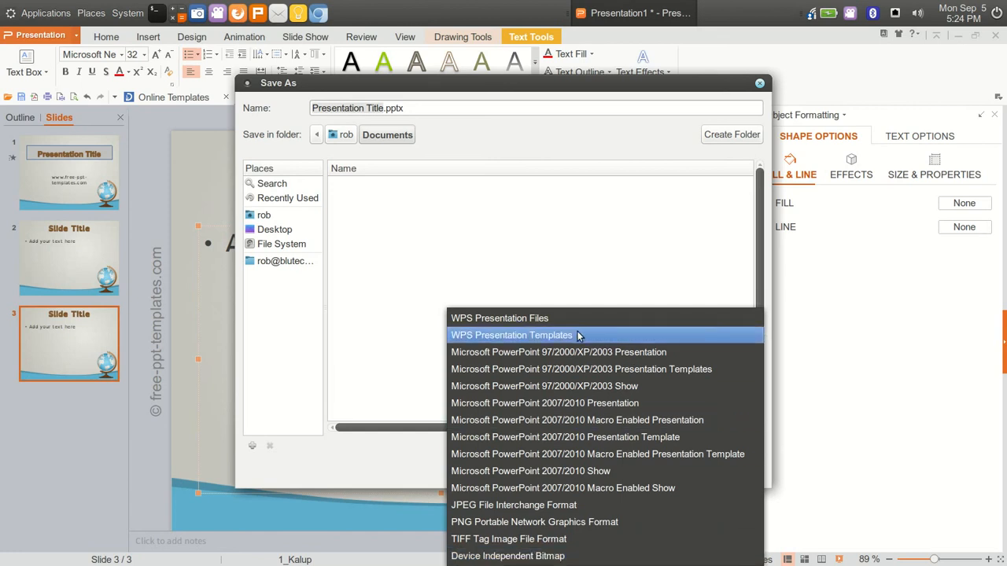
pyautogui.moveTo(496, 343)
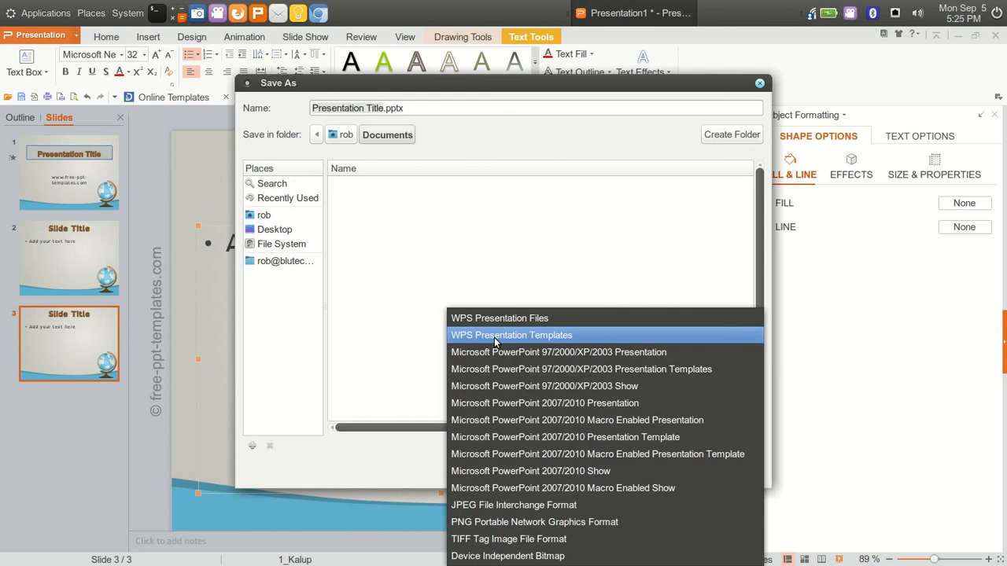
pyautogui.moveTo(600, 201)
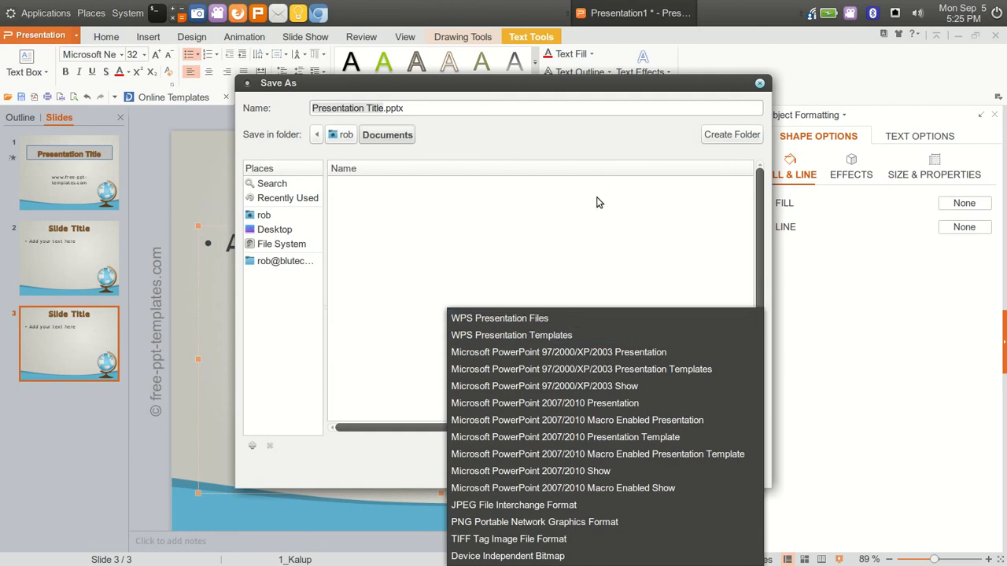
pyautogui.moveTo(727, 267)
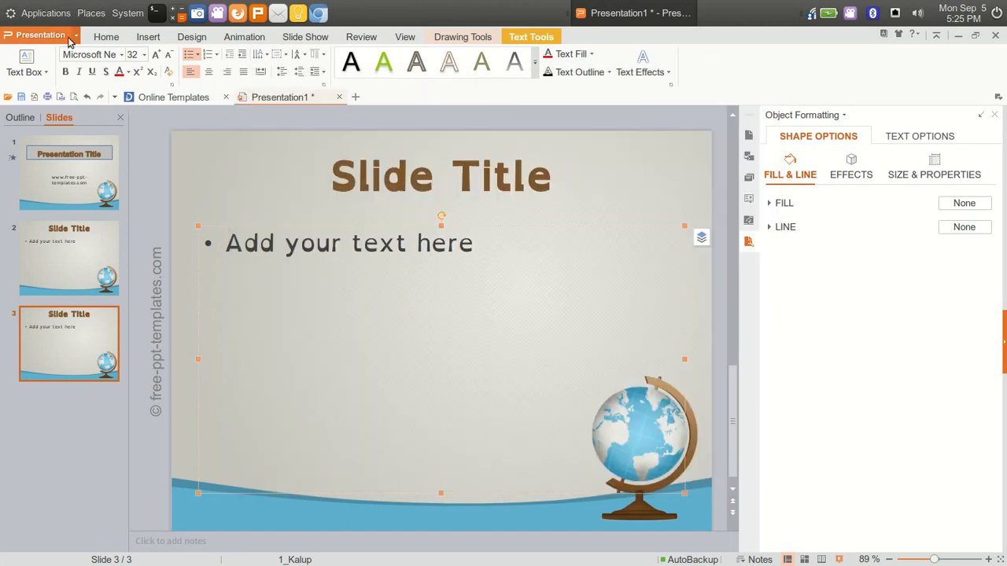
# Show the File Package choices in the Presentation menu.
pyautogui.click(39, 34)
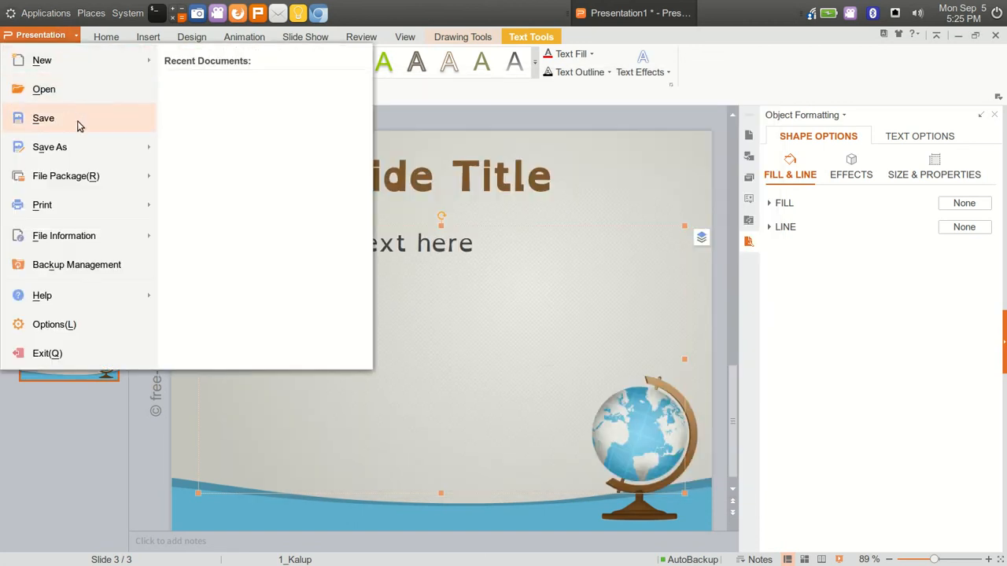
pyautogui.click(66, 177)
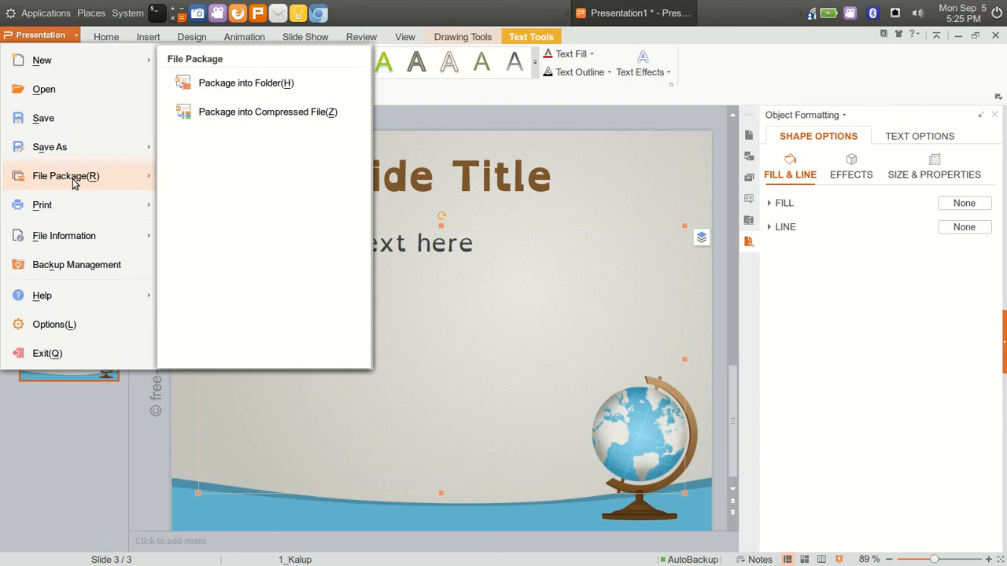
pyautogui.moveTo(268, 112)
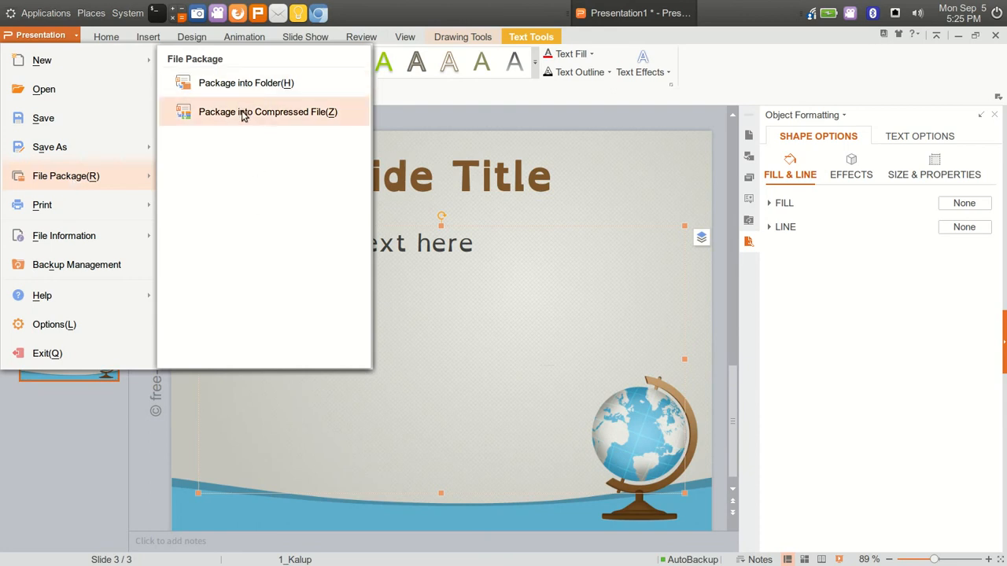
pyautogui.moveTo(239, 117)
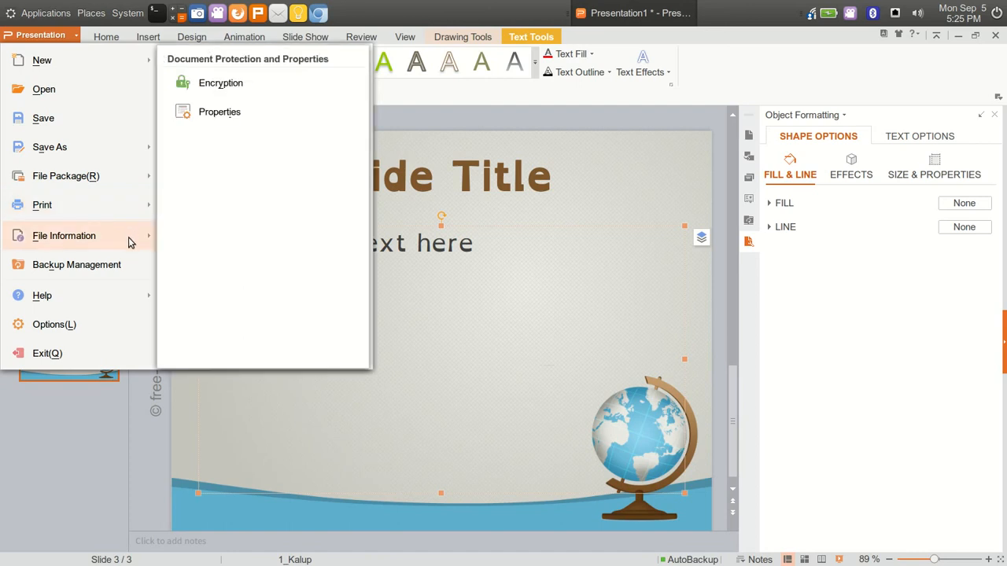
# Browse the Options pages (View, General and Save, Print, Spell Check, Security) and close unchanged.
pyautogui.click(54, 324)
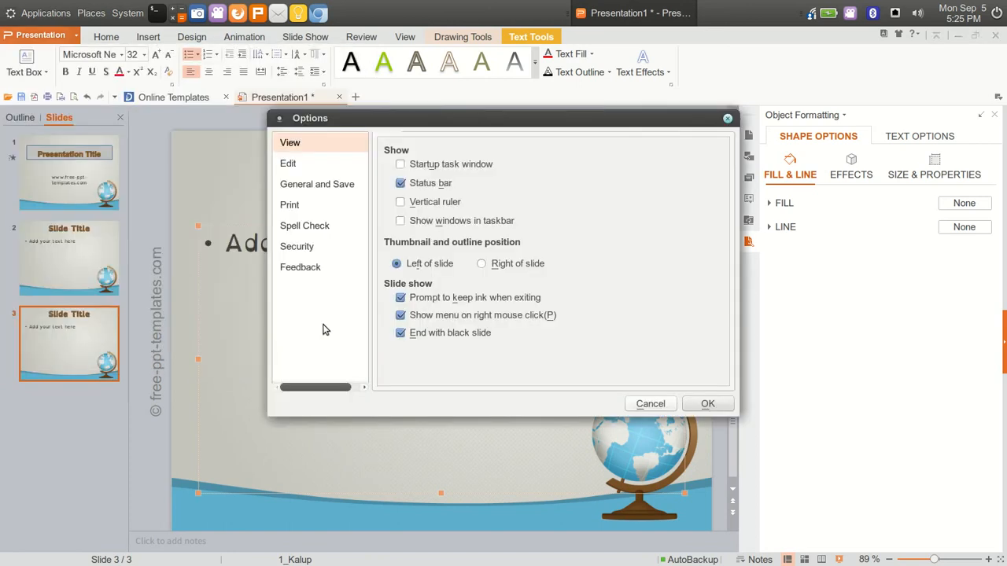
pyautogui.moveTo(288, 162)
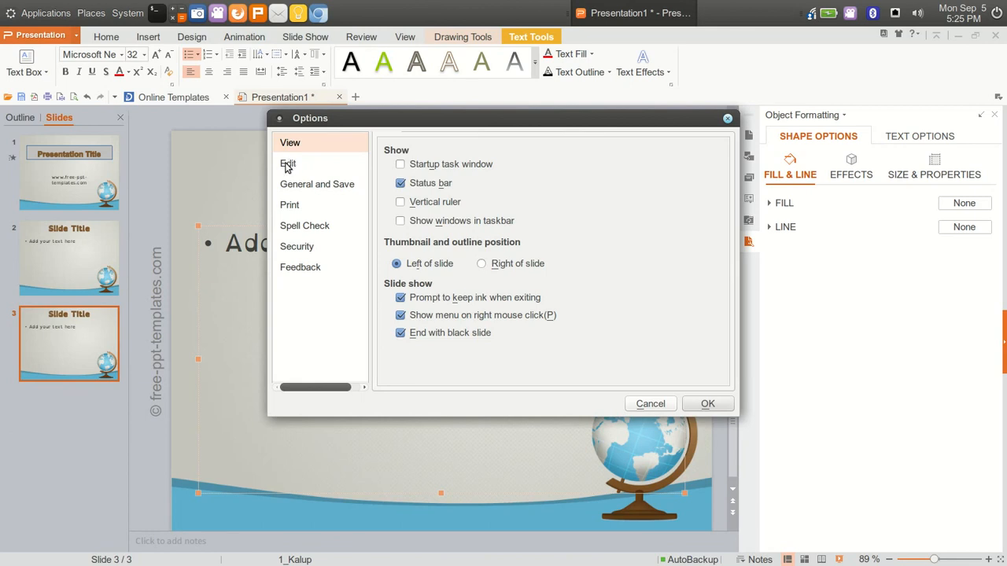
pyautogui.click(316, 184)
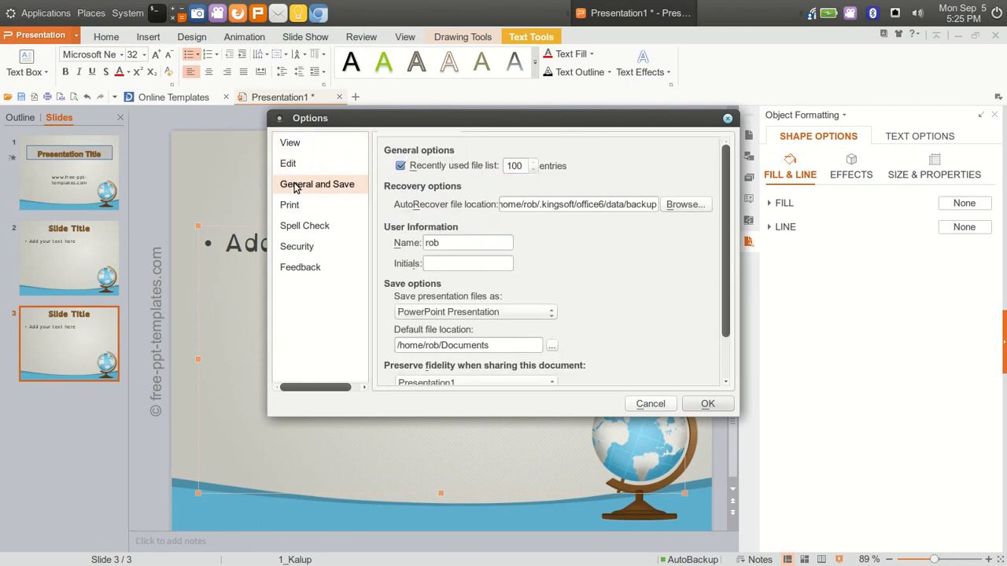
pyautogui.click(290, 205)
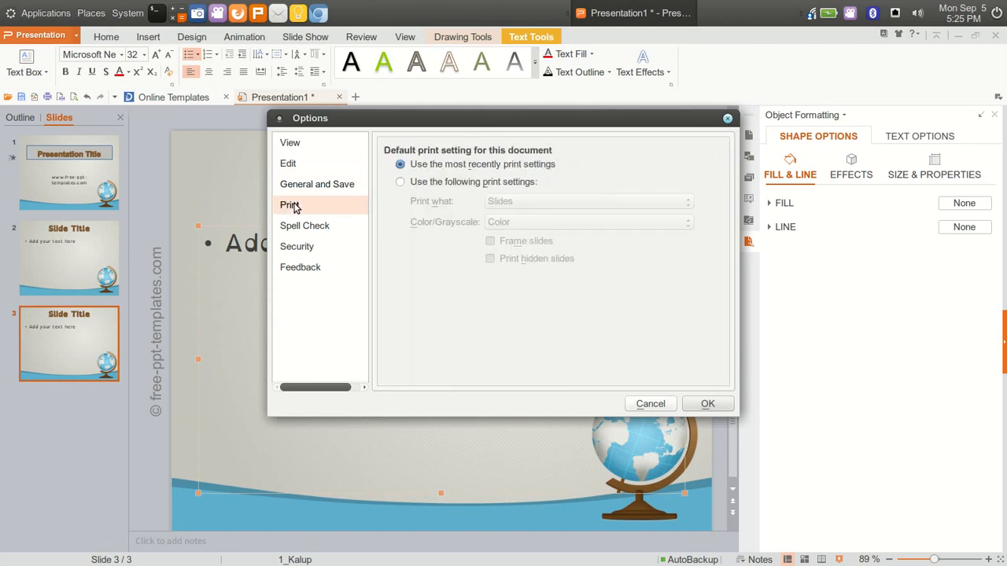
pyautogui.click(305, 227)
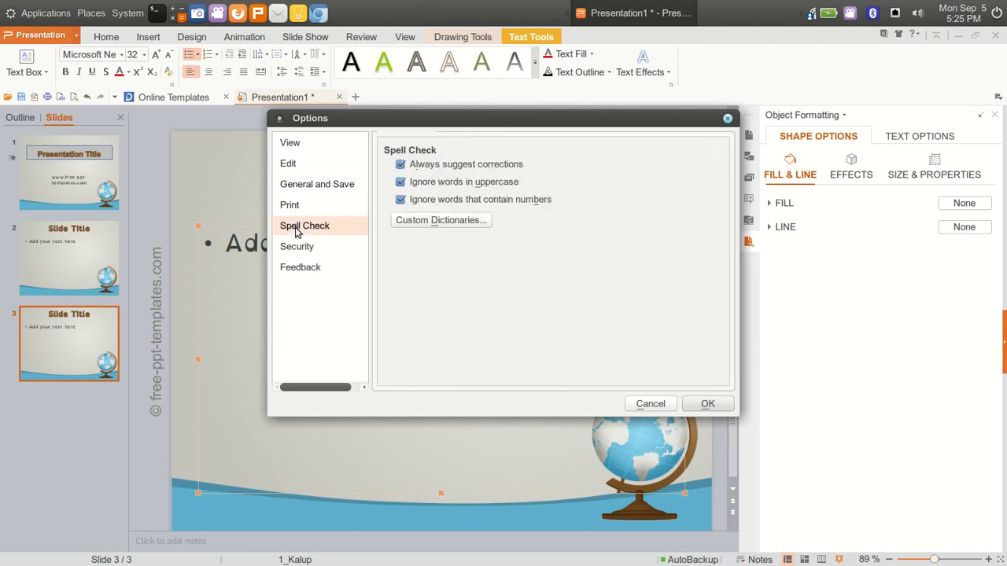
pyautogui.click(296, 245)
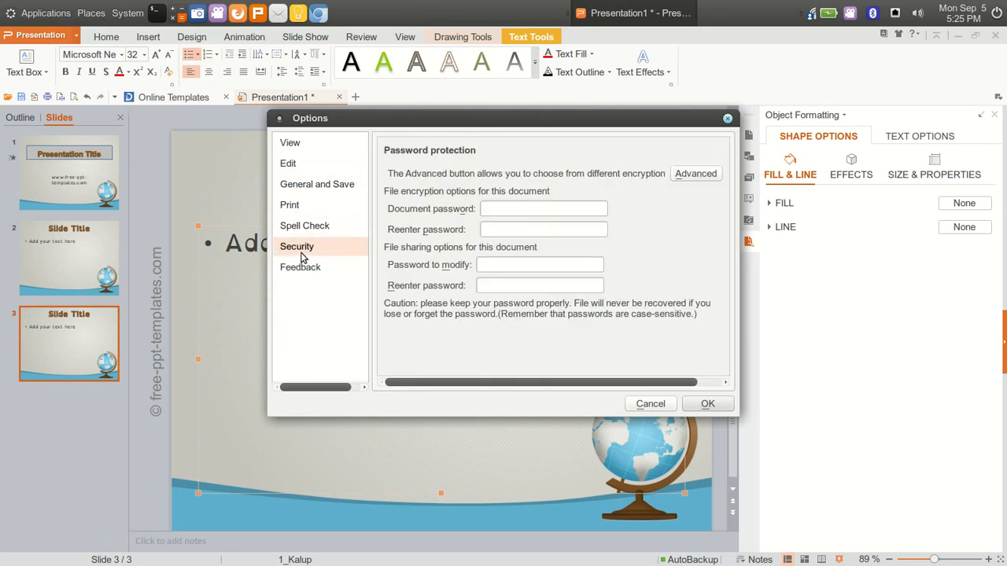
pyautogui.click(305, 227)
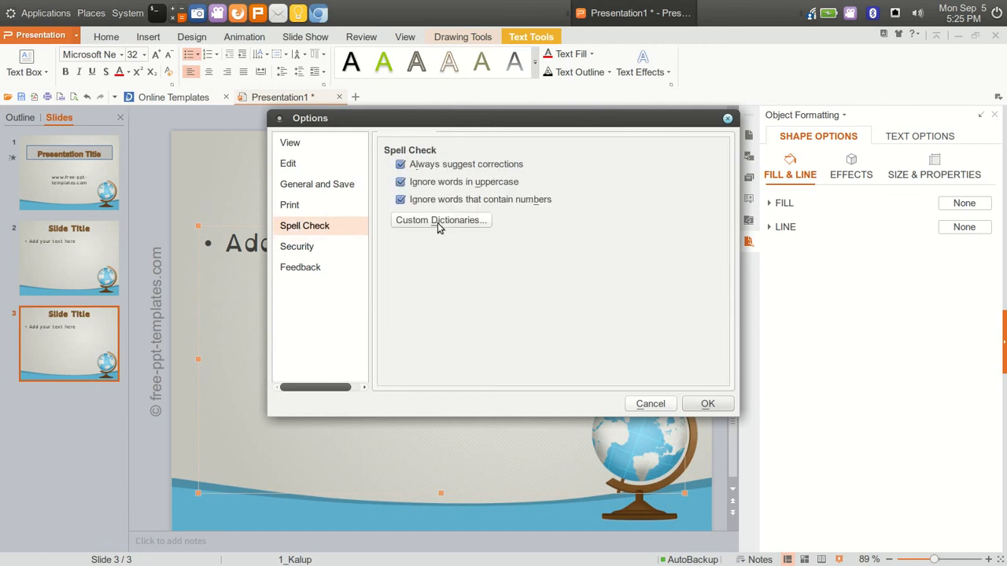
pyautogui.moveTo(306, 251)
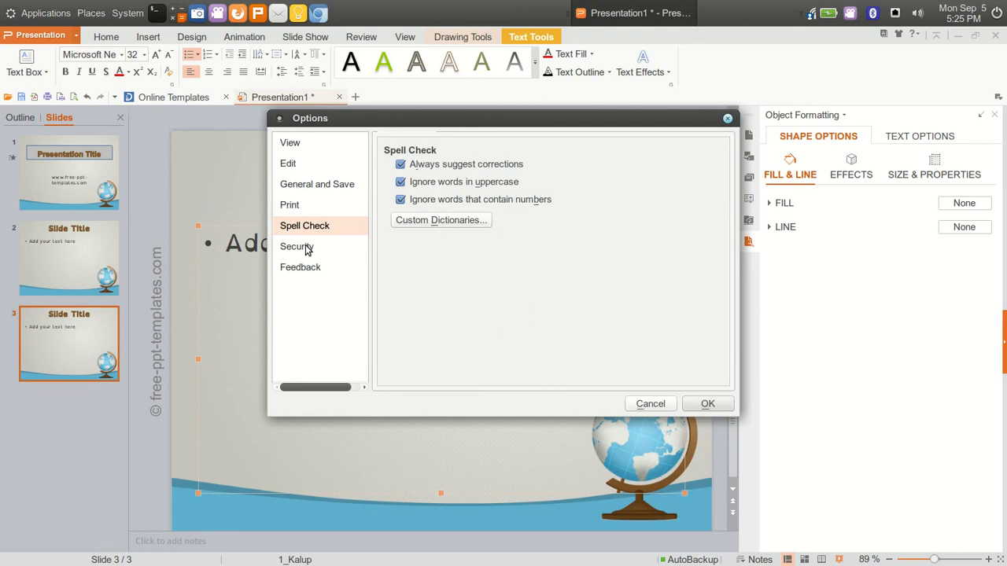
pyautogui.click(296, 245)
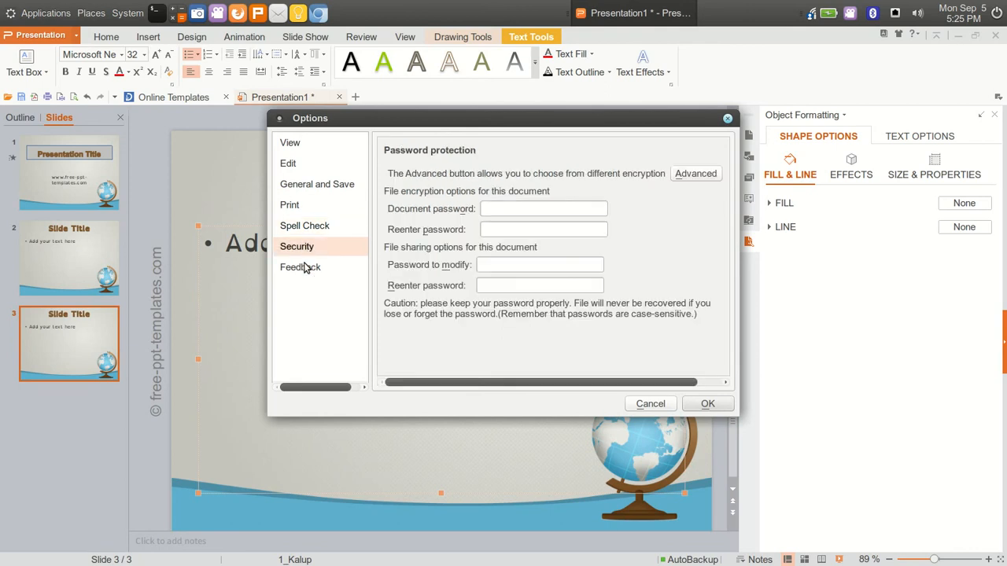
pyautogui.click(289, 141)
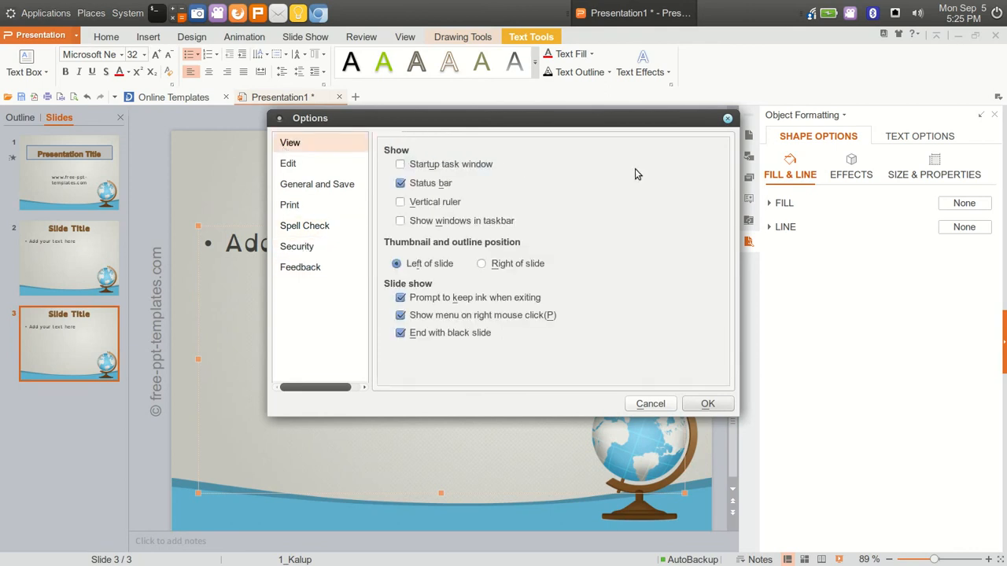
pyautogui.moveTo(727, 118)
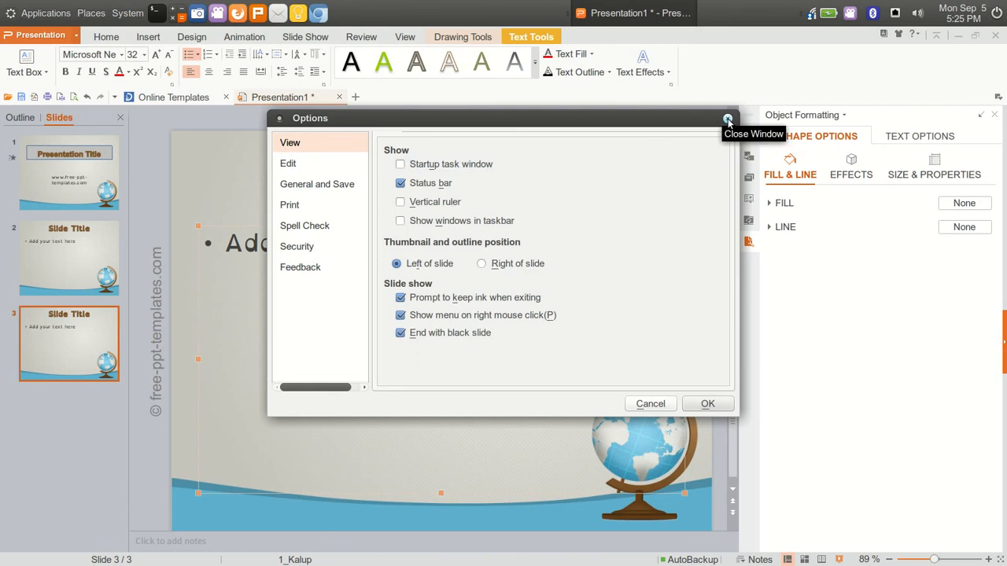
pyautogui.click(727, 118)
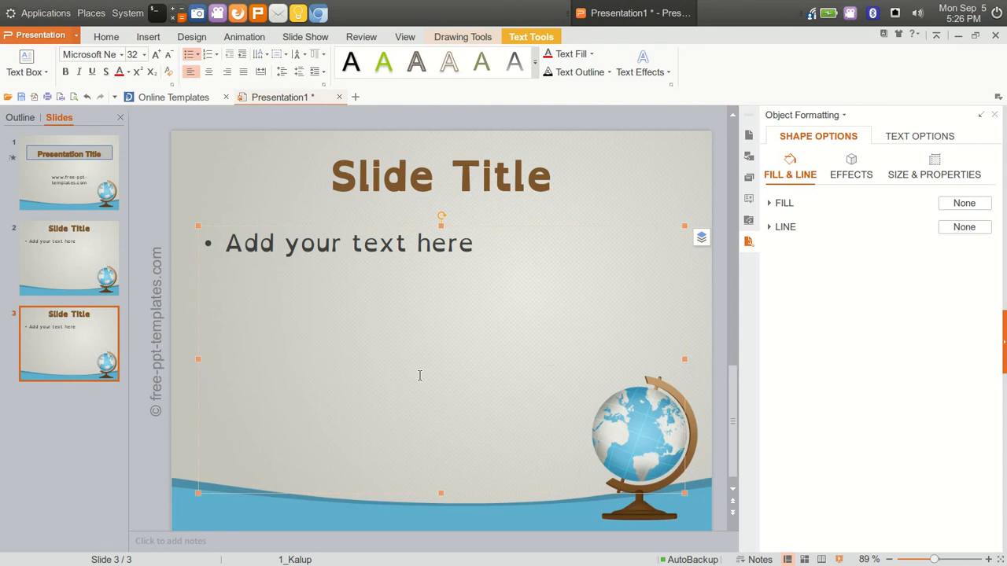
pyautogui.moveTo(397, 302)
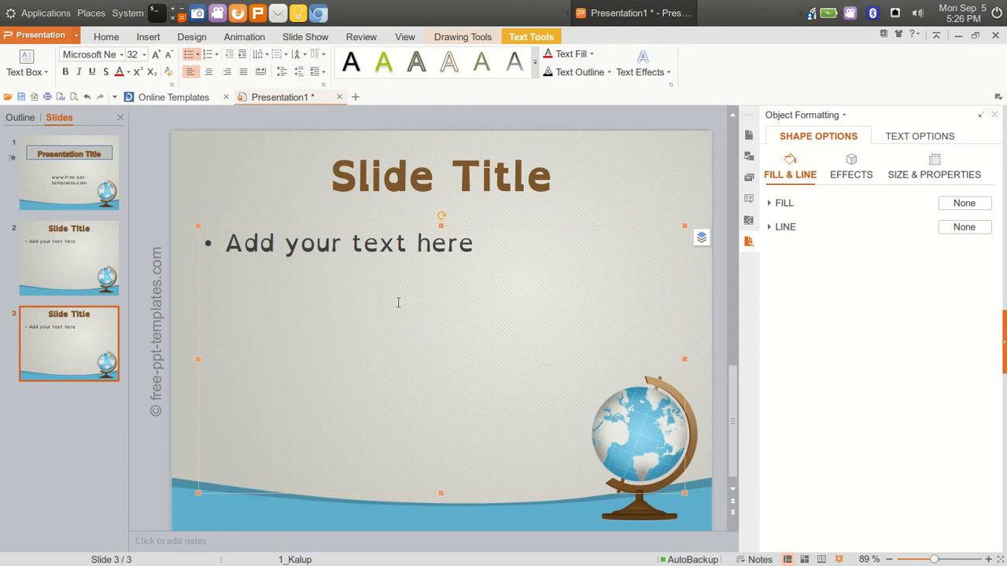
# Bring up the desktop Applications menu with its Office submenu of WPS apps.
pyautogui.click(46, 13)
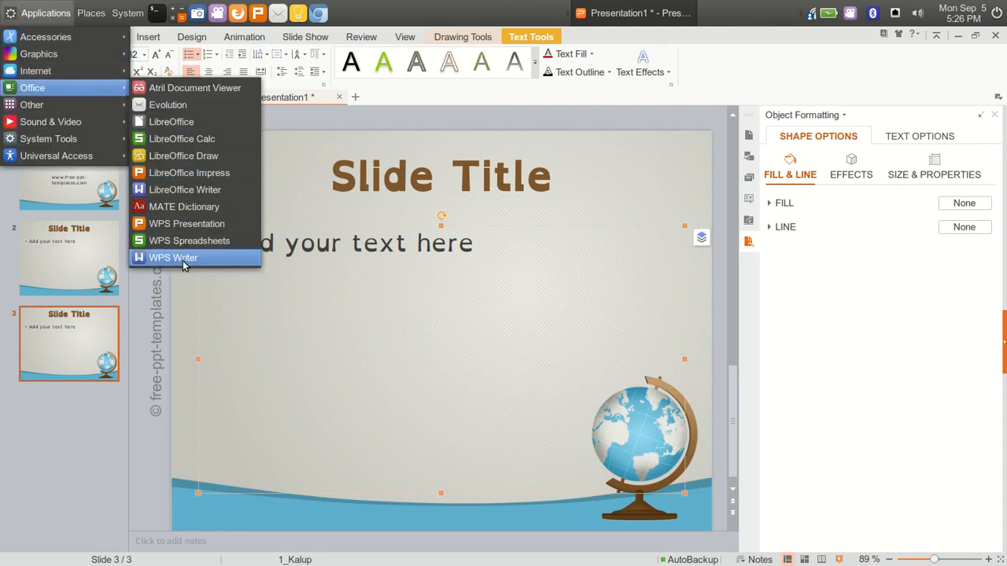
pyautogui.moveTo(189, 241)
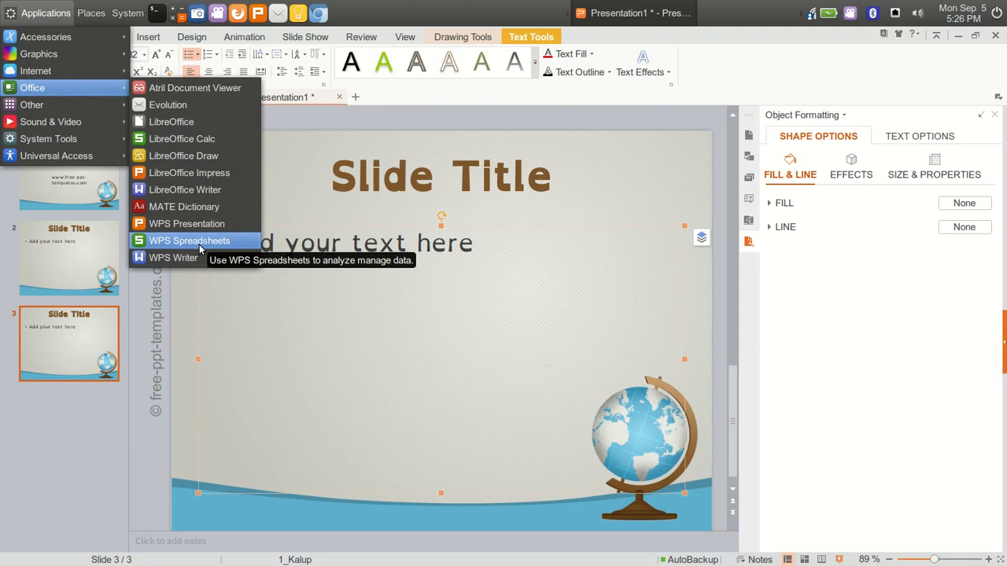